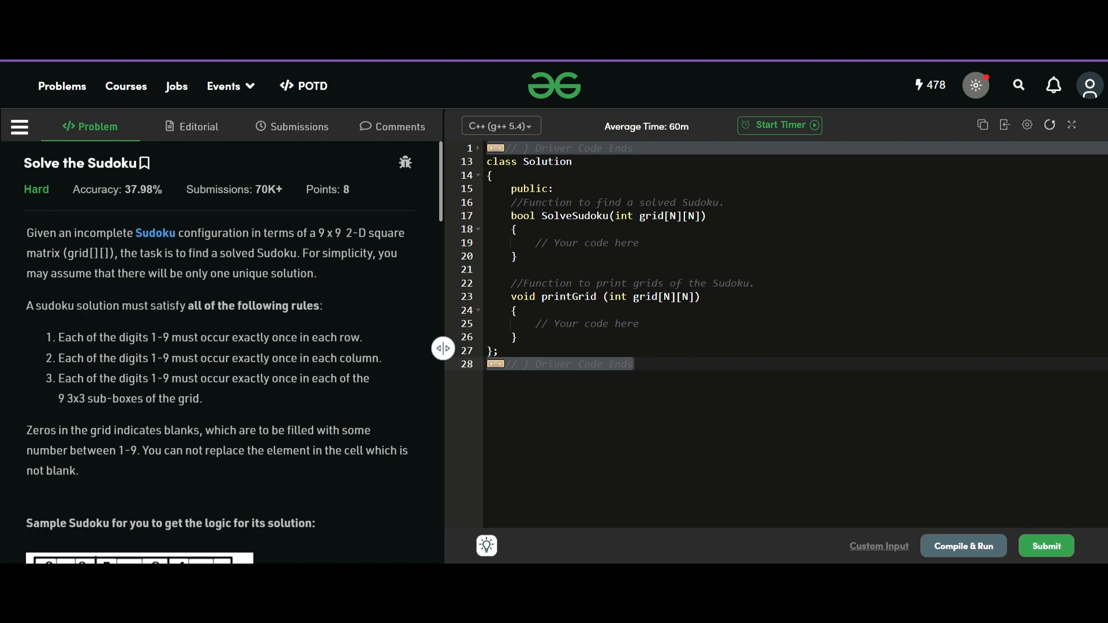
Review the problem, then write the outer loop for(int i=0; i<9; i++) in SolveSudoku.
scroll("down", 3)
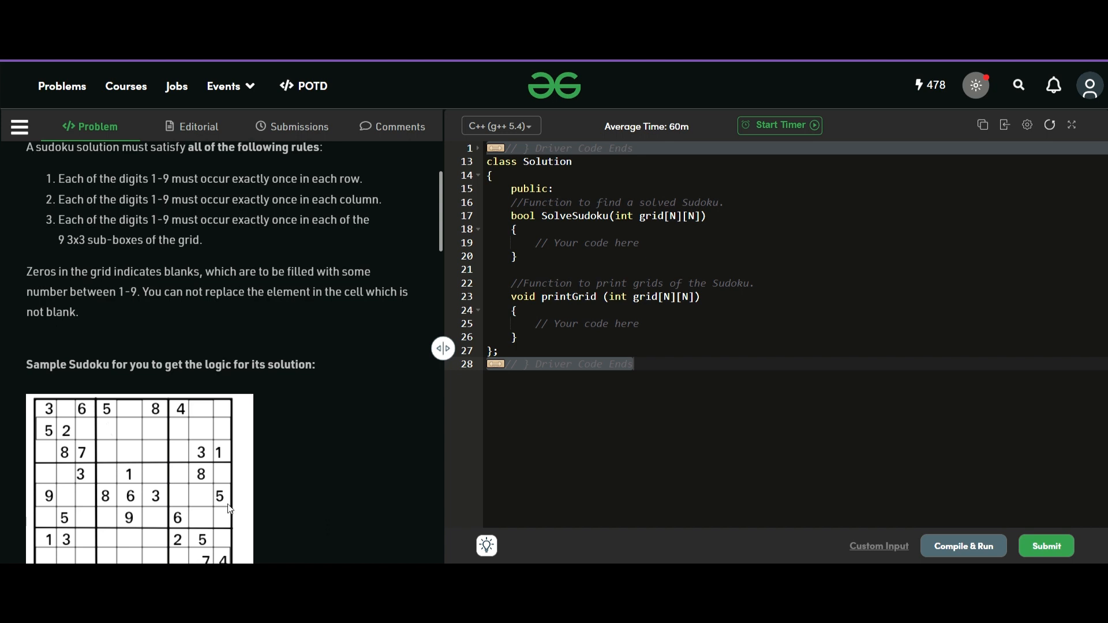
mouse_move(222, 495)
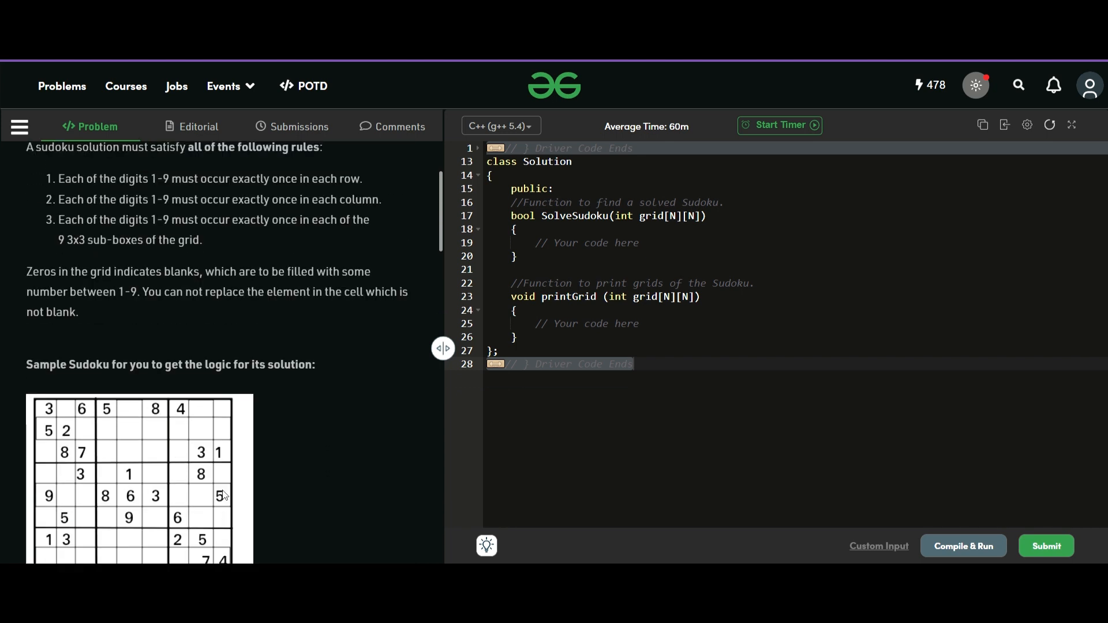
scroll("down", 3)
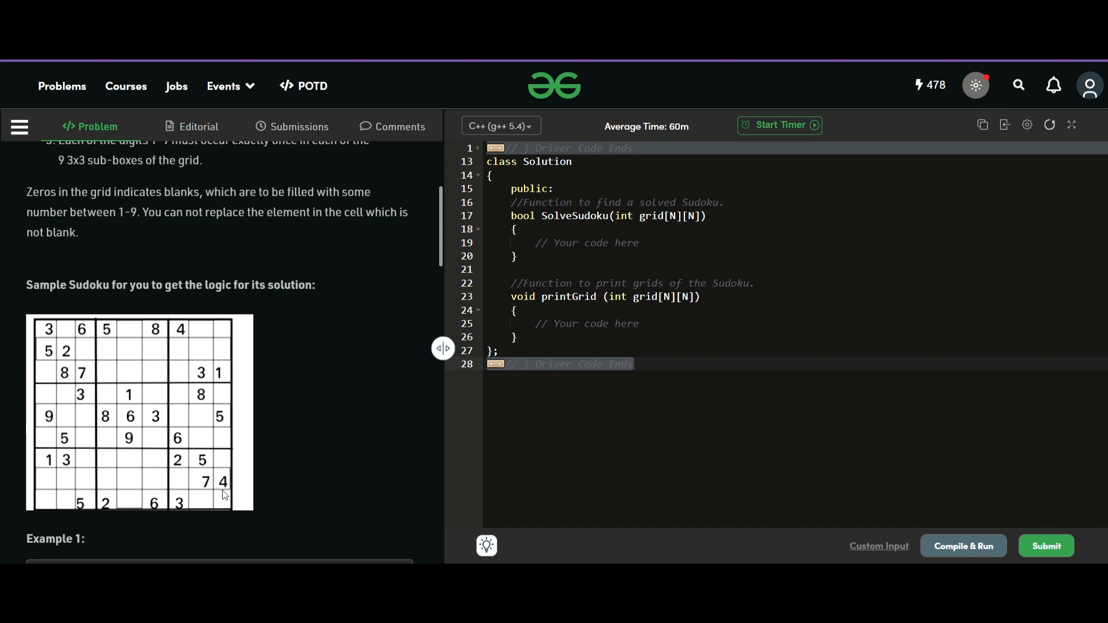
scroll("up", 3)
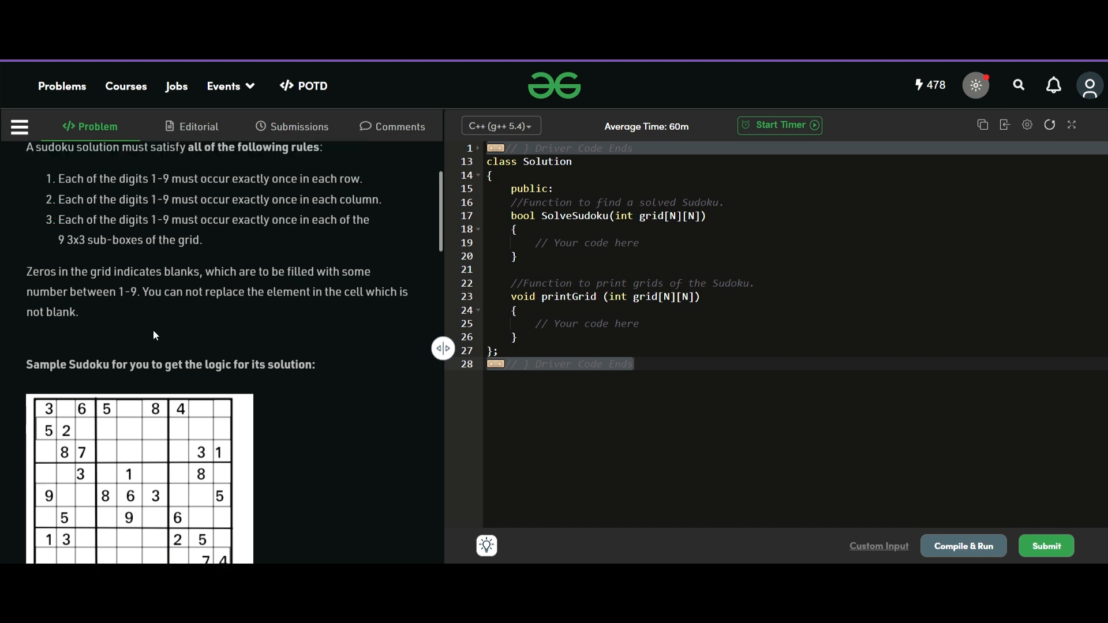
scroll("down", 3)
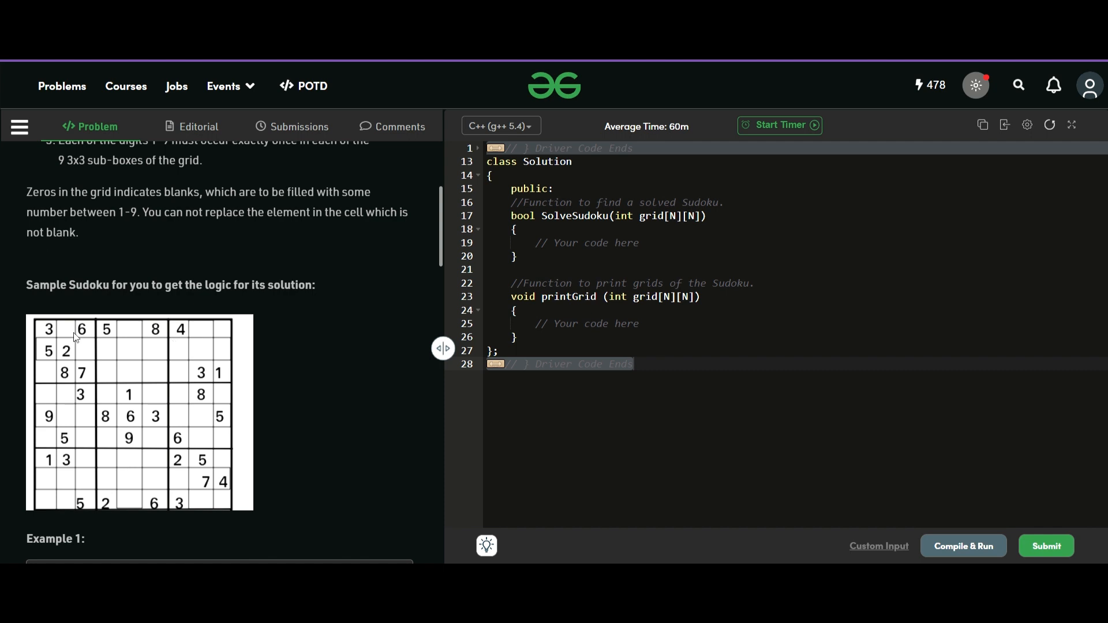
scroll("up", 3)
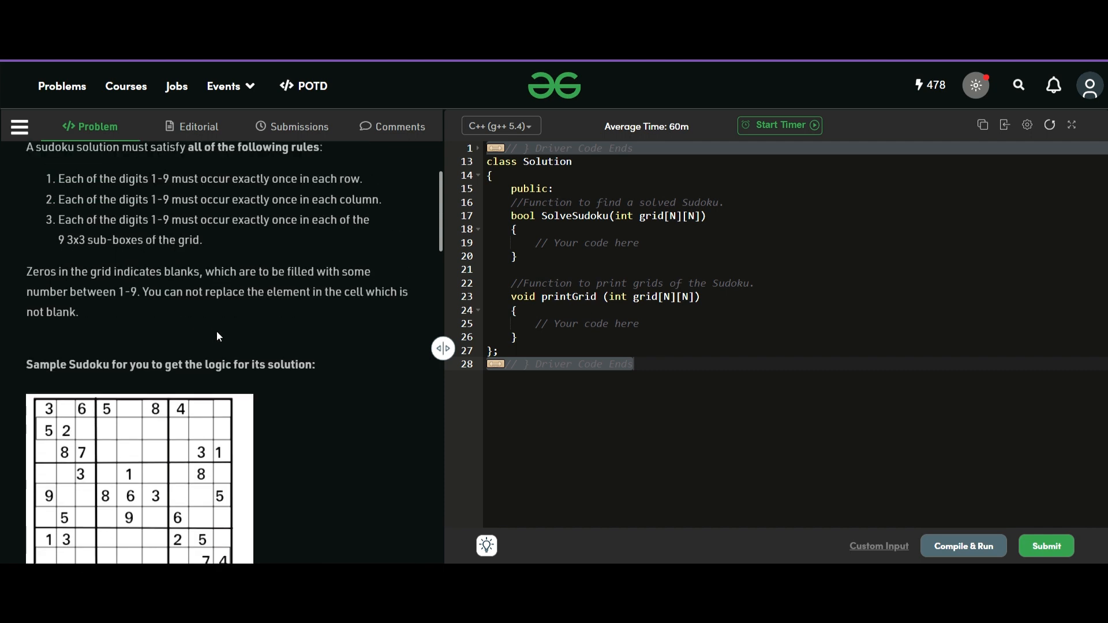
mouse_move(208, 347)
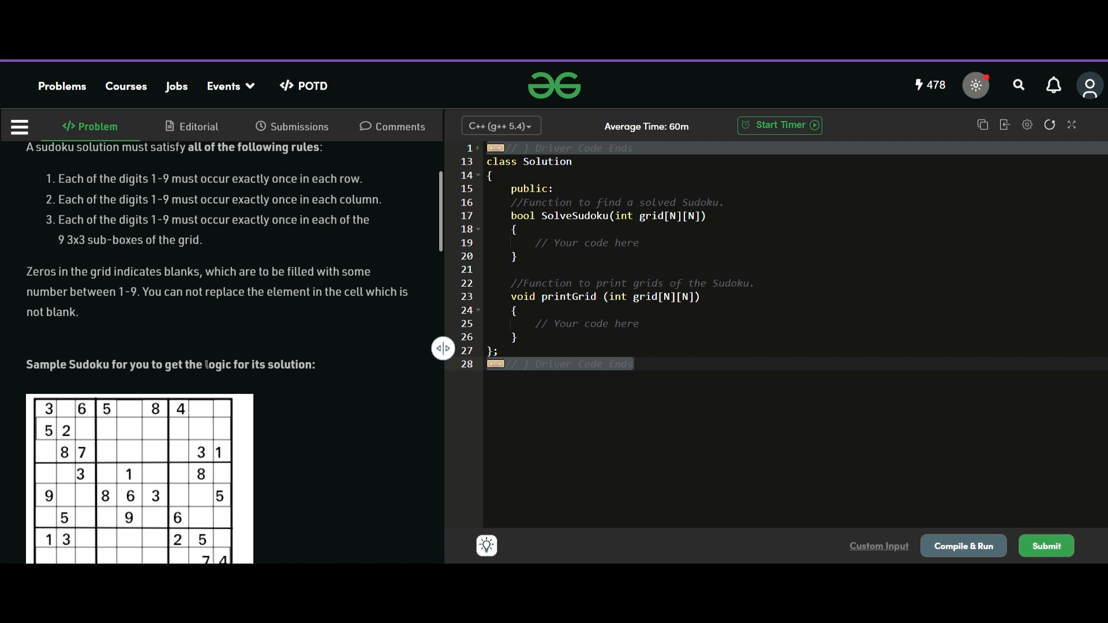
mouse_move(47, 425)
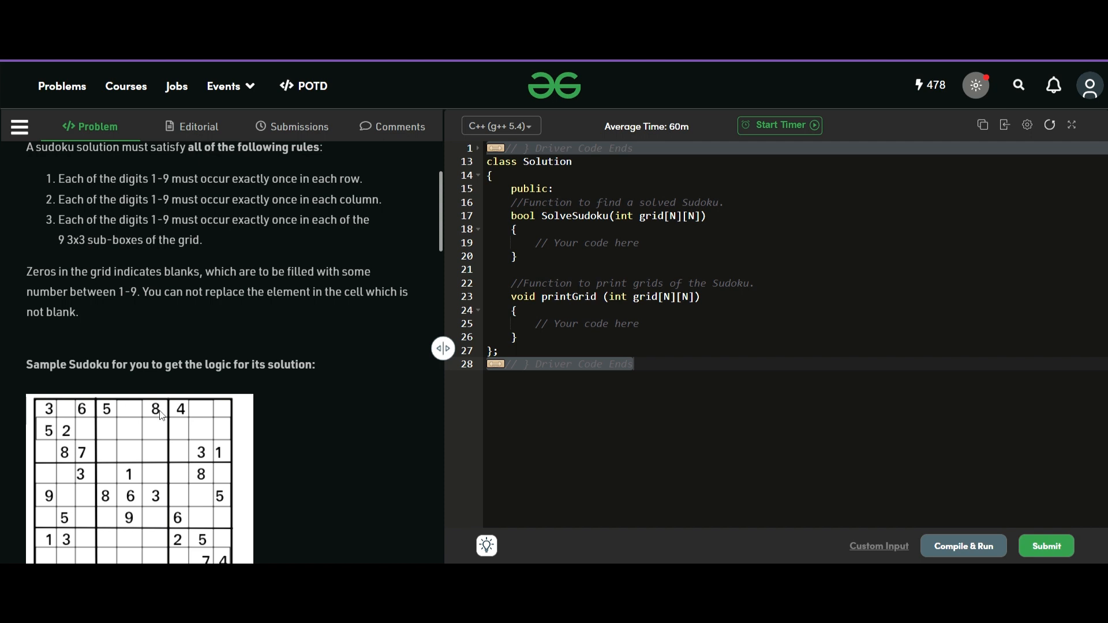
scroll("down", 3)
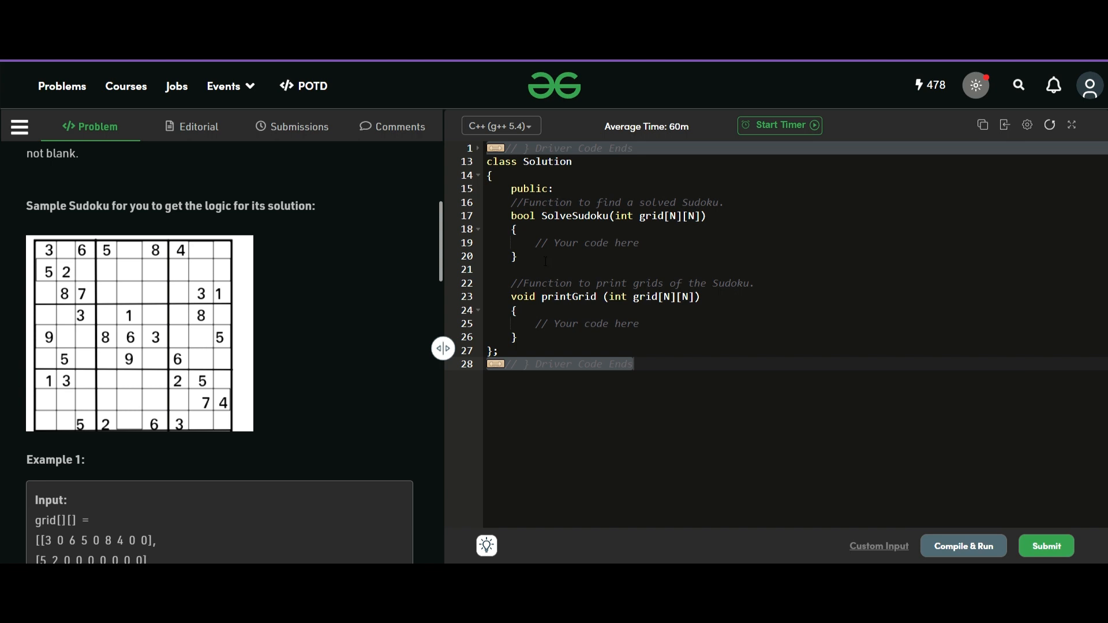
left_click(566, 242)
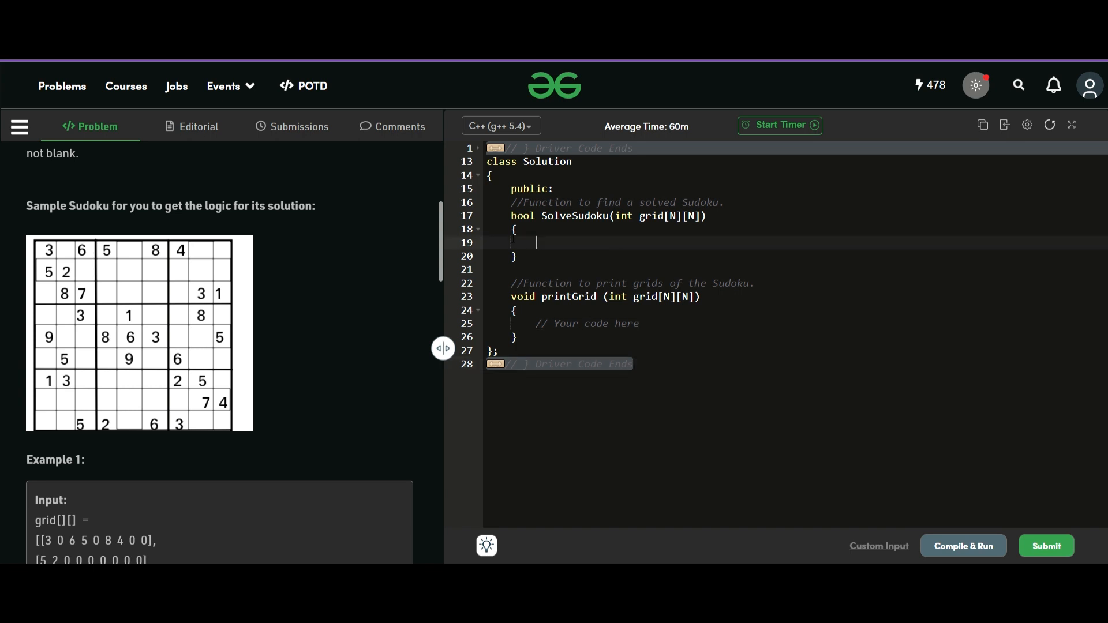
type("for(int i")
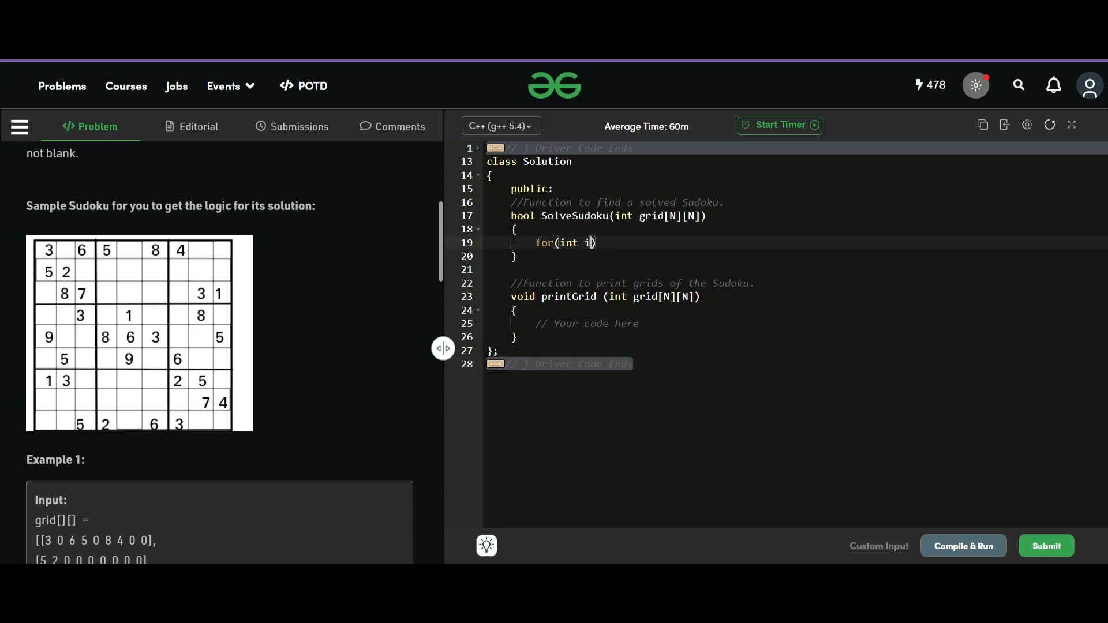
type("=0; i")
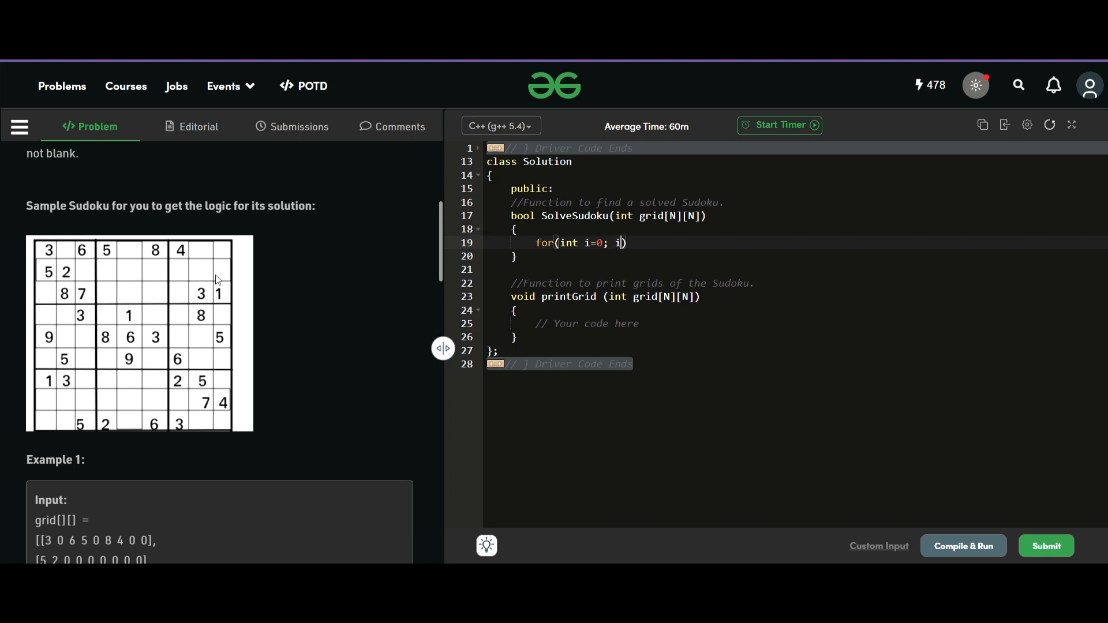
mouse_move(229, 260)
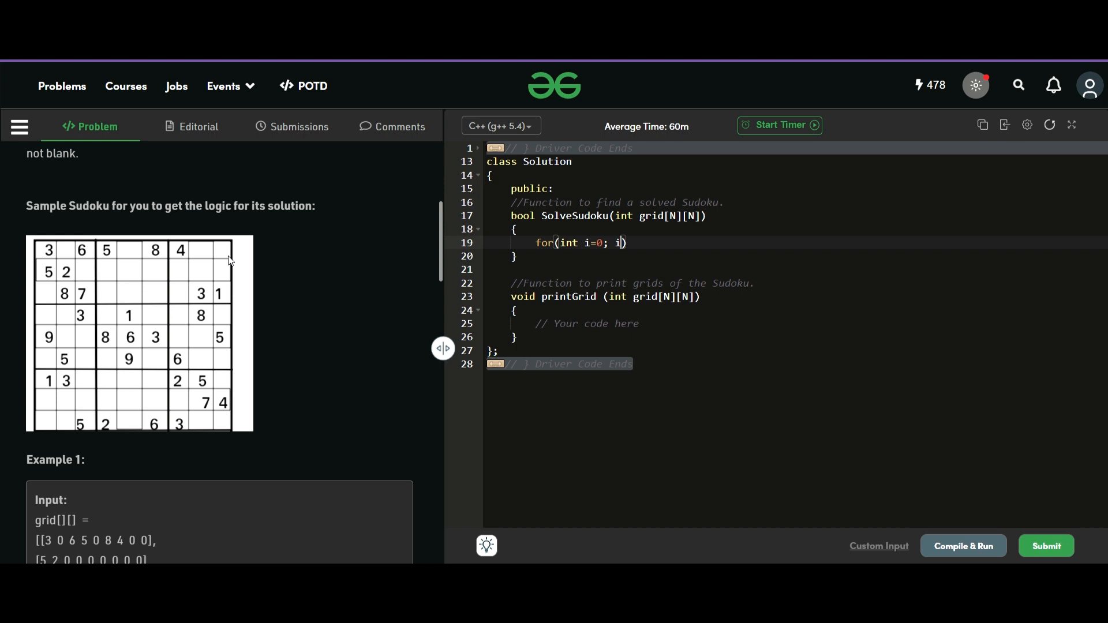
type("<")
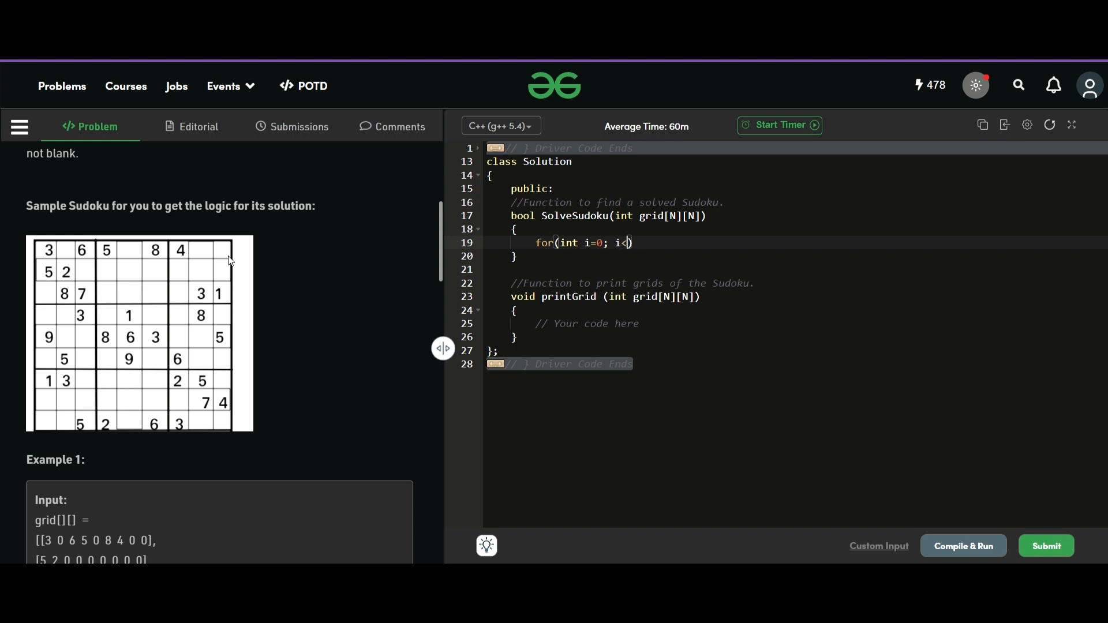
type("9; i")
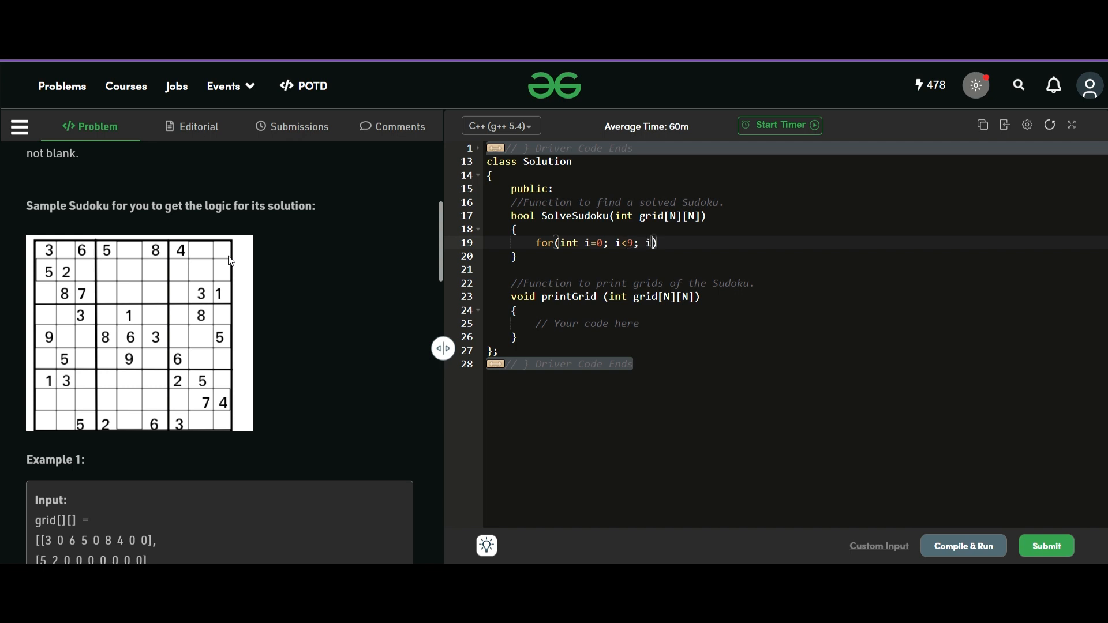
type("++) {")
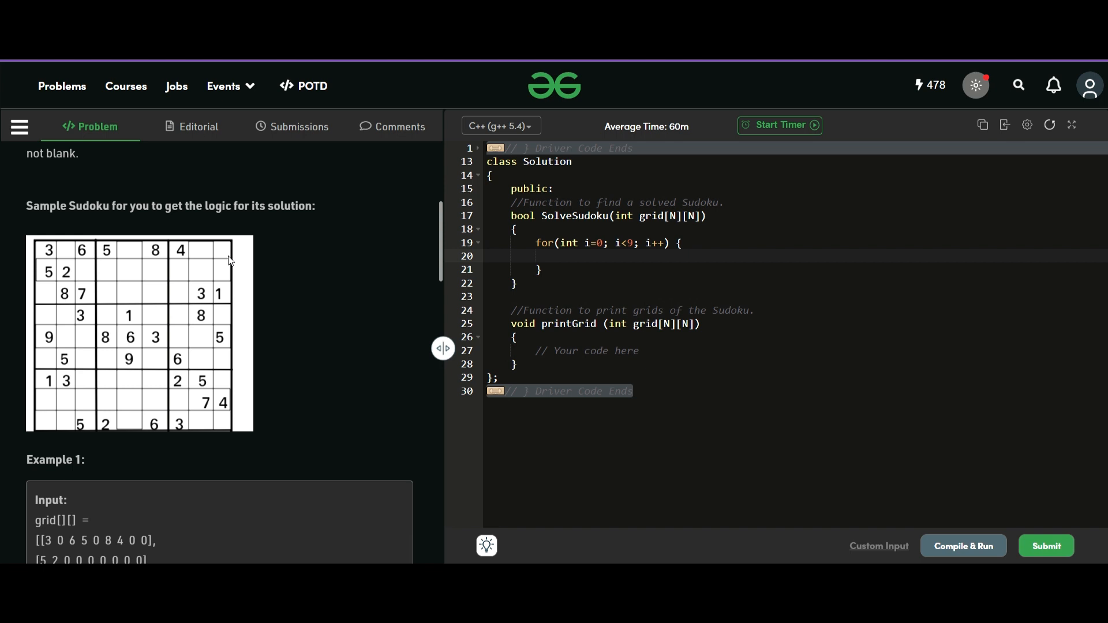
Nest the inner column loop for(int j=0; j<9; j++) with an empty body.
type("for()")
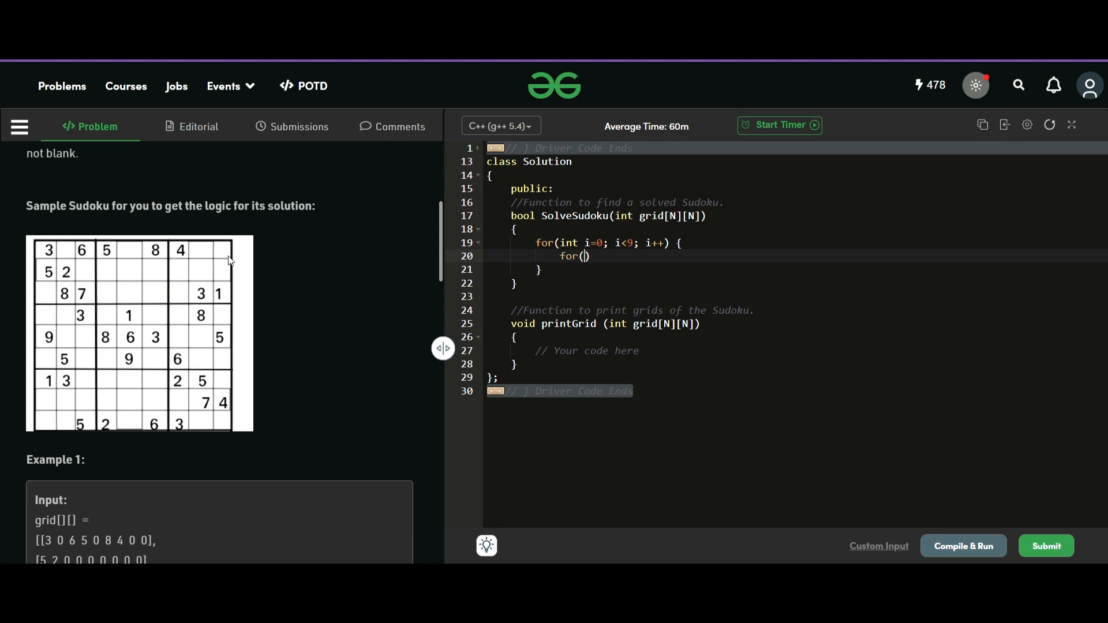
type("int j=0;")
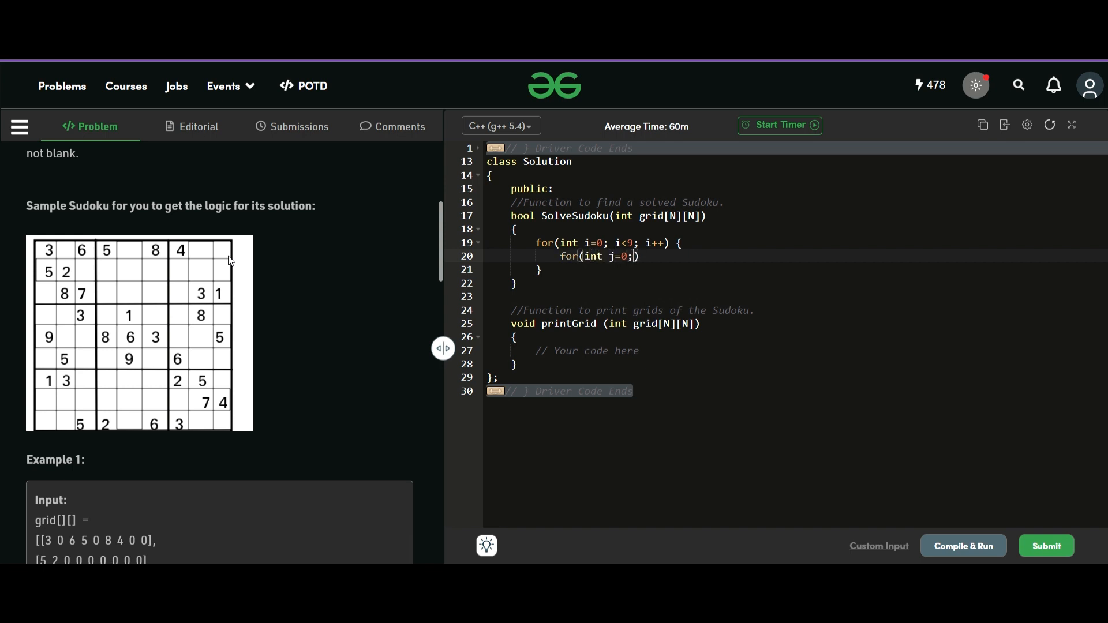
type("j<9; k")
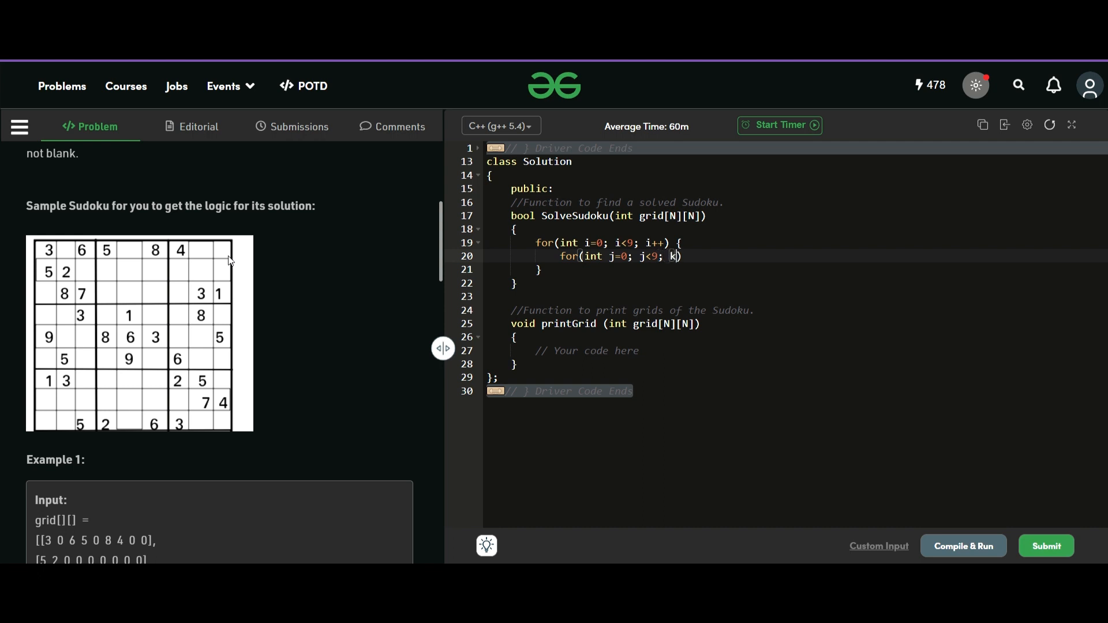
type("j++) {")
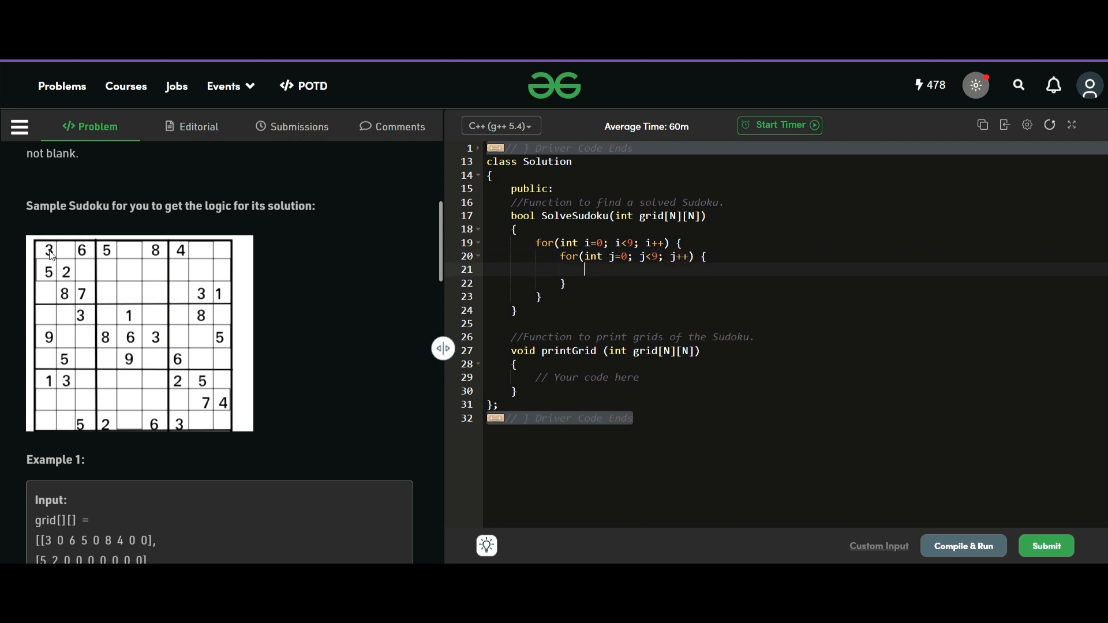
mouse_move(58, 247)
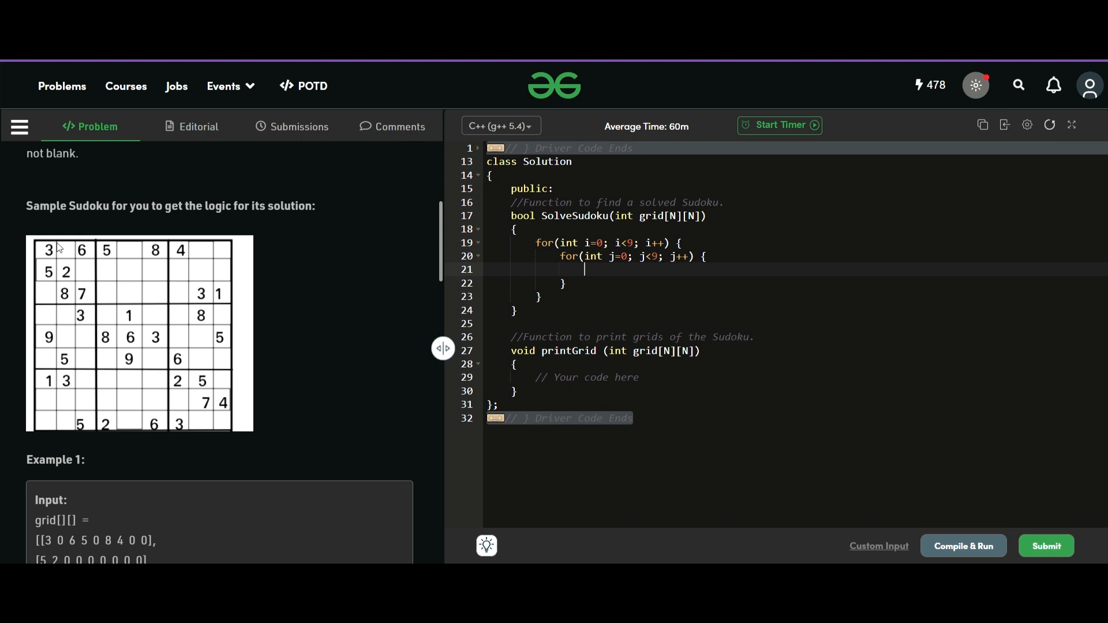
mouse_move(140, 336)
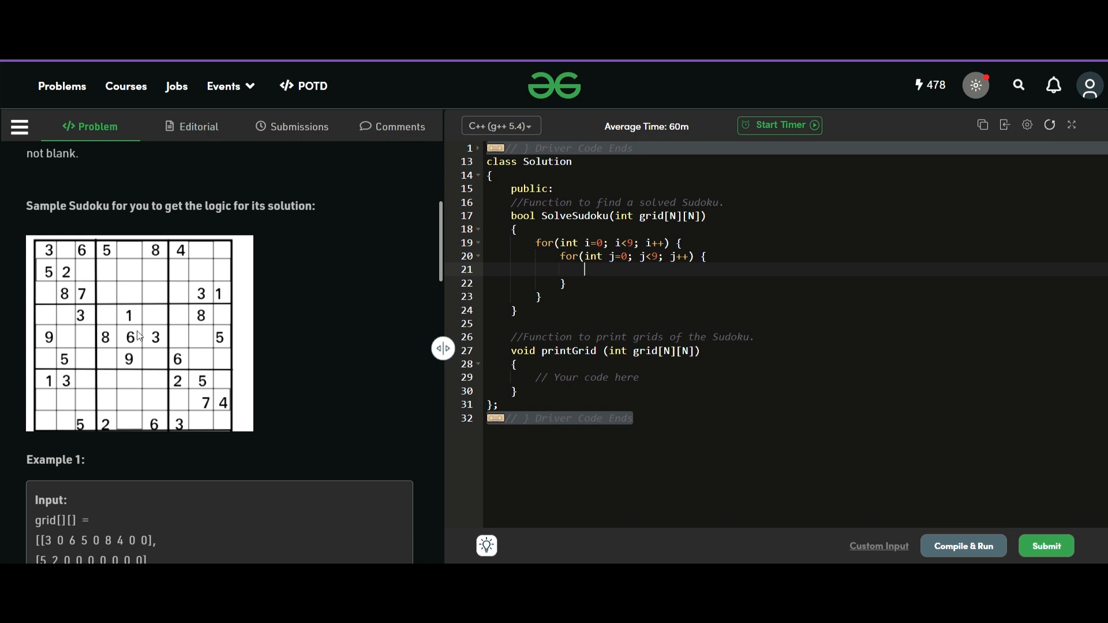
scroll("down", 3)
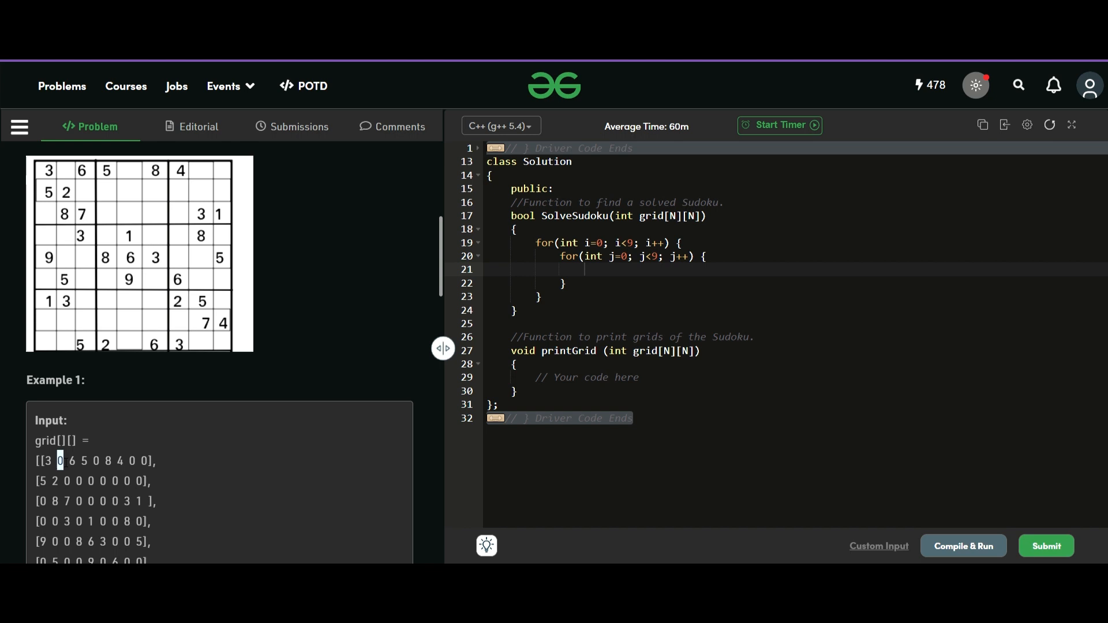
Inside the empty-cell check, add the digit loop for(int k=1; k<=9; k++) {.
left_click(585, 270)
type("if(grid[i][j] == 0)")
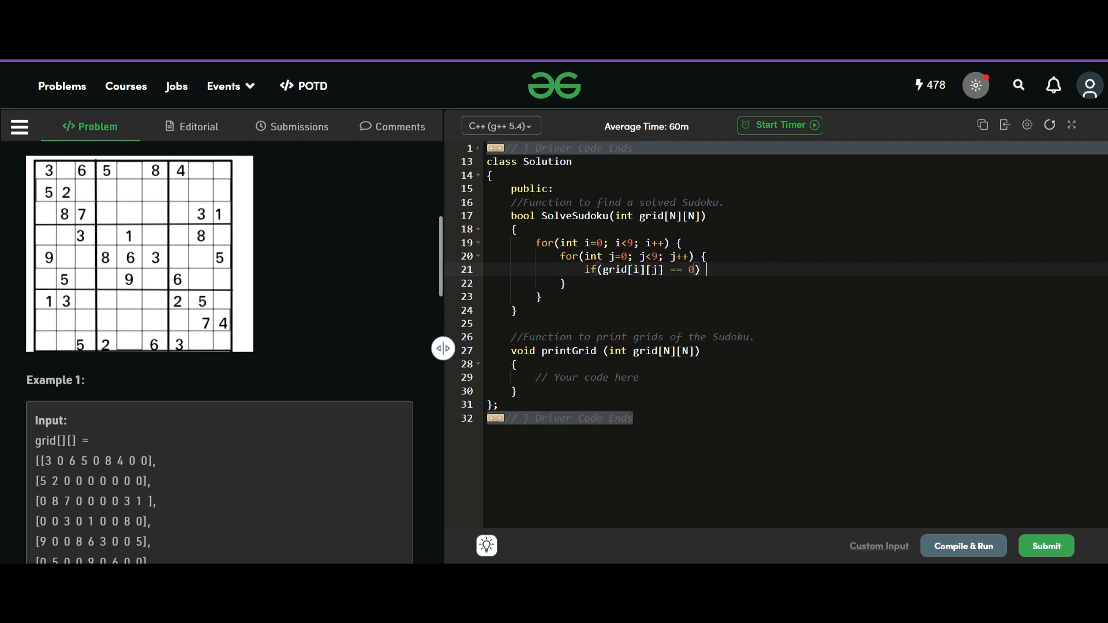
key("enter")
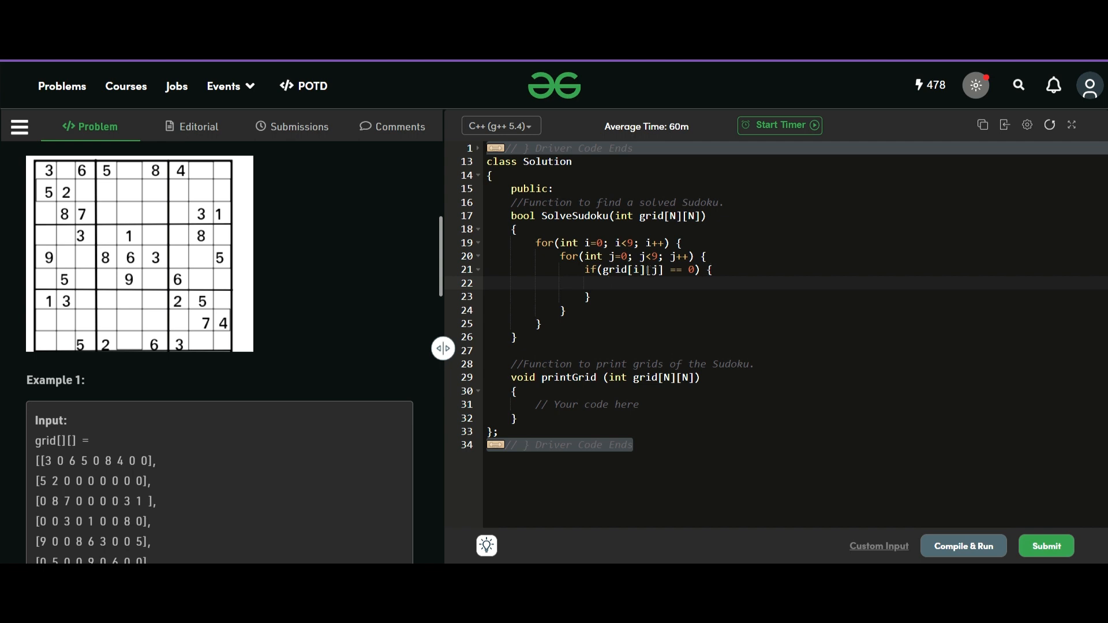
mouse_move(78, 267)
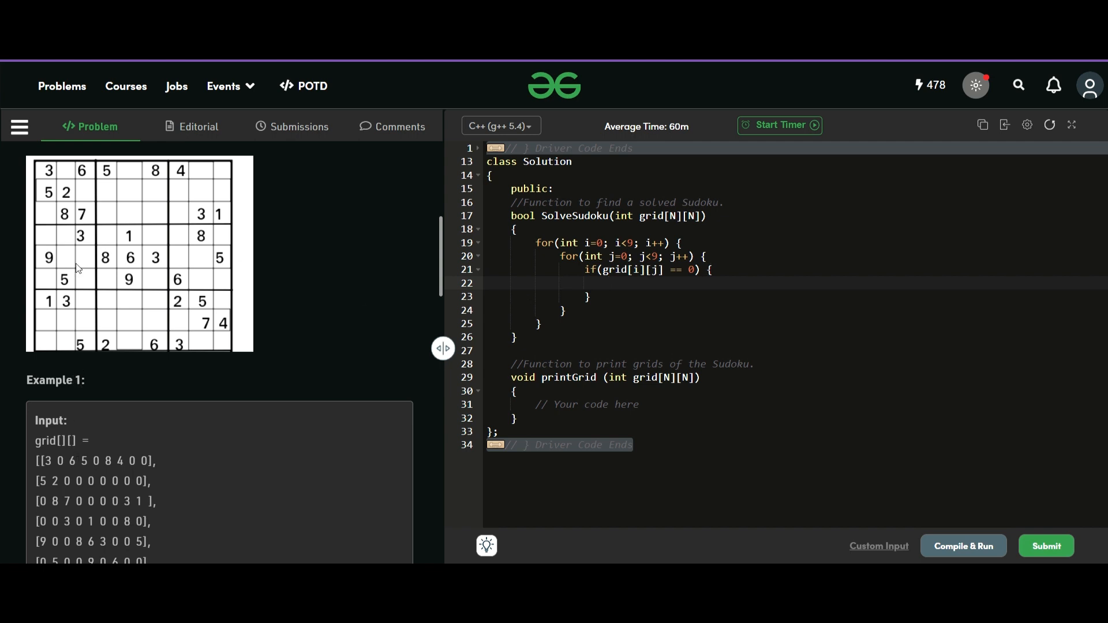
type("for")
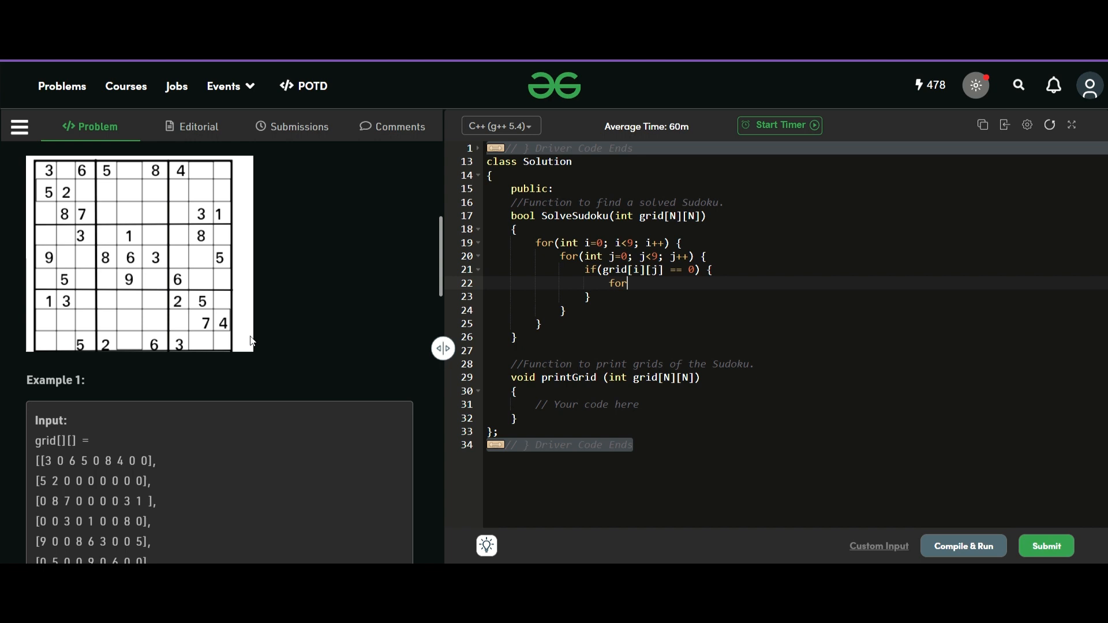
type("(int k)")
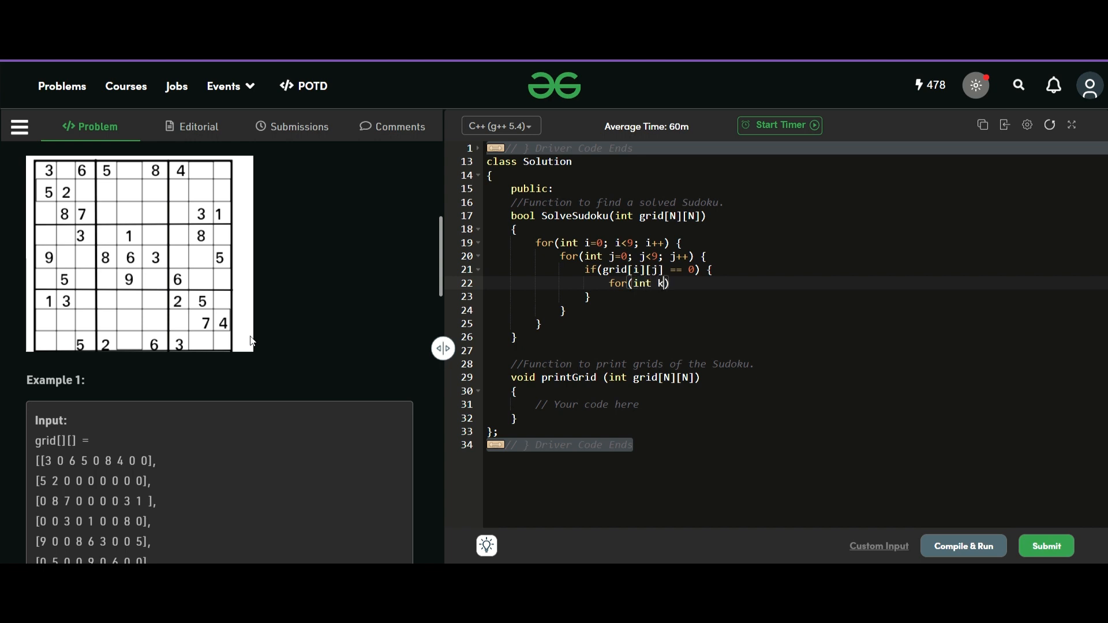
type("=1;")
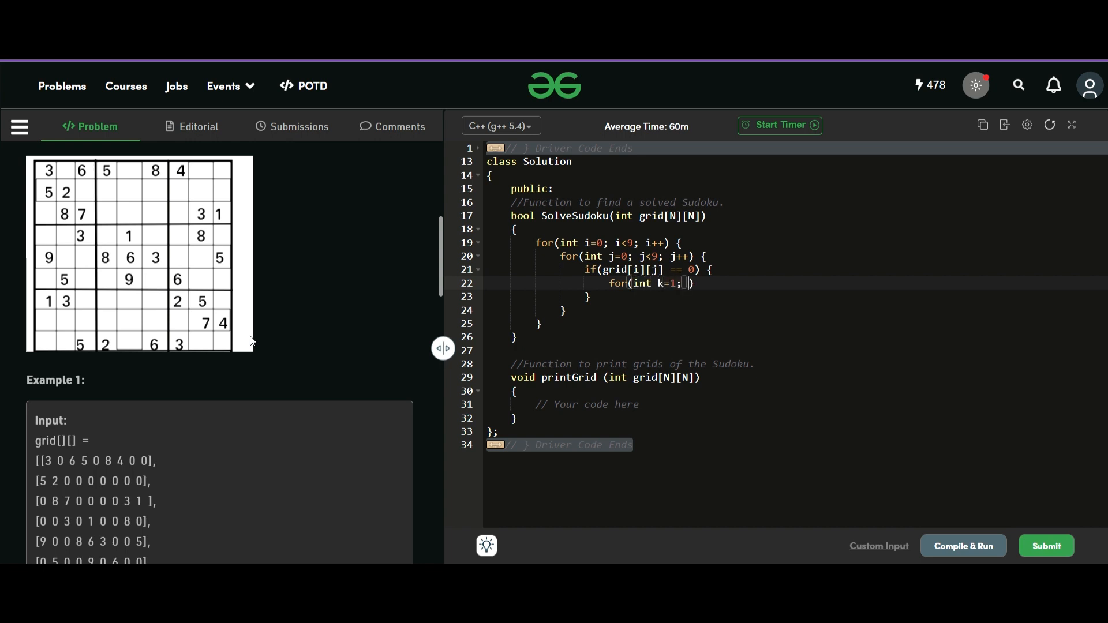
type("k<=")
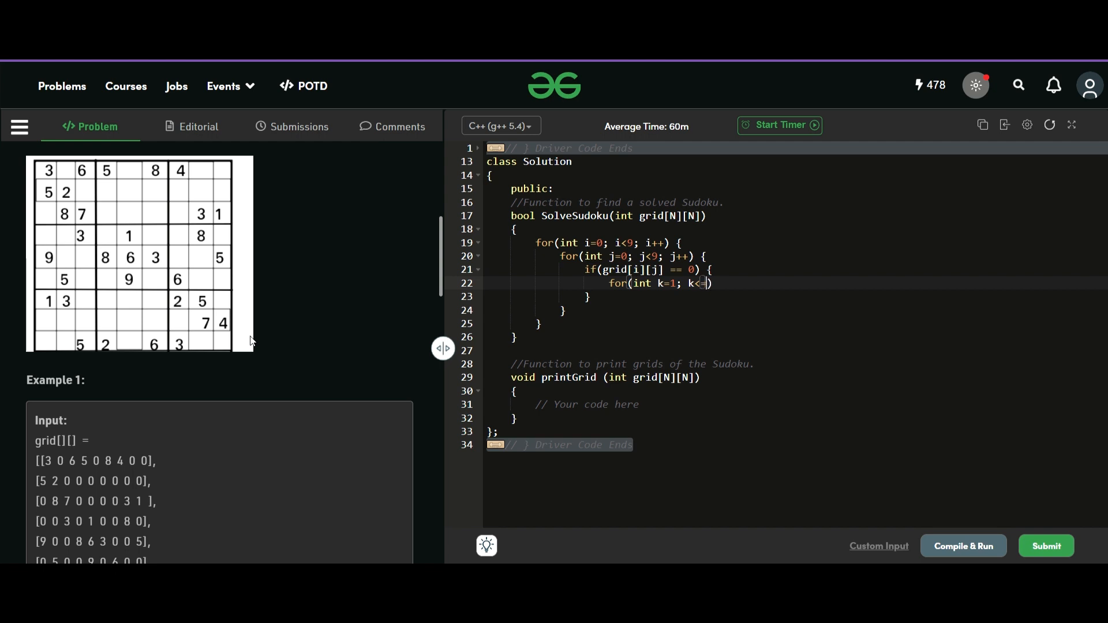
type("9; k")
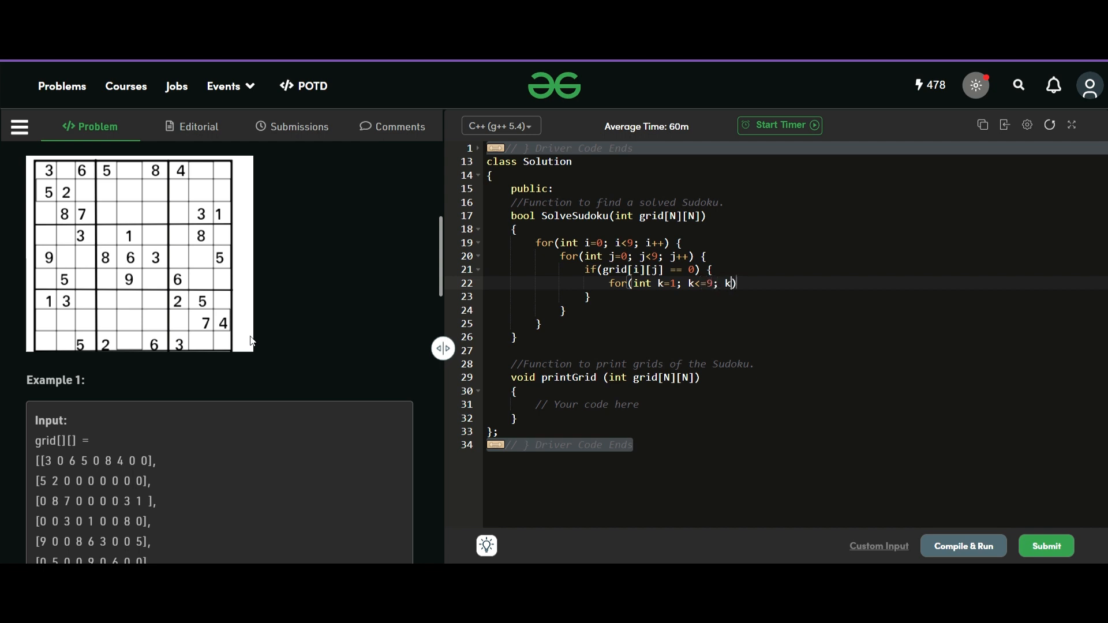
type("++) {")
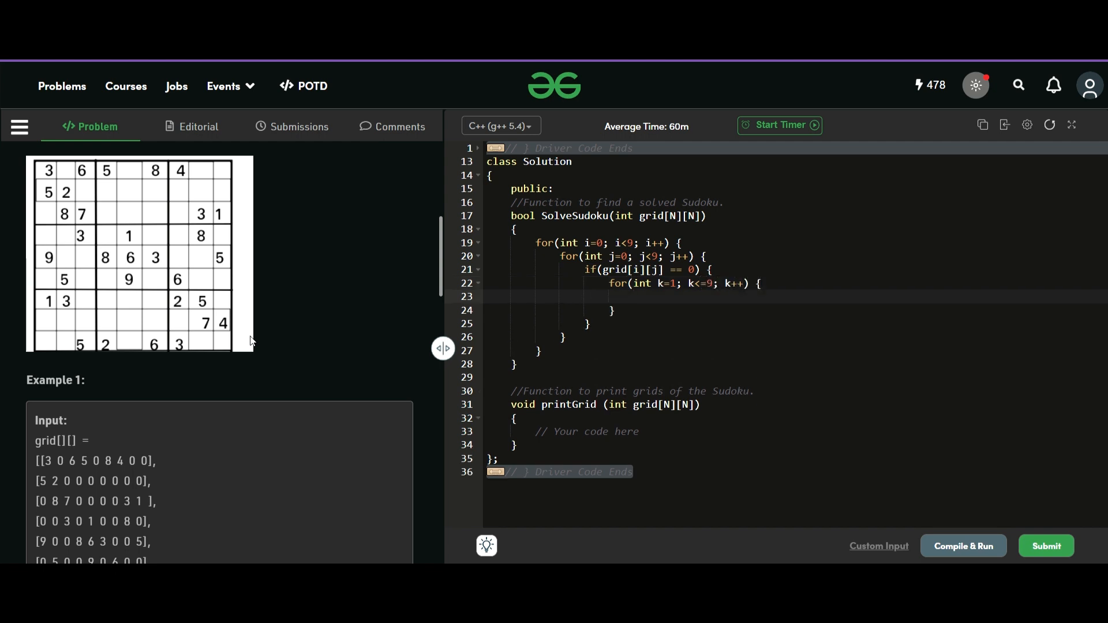
In the k loop, add if(isValid(i, j, k, grid)) and assign grid[i][j] = k.
left_click(633, 296)
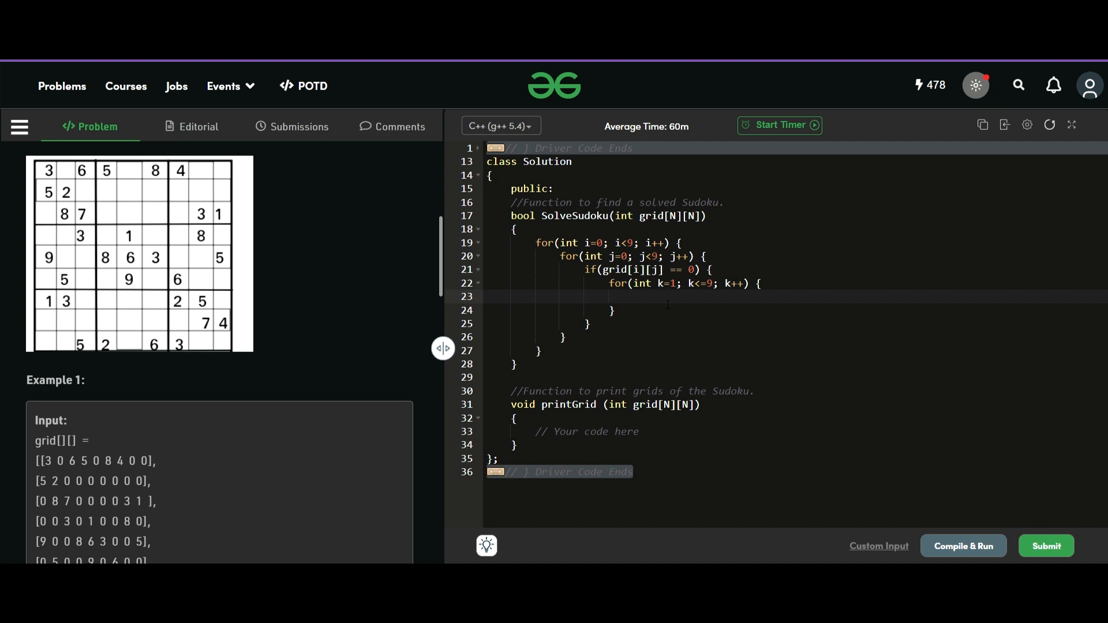
type("if(")
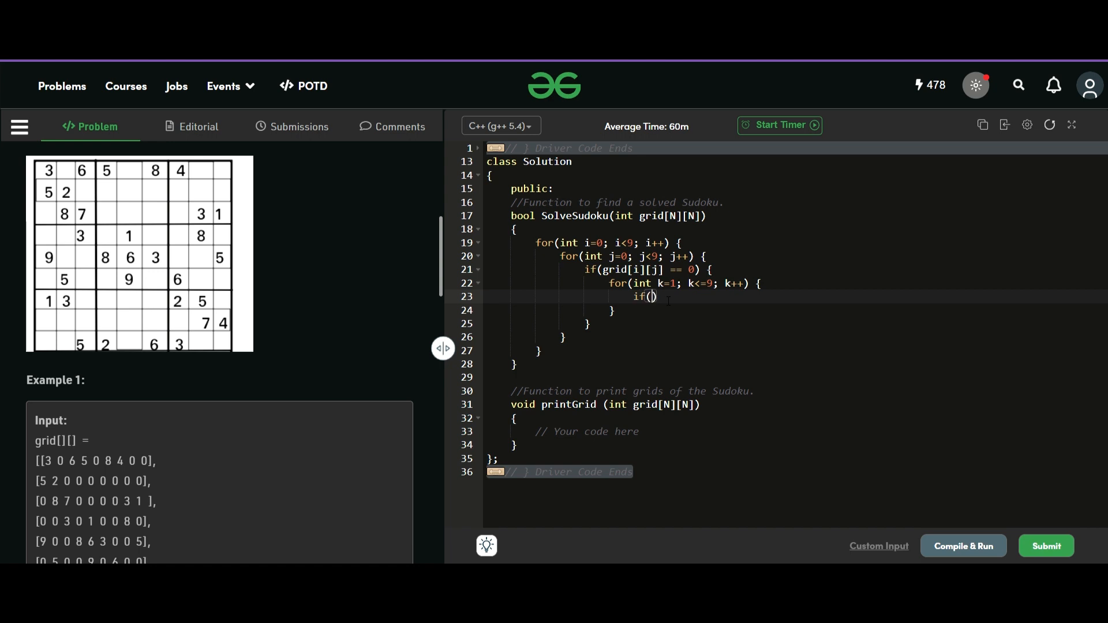
type("isVali")
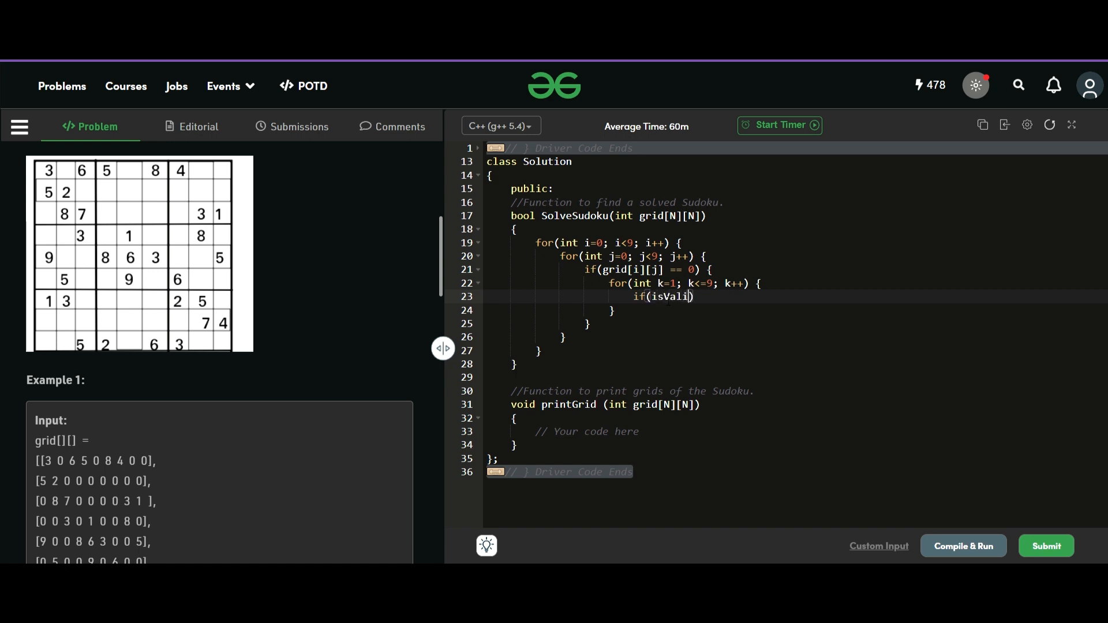
type("d()")
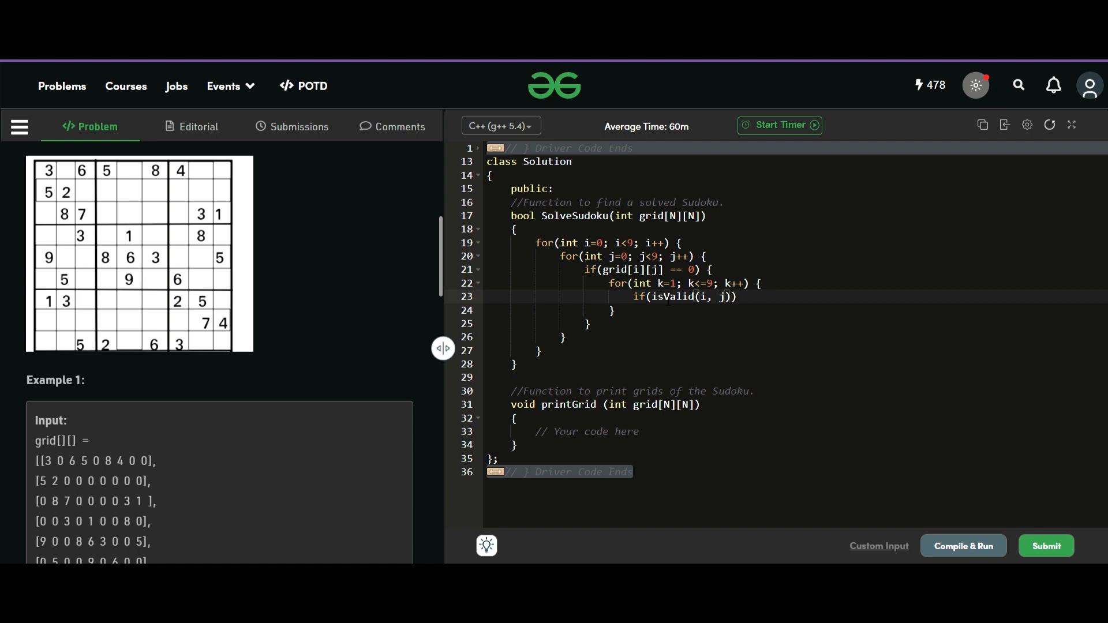
type(", k, grid")
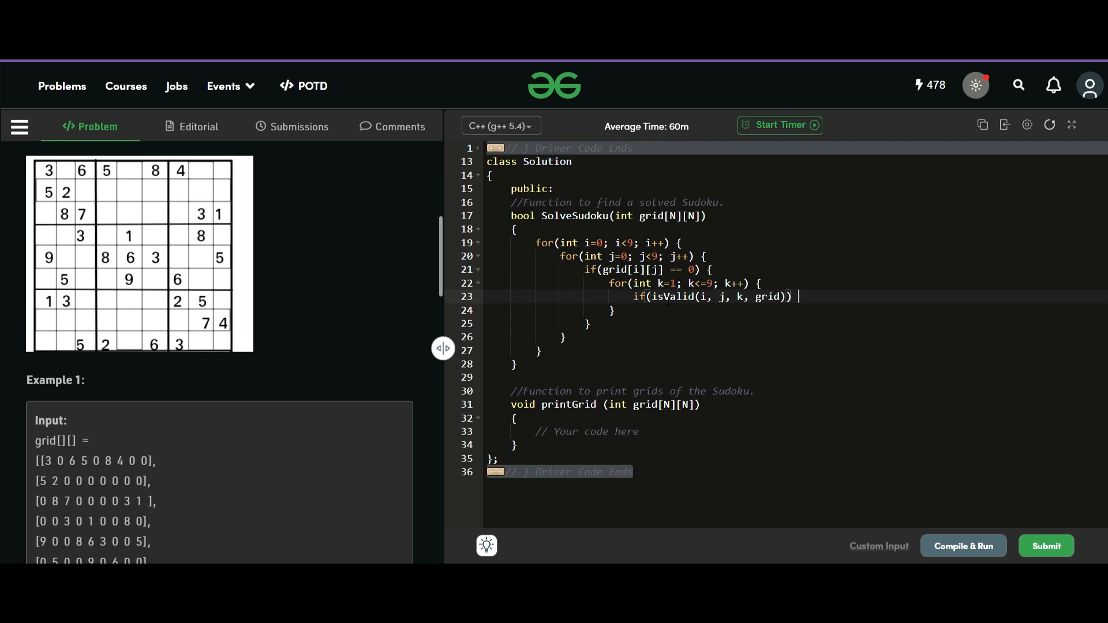
type("g")
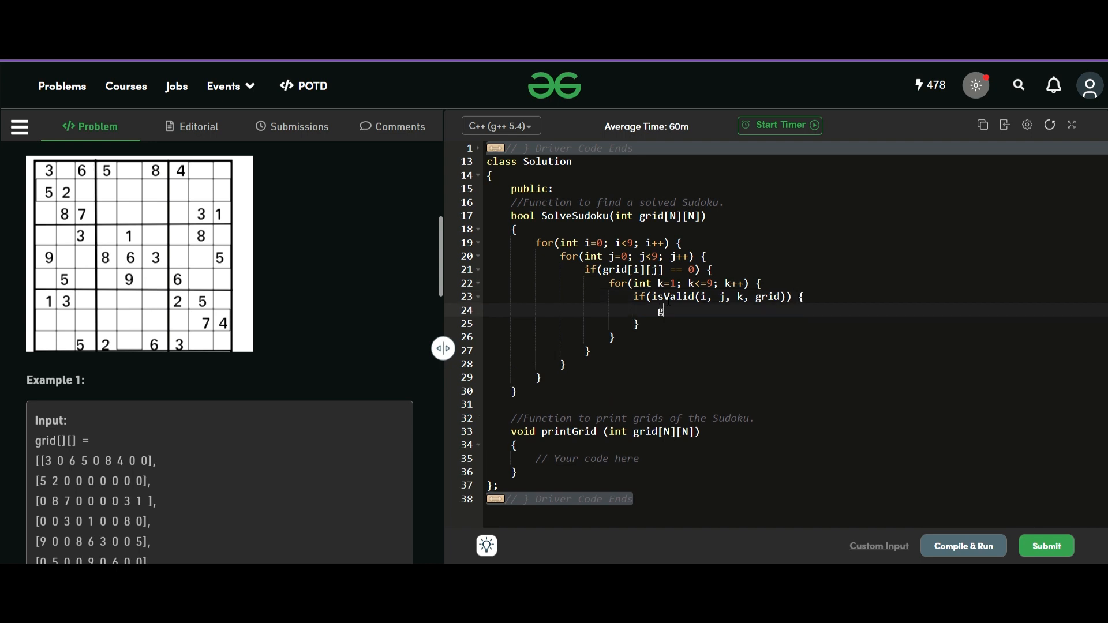
type("rid[i][]")
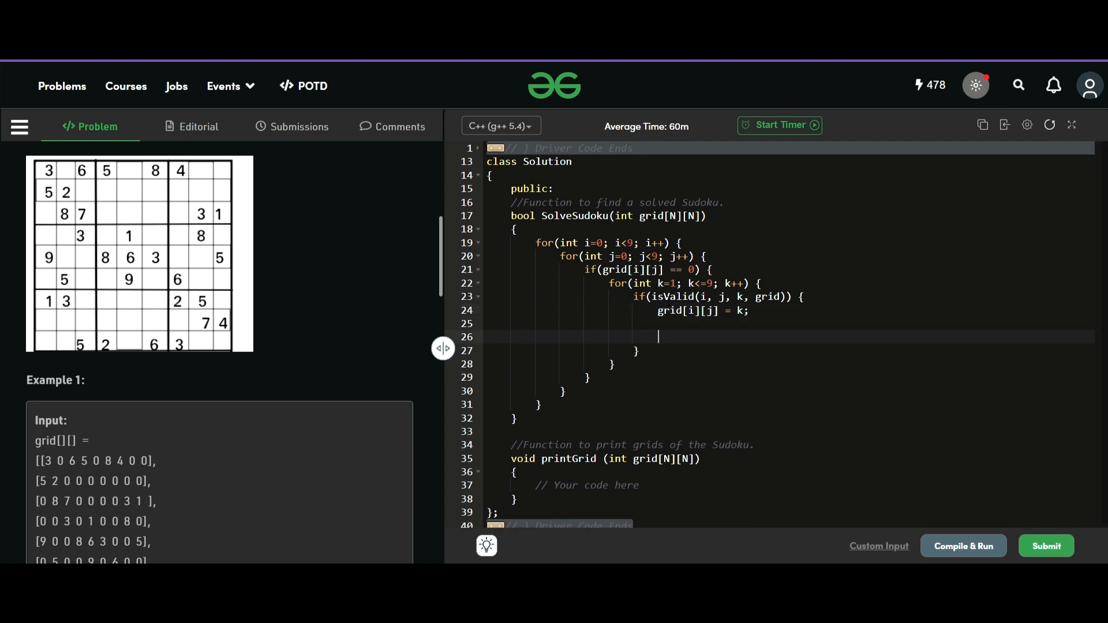
Call SolveSudoku(grid) recursively after placing the digit.
type("if")
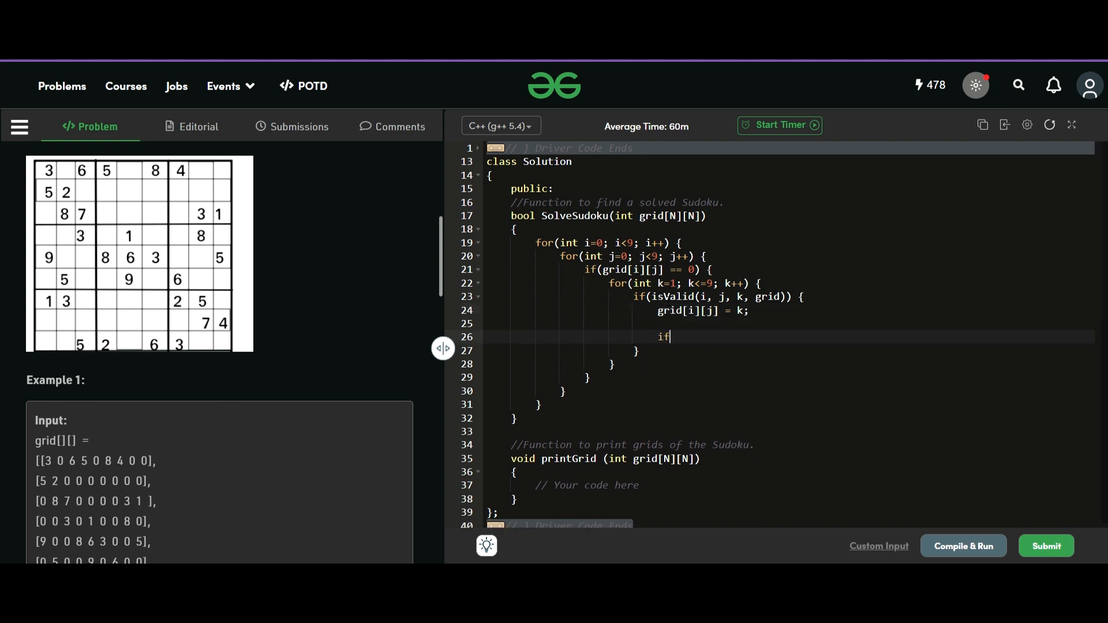
type("Sol")
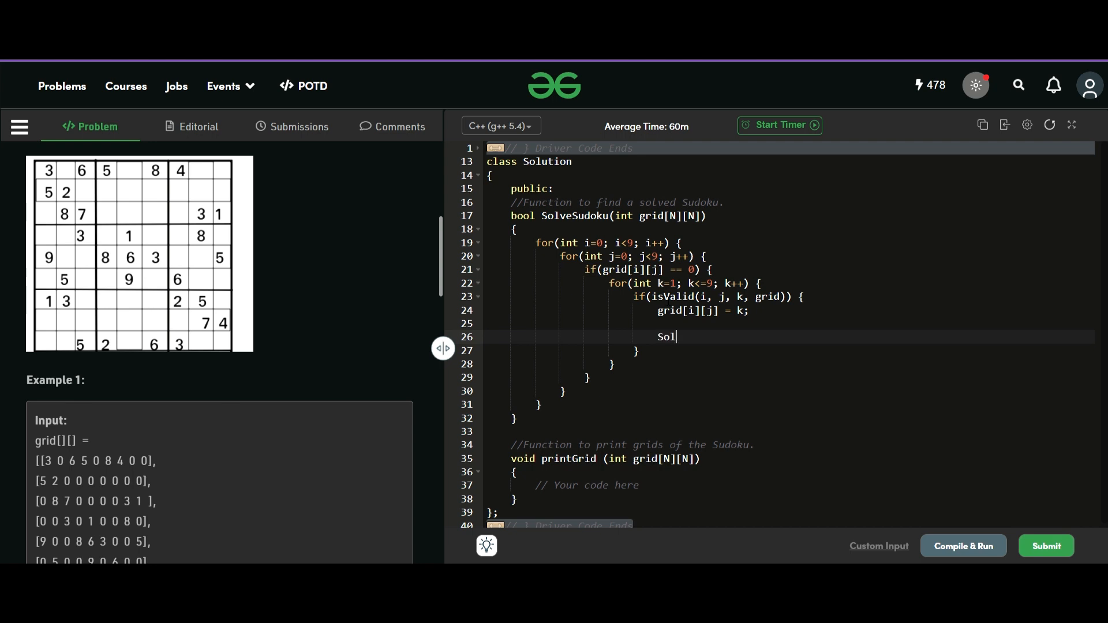
type("ve")
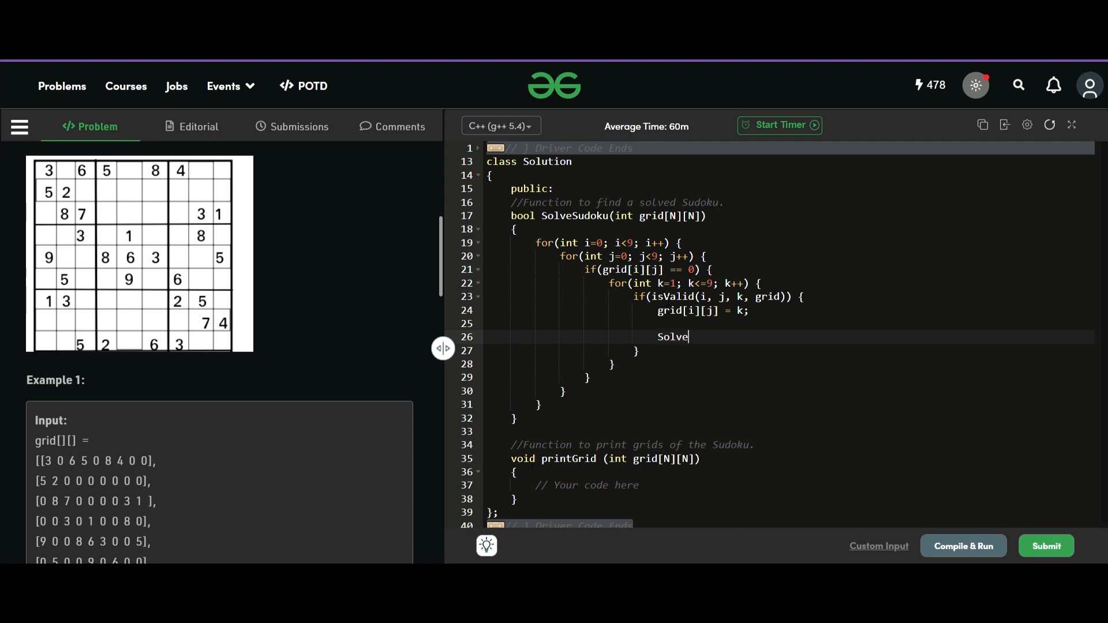
type("Sudoku()")
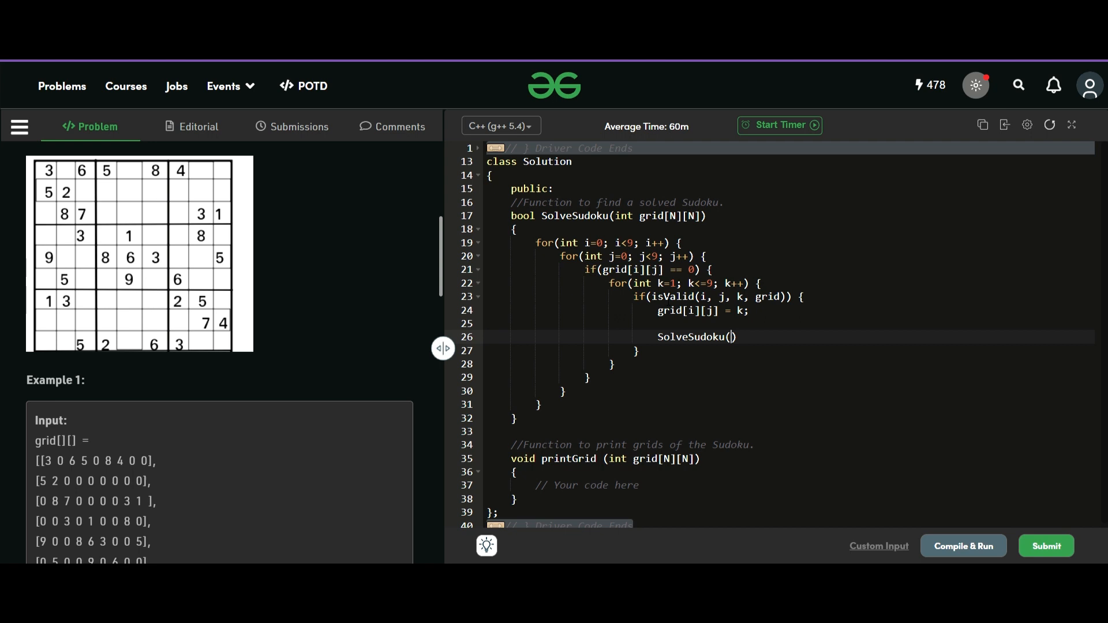
type("grid);")
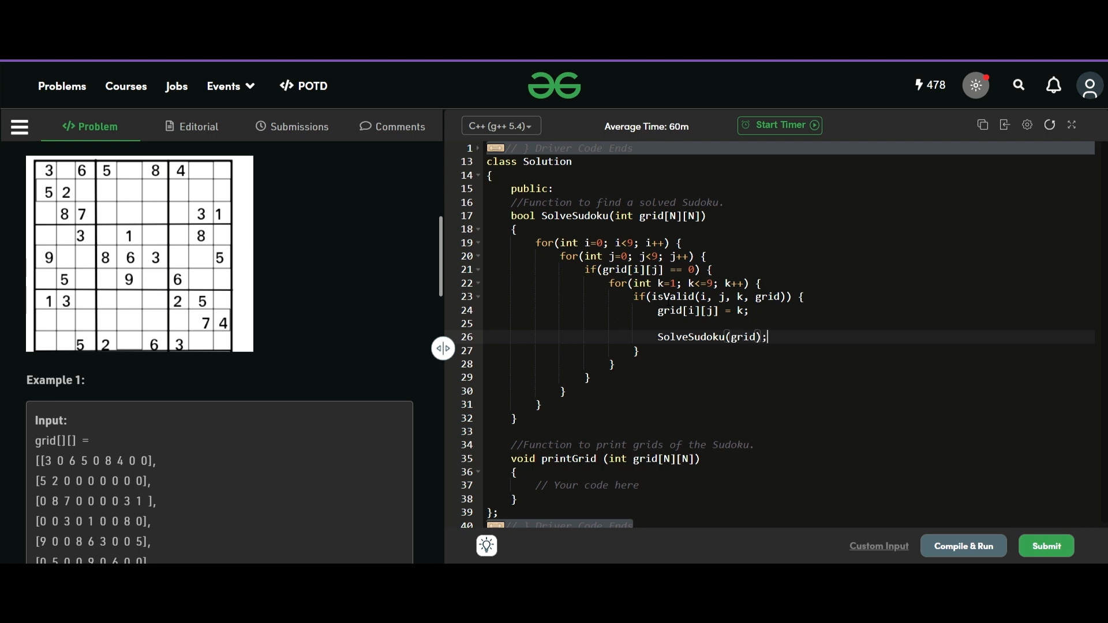
mouse_move(80, 179)
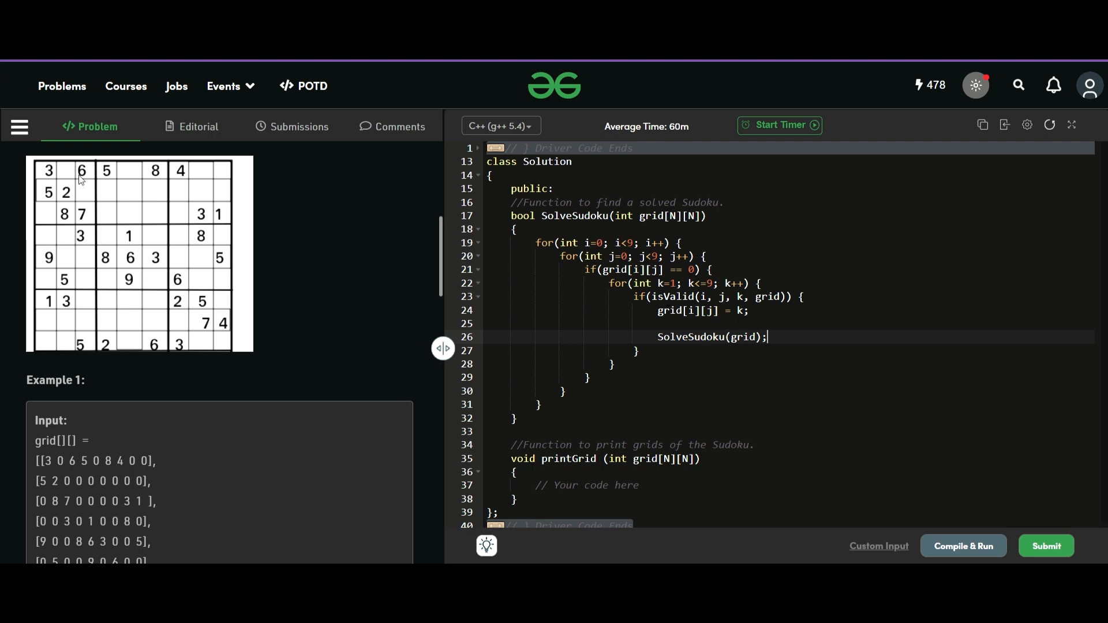
mouse_move(81, 181)
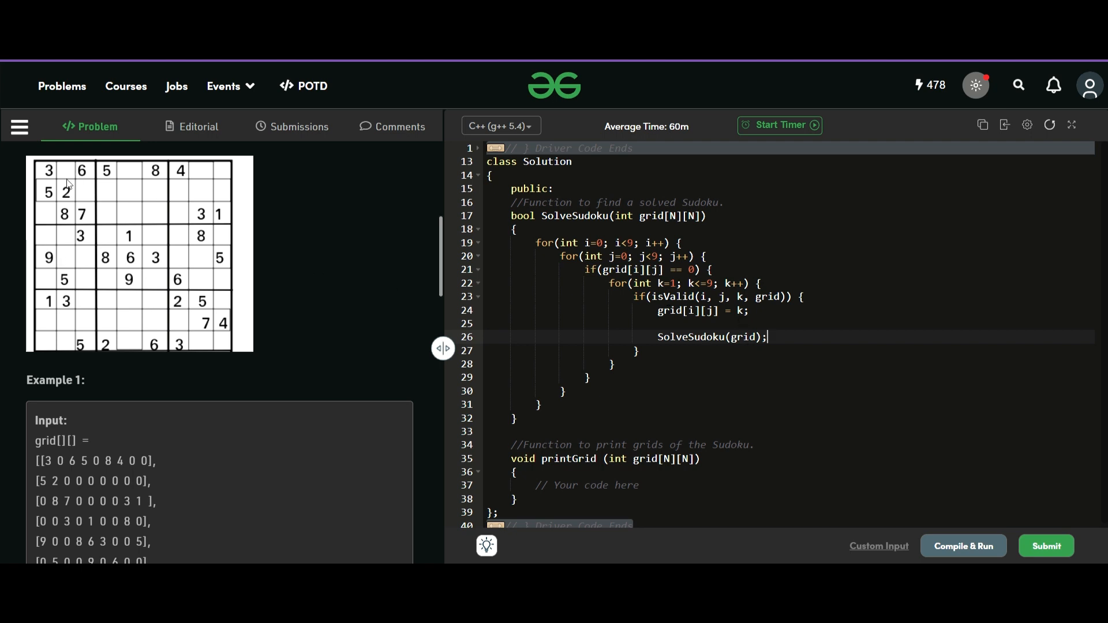
mouse_move(170, 199)
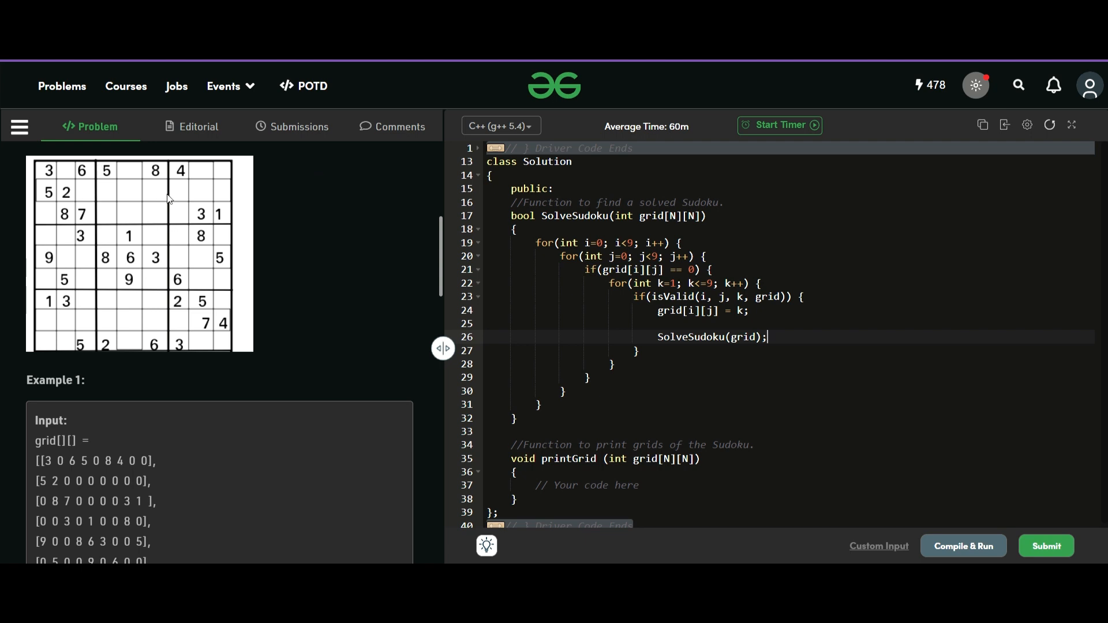
mouse_move(134, 183)
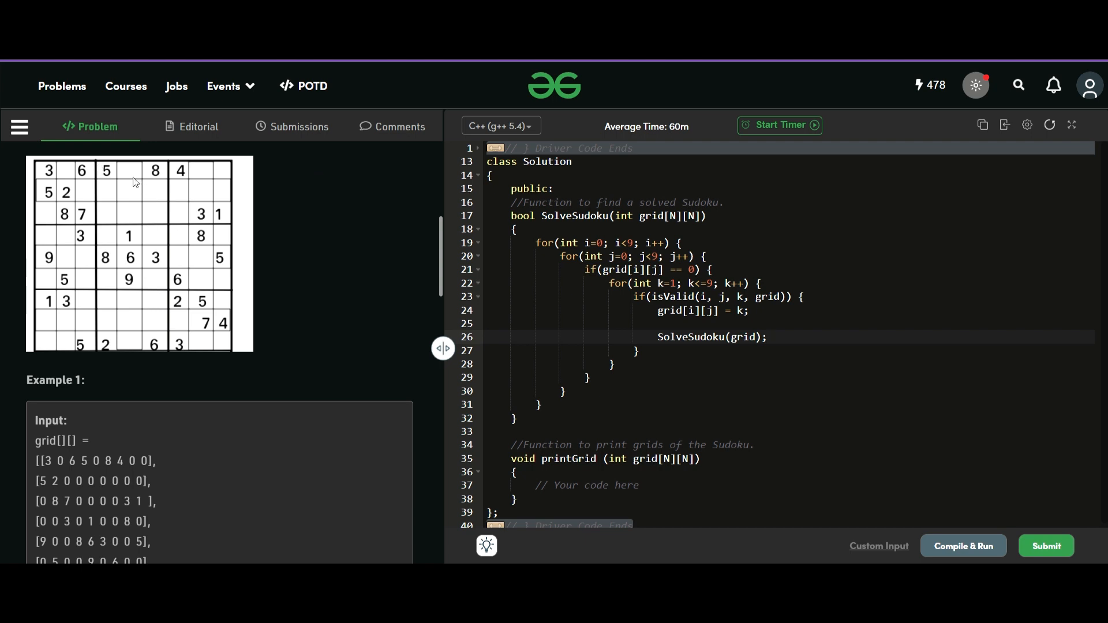
mouse_move(77, 177)
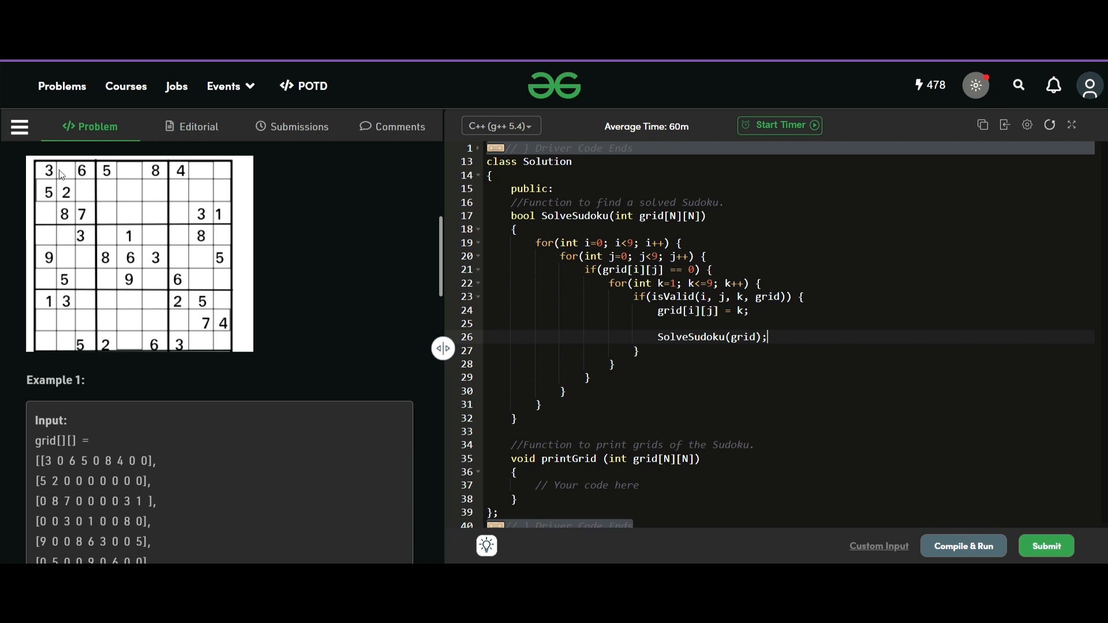
mouse_move(51, 181)
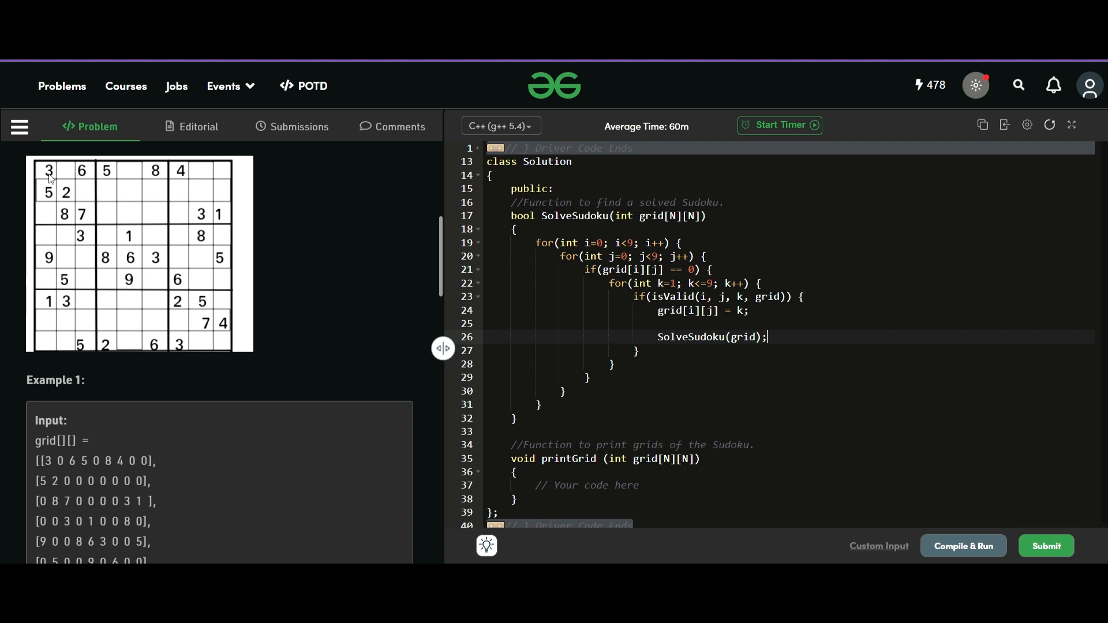
mouse_move(68, 174)
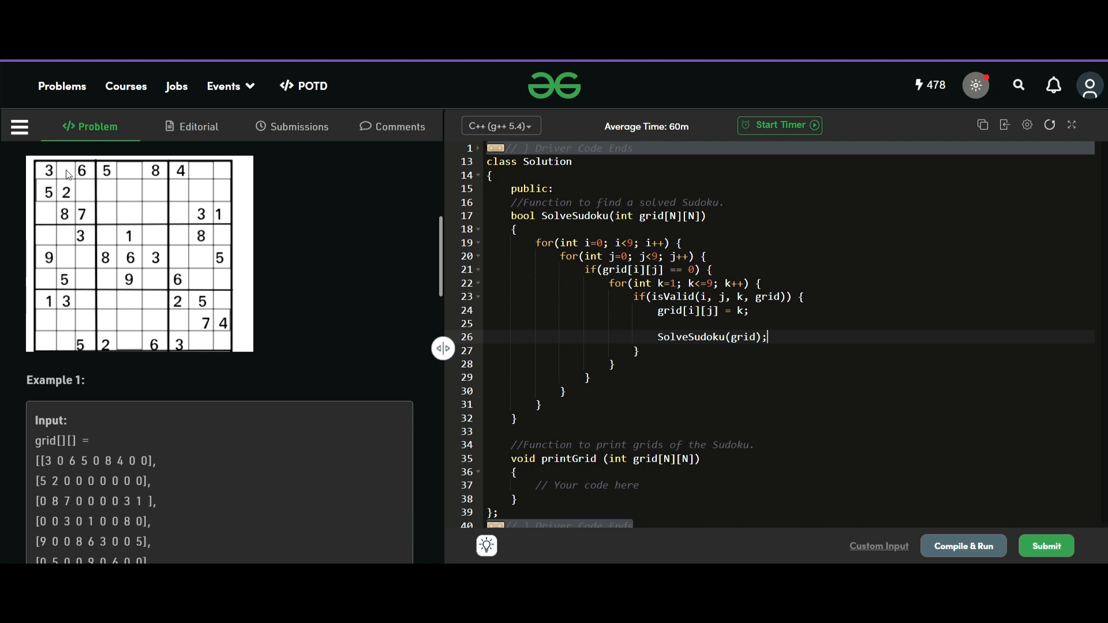
mouse_move(33, 183)
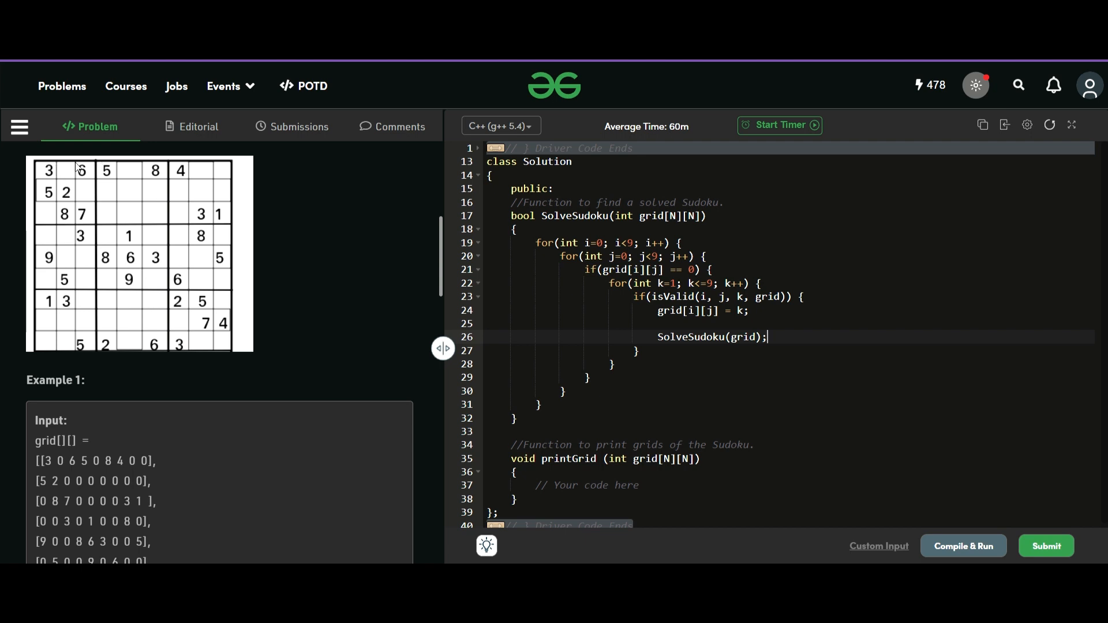
mouse_move(218, 287)
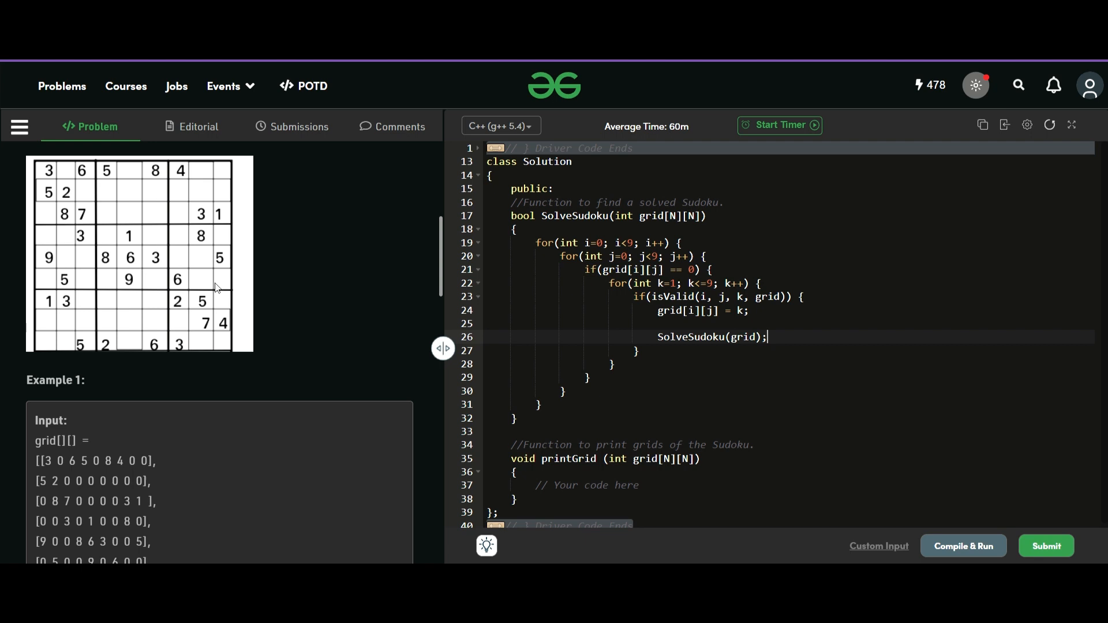
Replace the bare call with if(SolveSudoku(grid)) return true;.
double_click(712, 337)
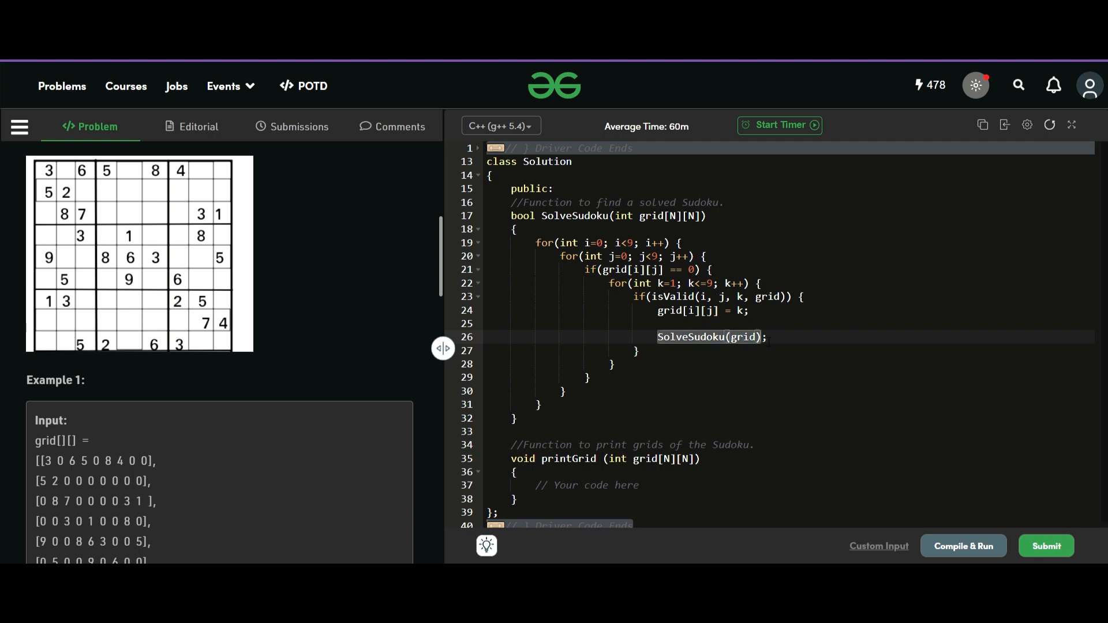
key("Delete")
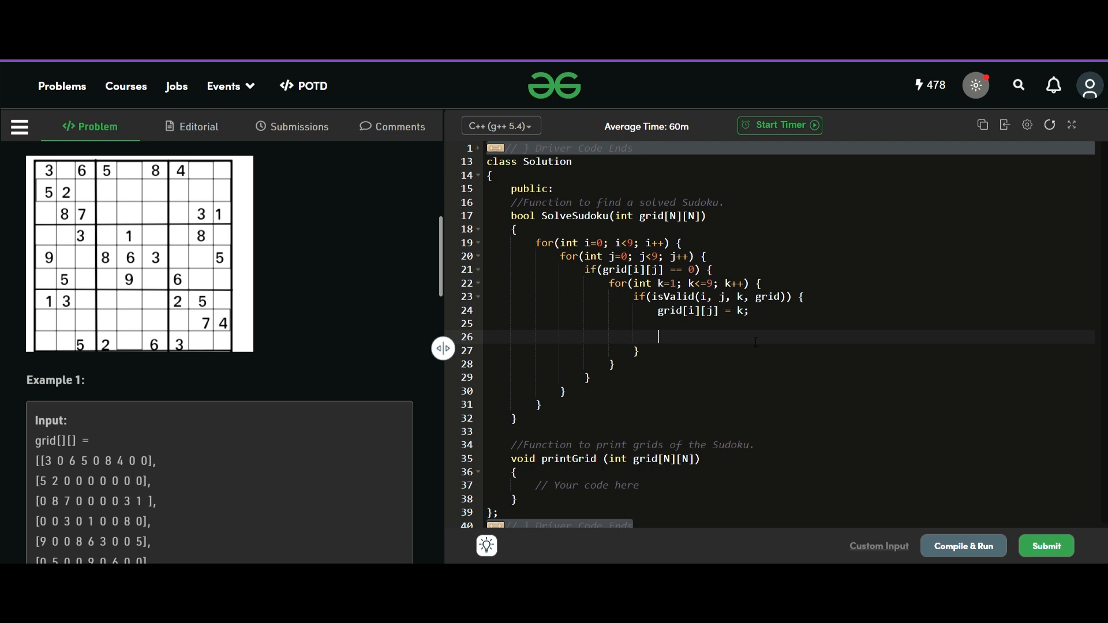
type("if(")
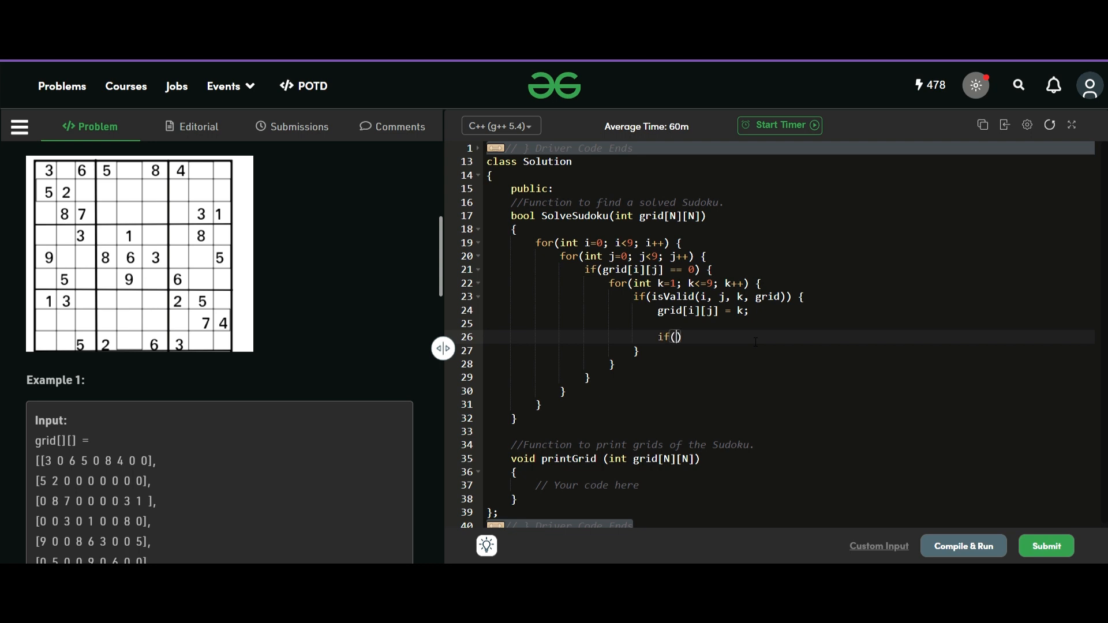
type("SolveSudoku(grid)")
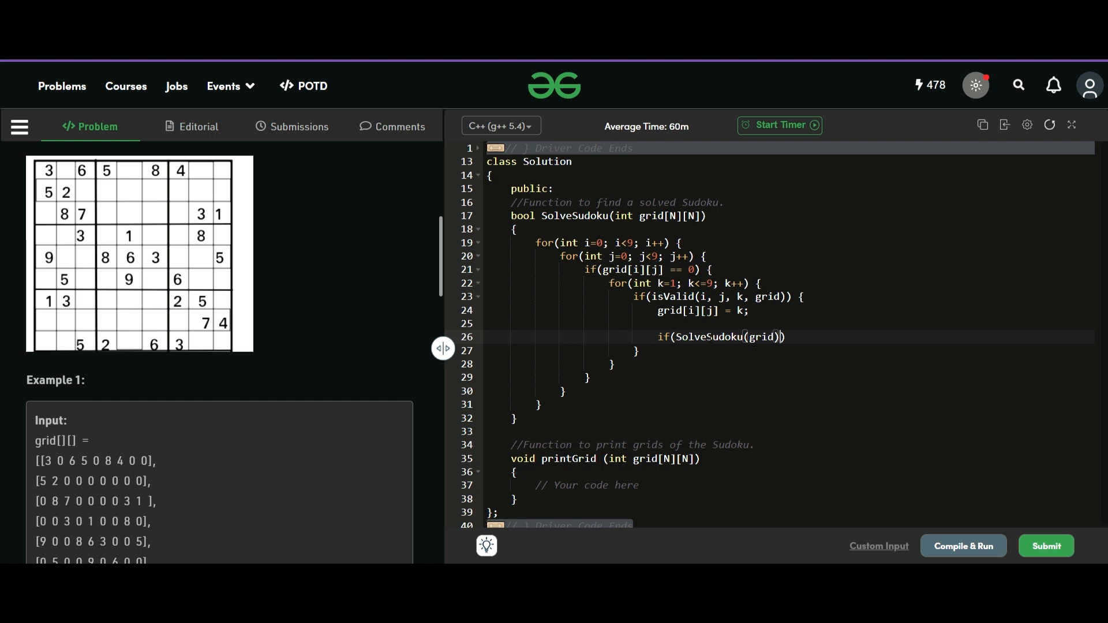
key("Return")
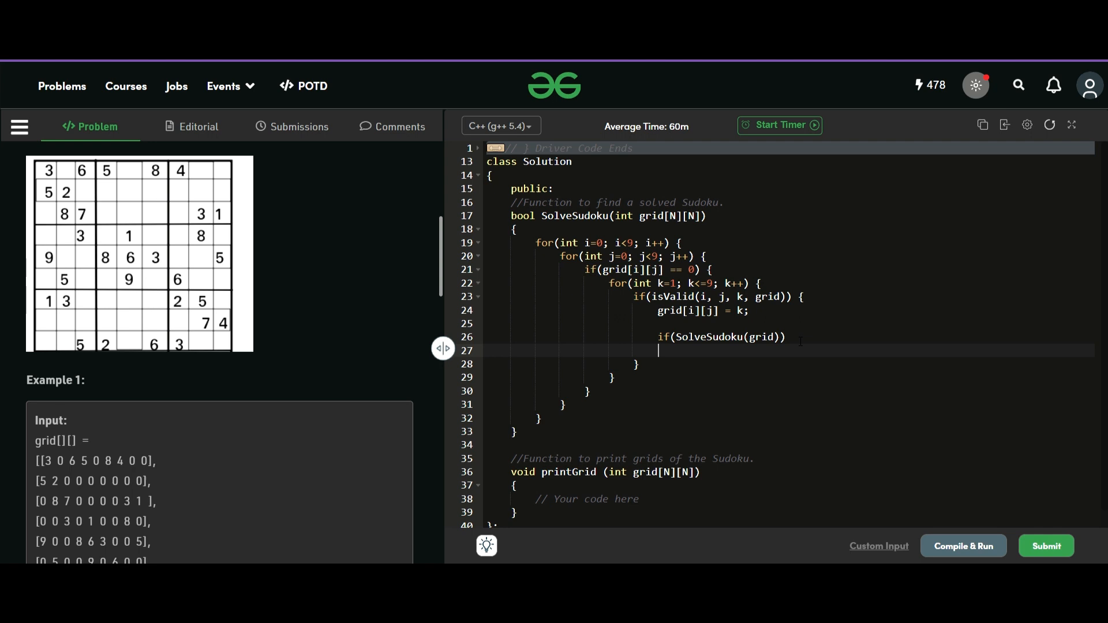
type("r")
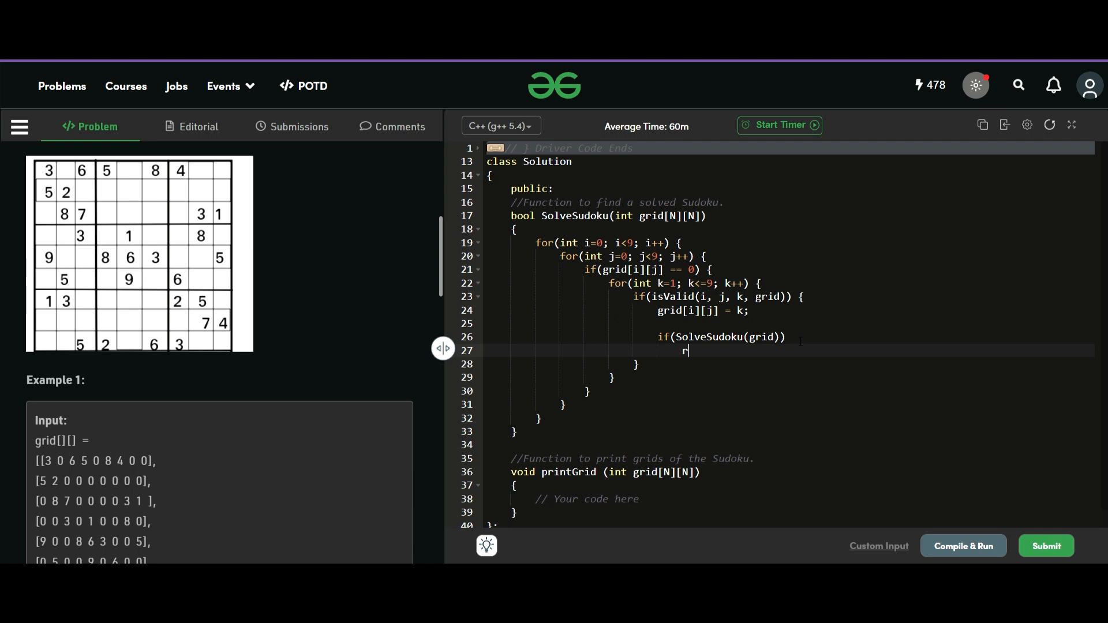
type("eturn true;")
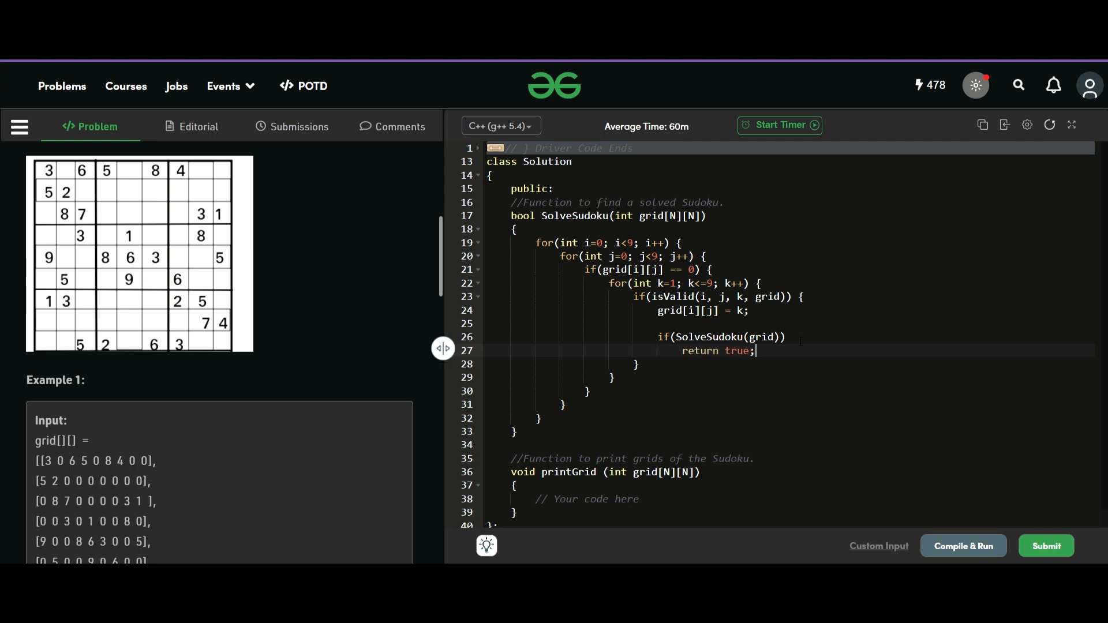
Add the backtracking branch else grid[i][j] = 0;.
key("enter")
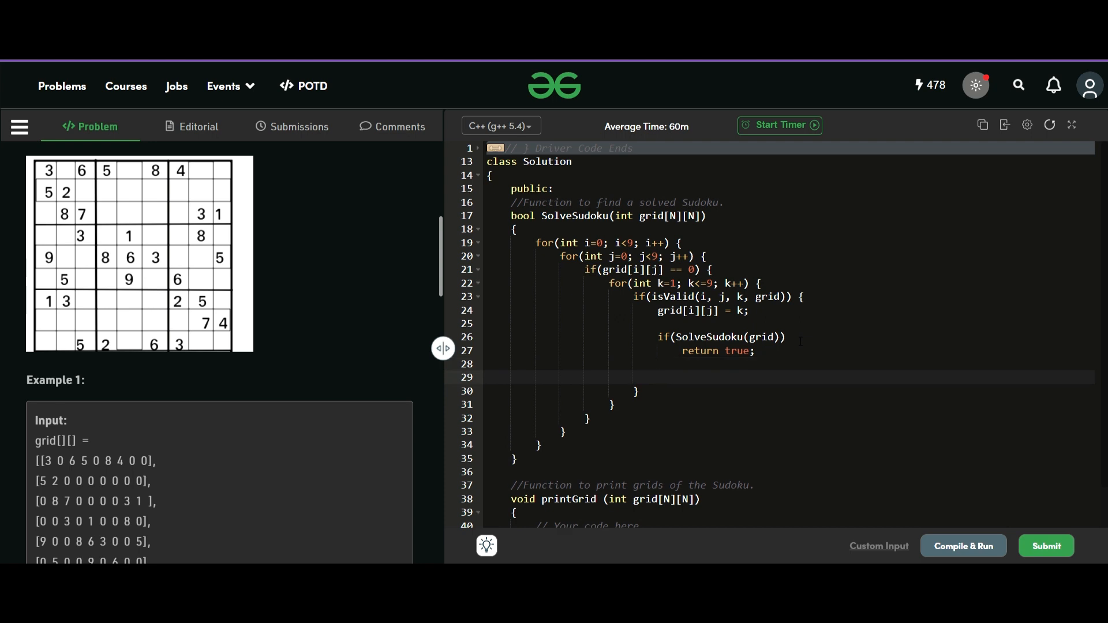
type("else")
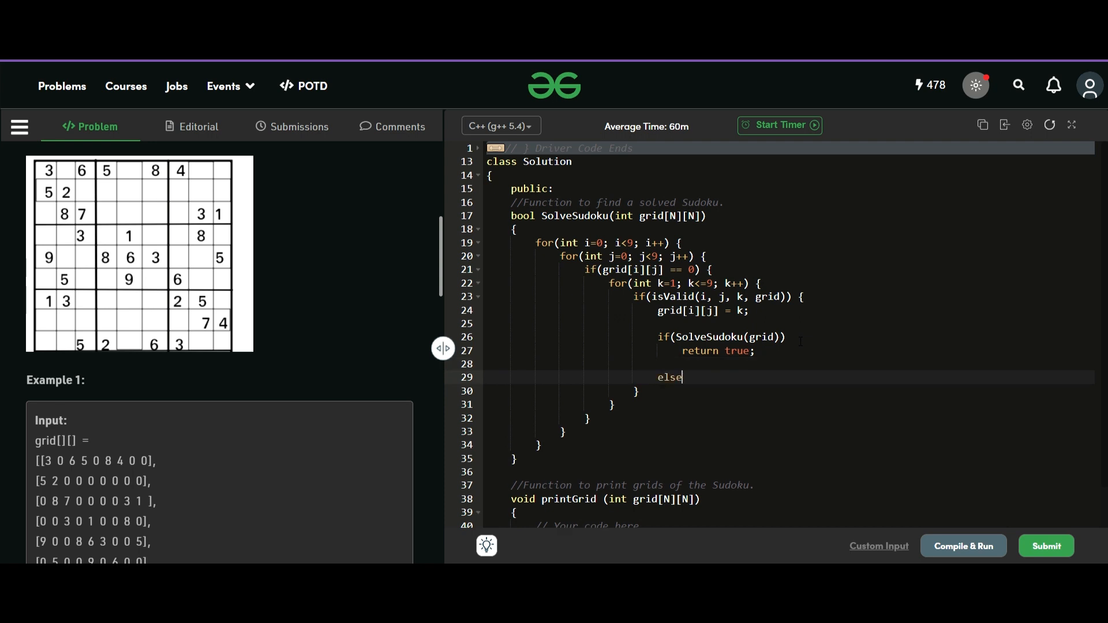
type("gri")
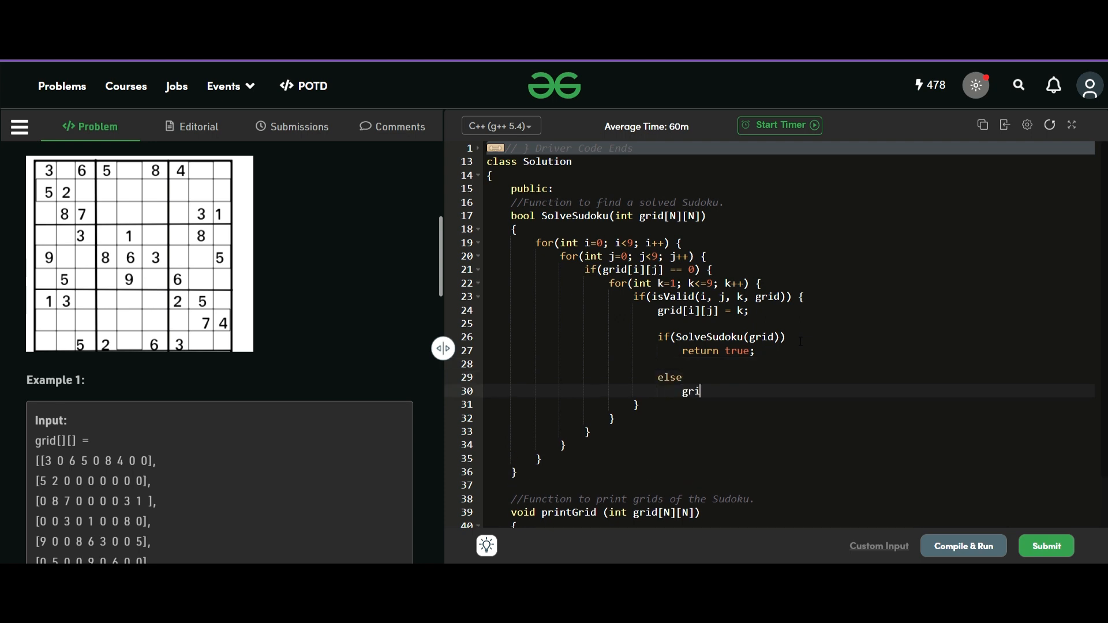
type("d[i][j]")
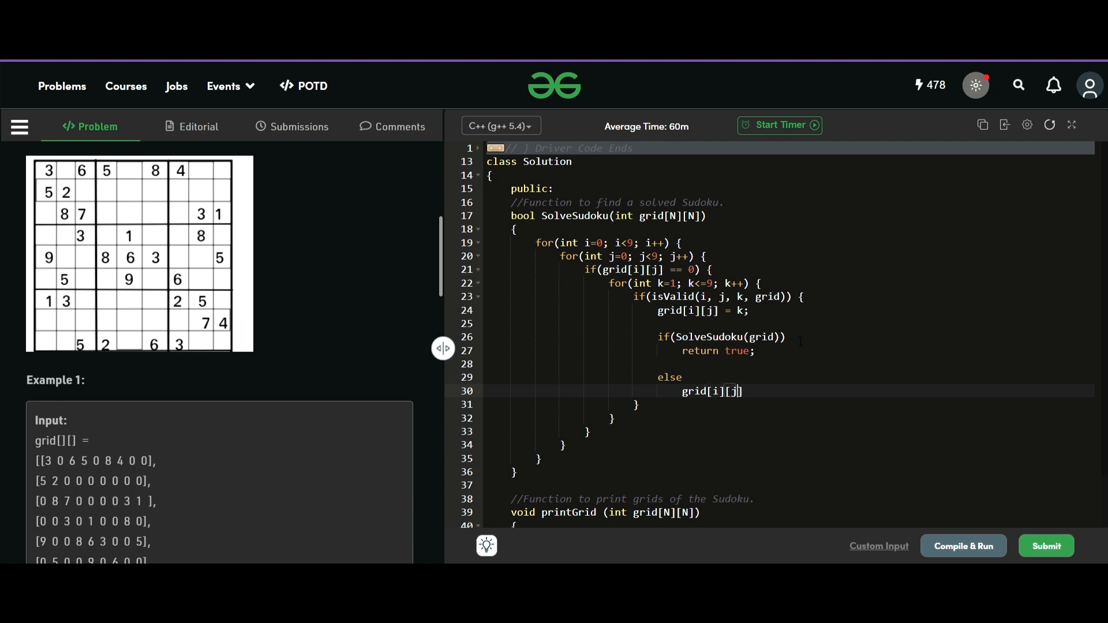
type("= 0;")
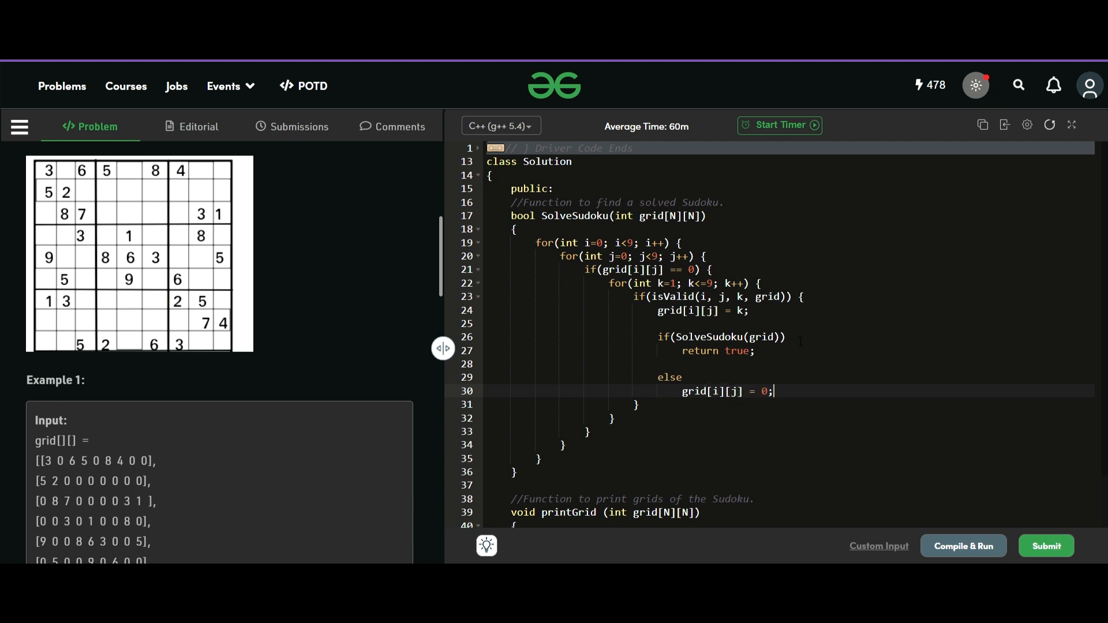
mouse_move(320, 296)
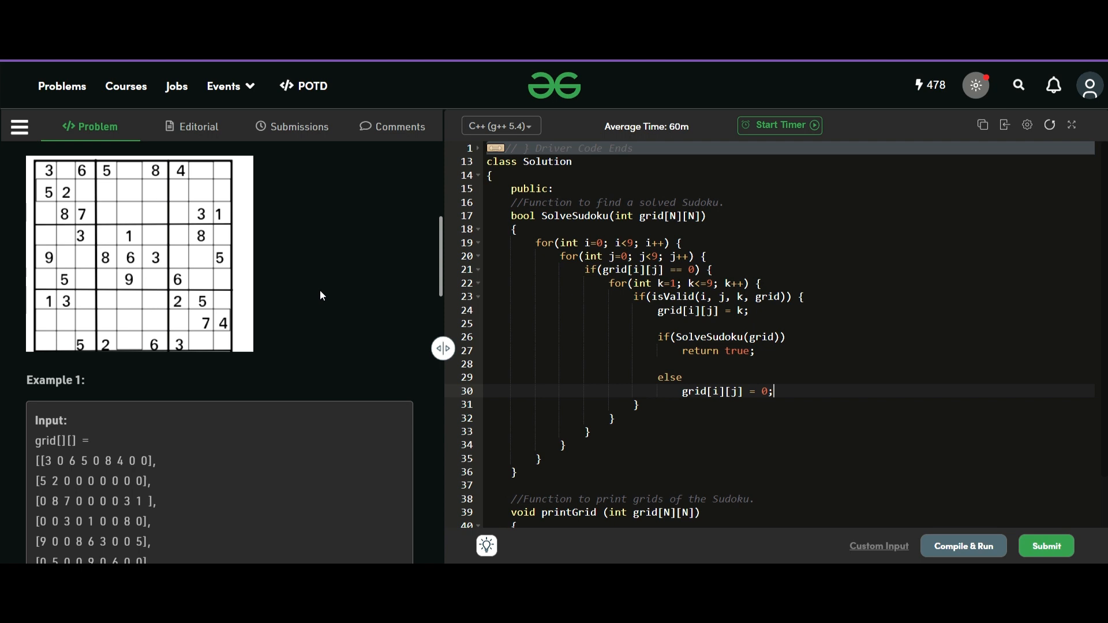
mouse_move(70, 175)
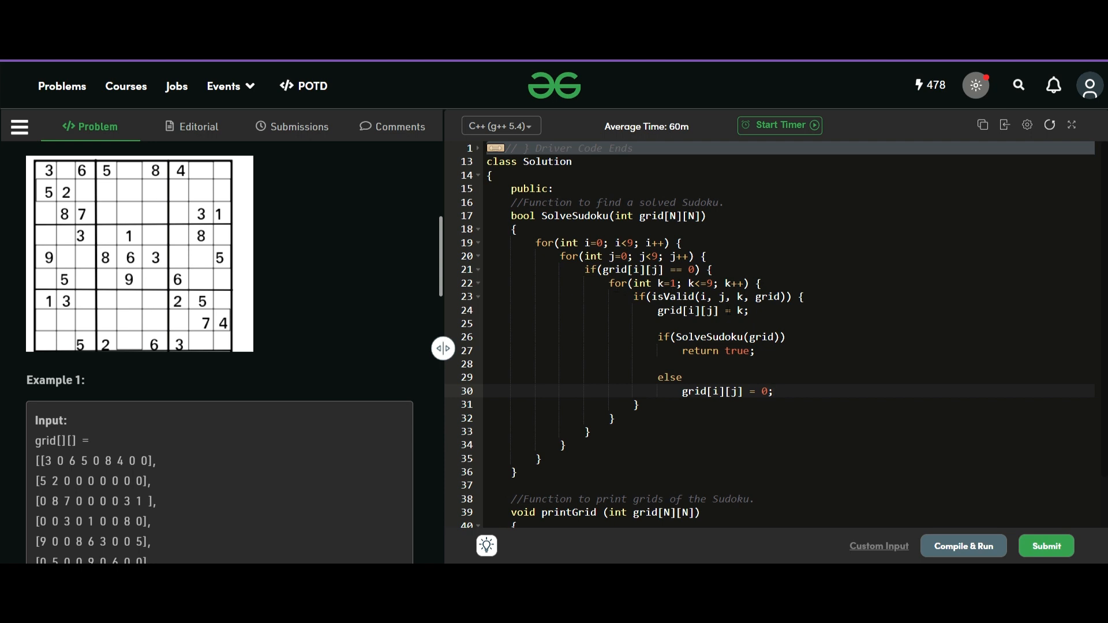
Add return false; after the digit loop's closing brace.
left_click(774, 391)
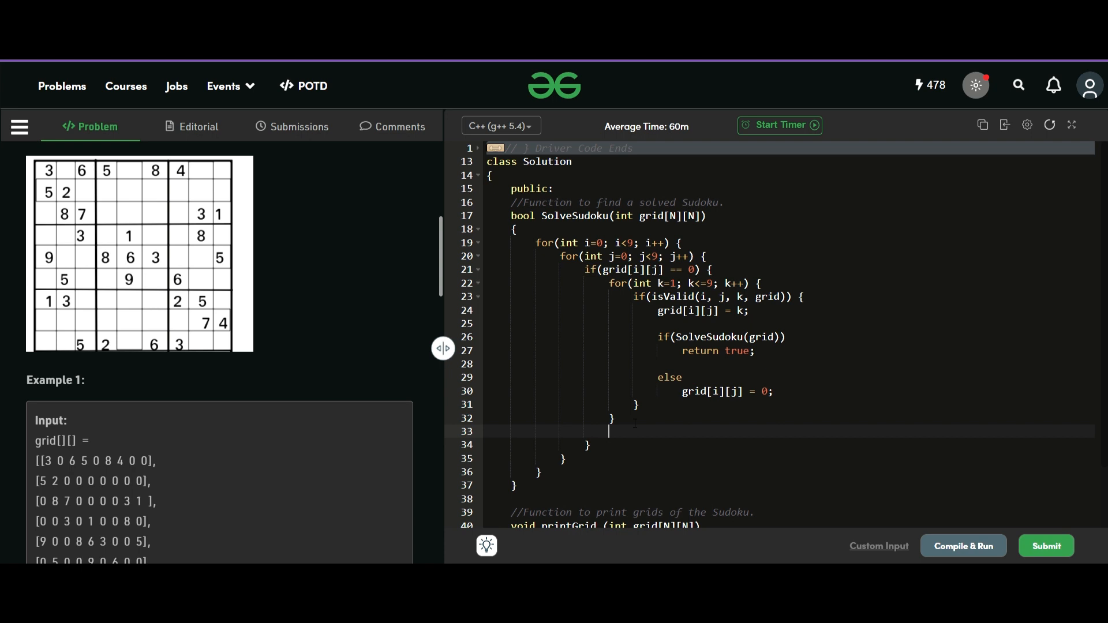
type("retu")
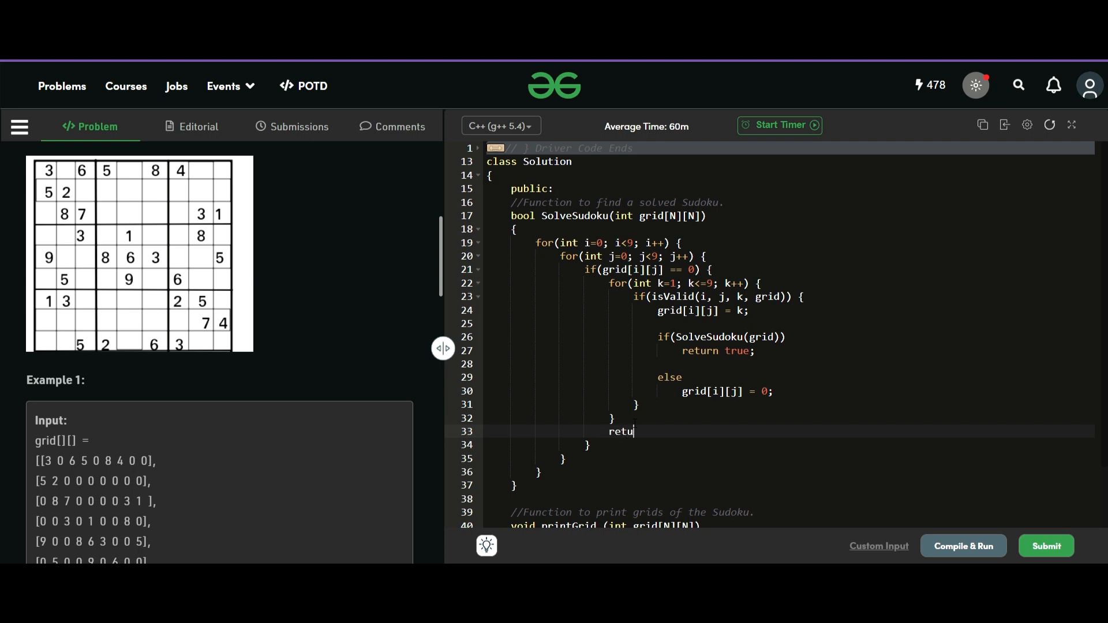
type("rn false")
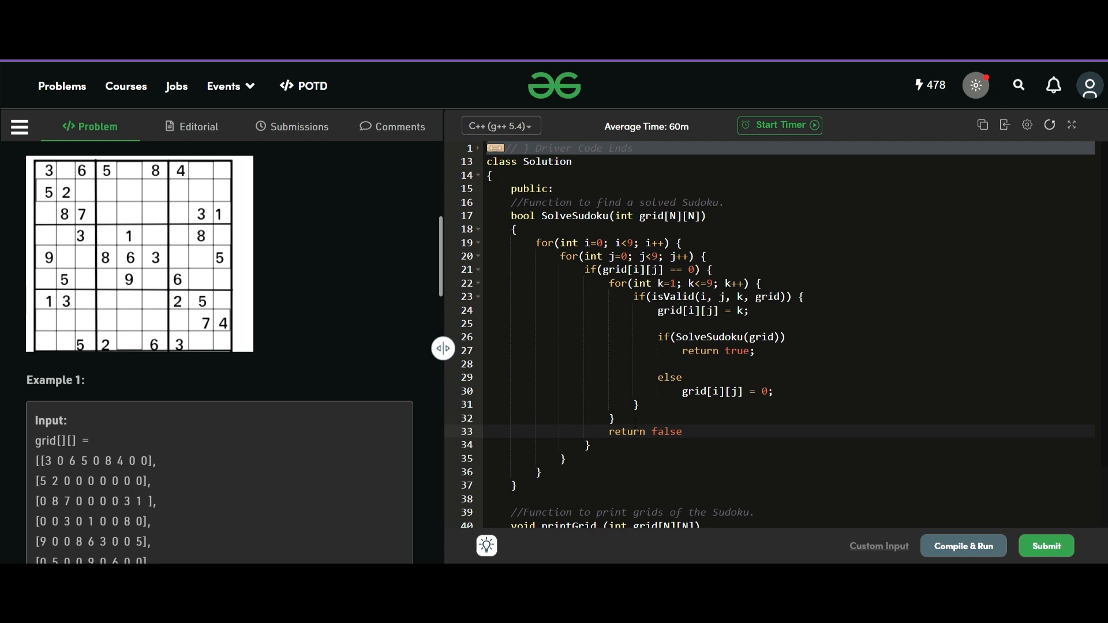
type(";")
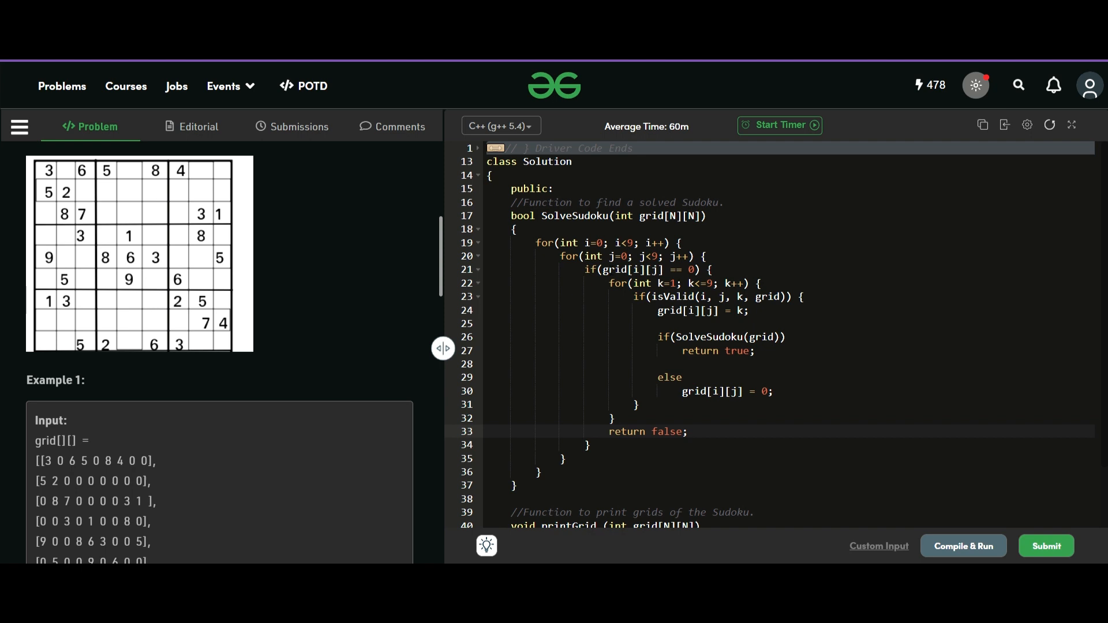
Add return true; after the outer loop, before SolveSudoku's closing brace.
left_click(687, 432)
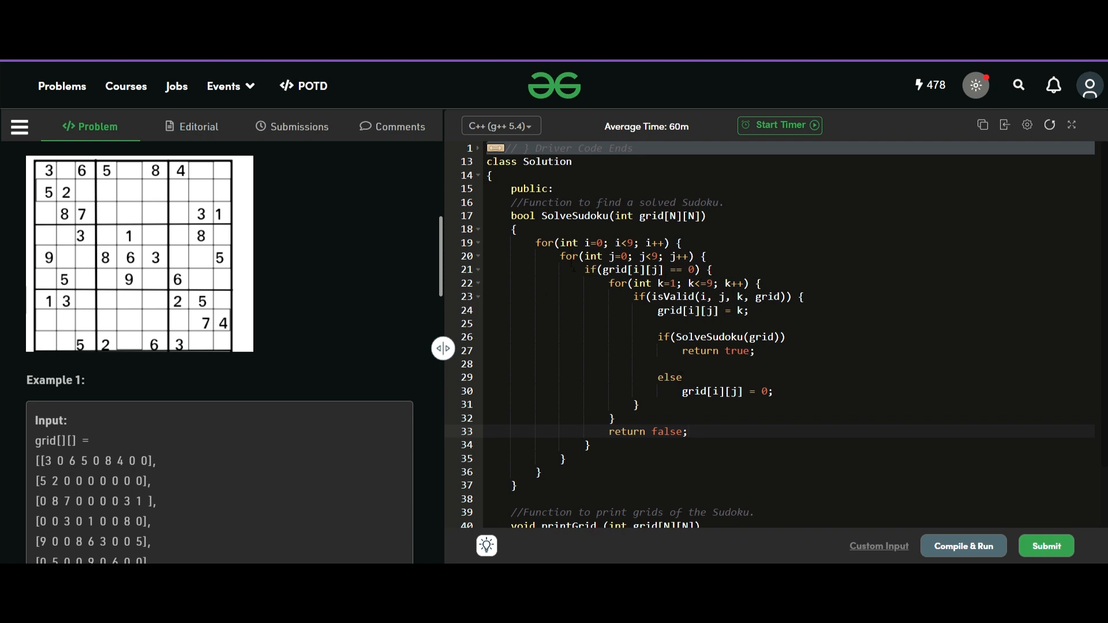
left_click(537, 471)
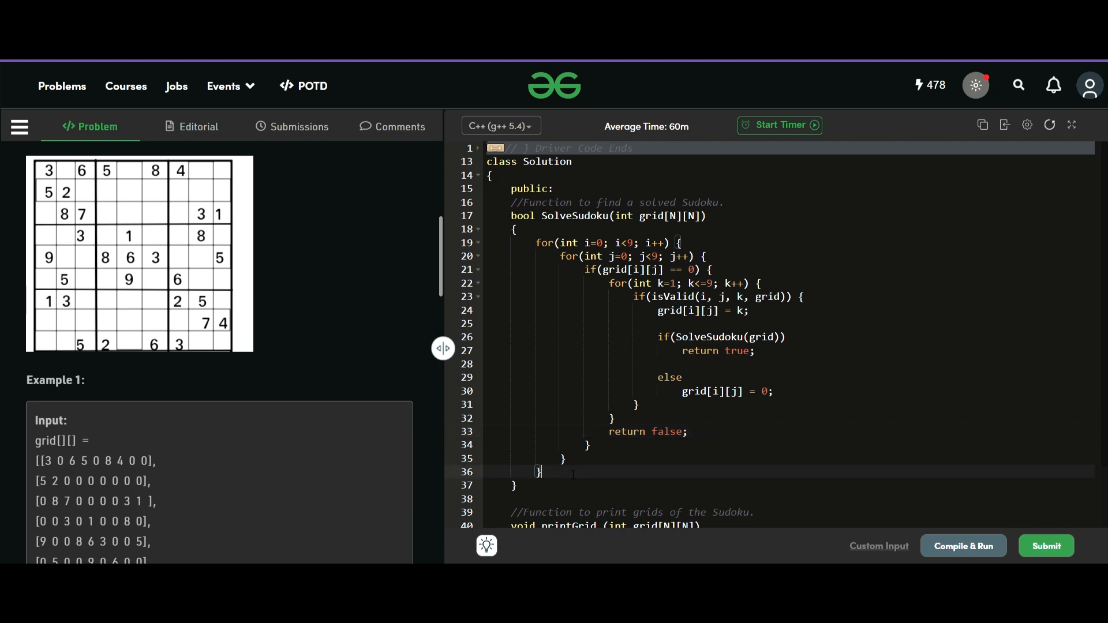
type("return")
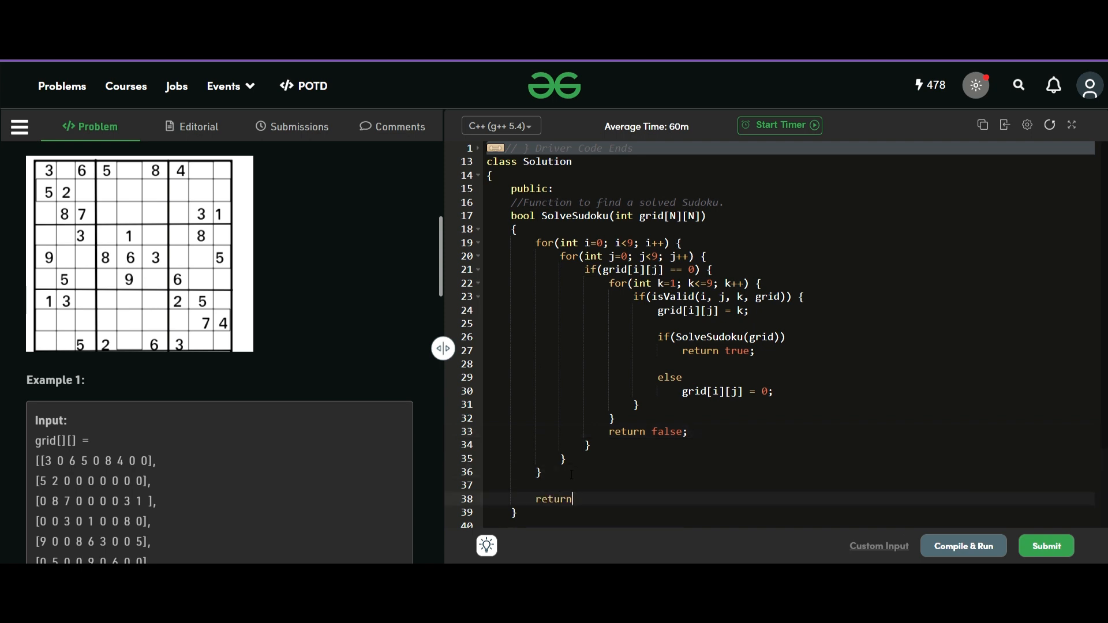
type("true")
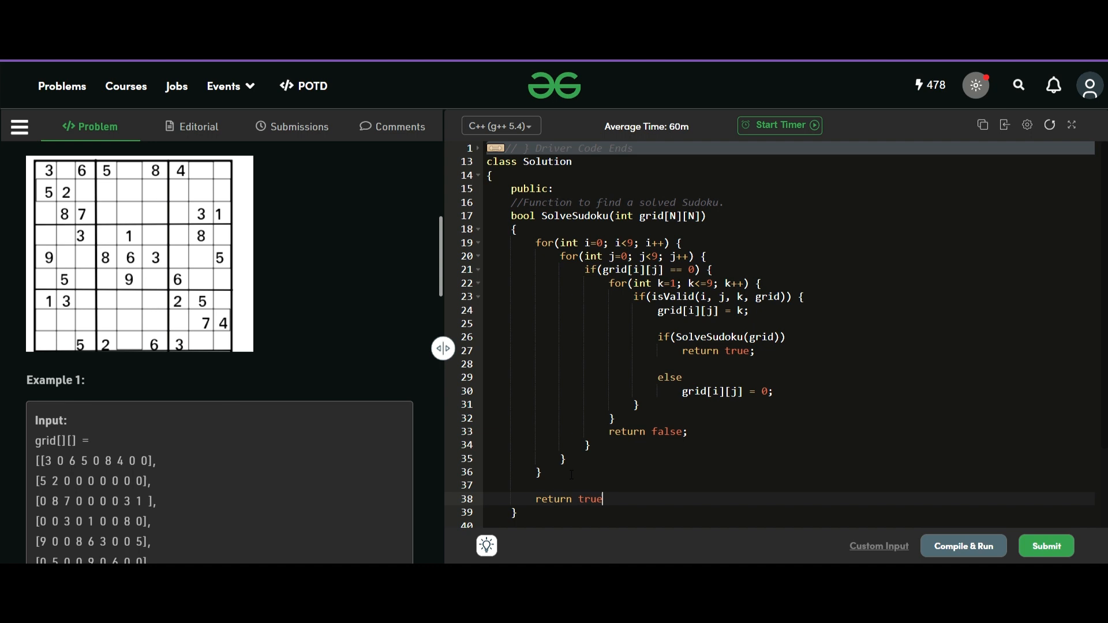
type(";")
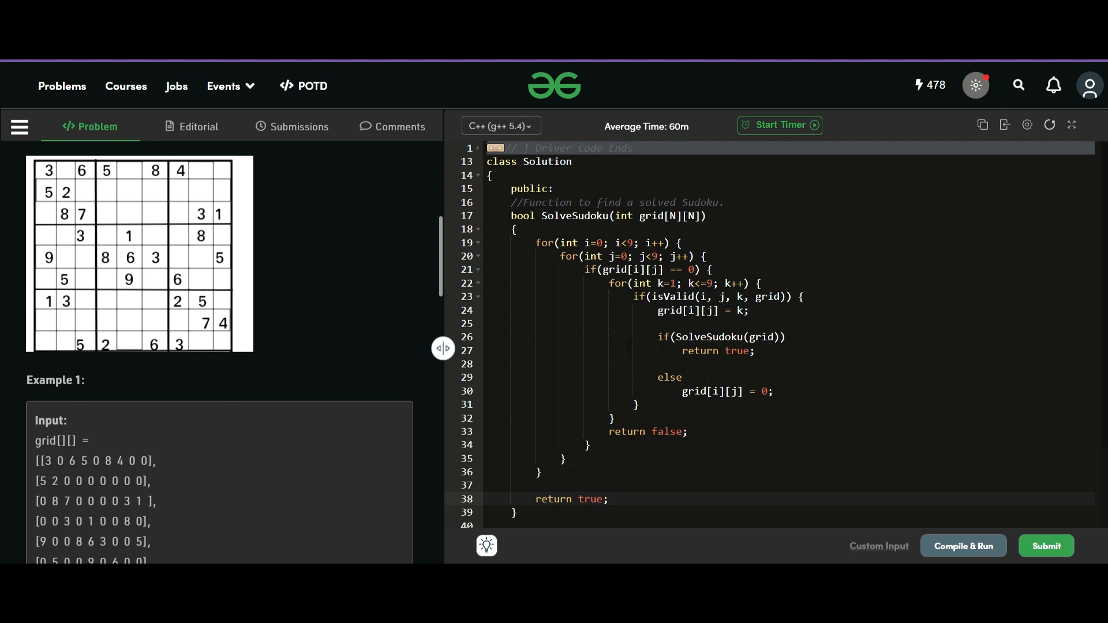
Declare bool isValid(int r, int c, int k, int grid[N][N]) above SolveSudoku with an empty body.
left_click(732, 203)
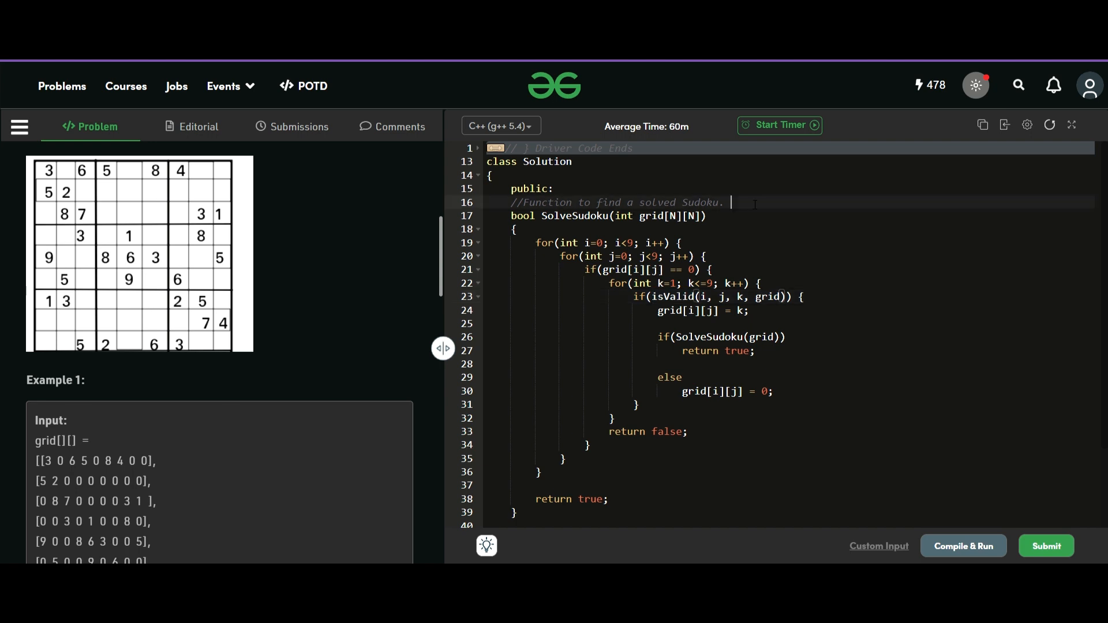
type("bool")
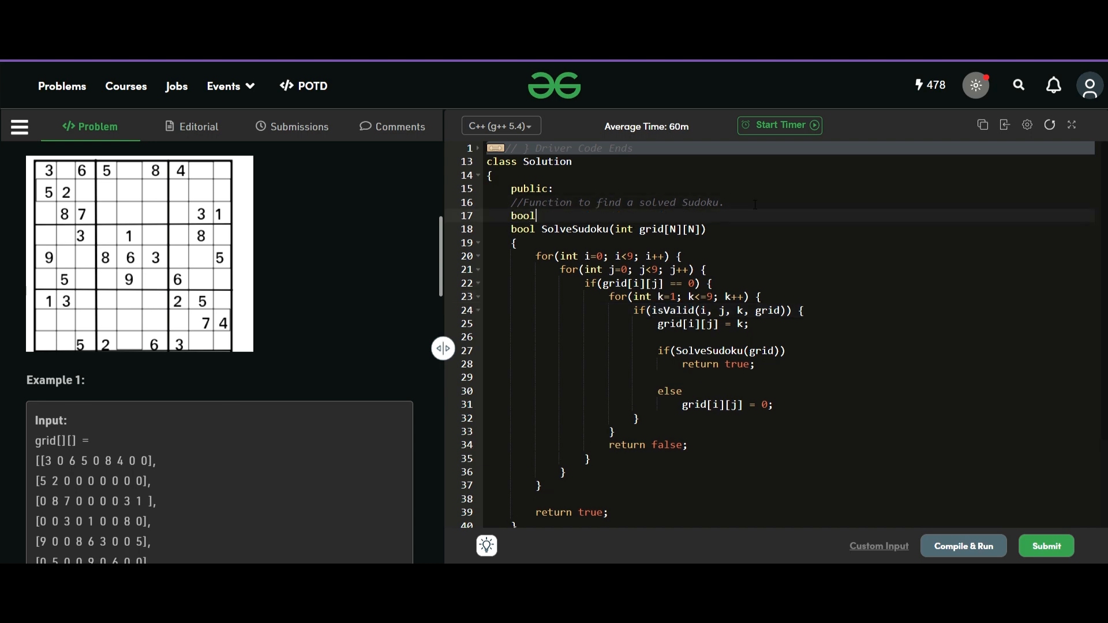
type("isValis")
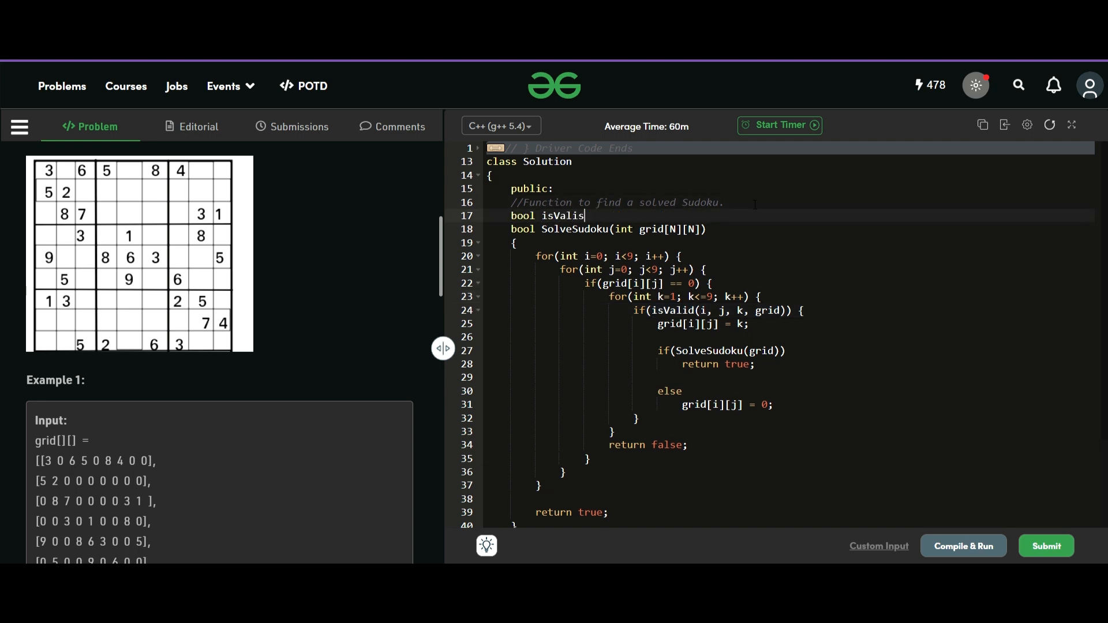
type("d(int r, int c, int k, int")
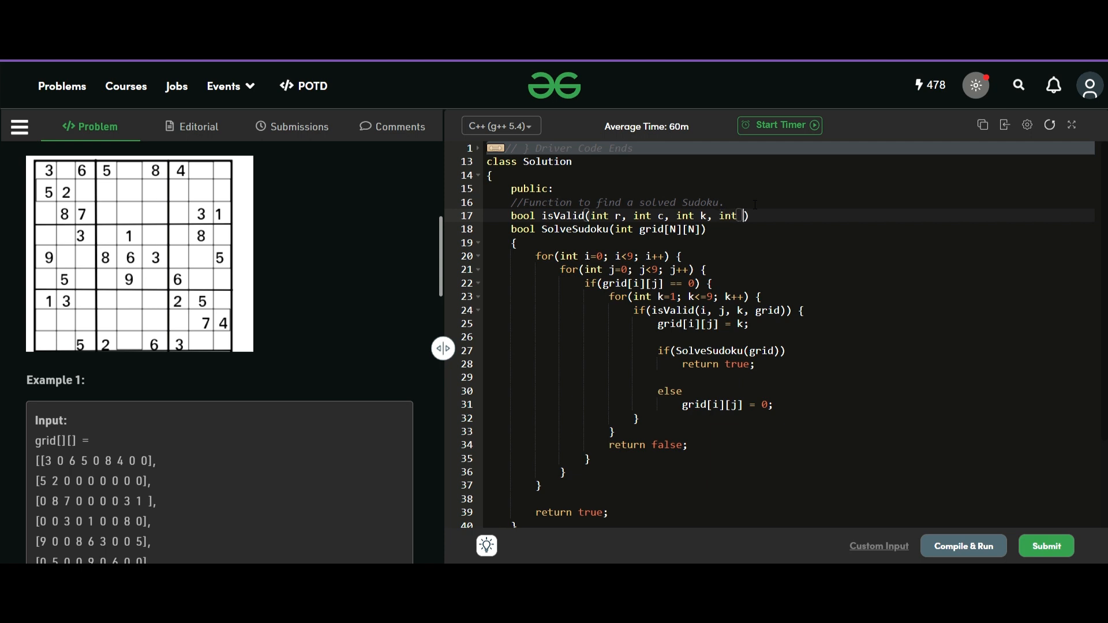
type("grid[N]")
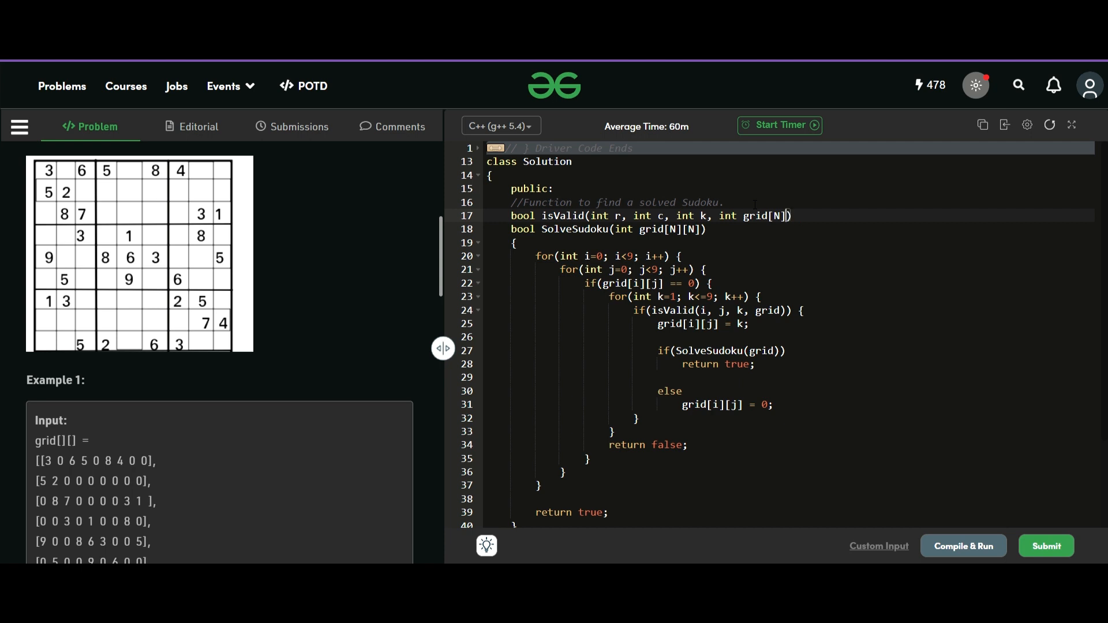
type("[N]) {")
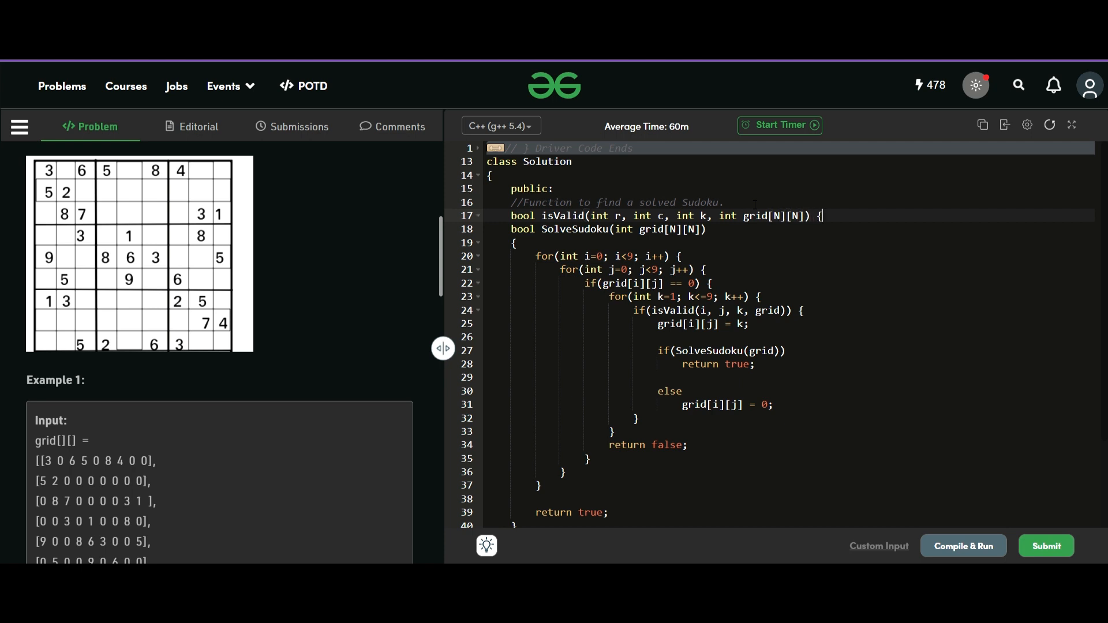
key("enter")
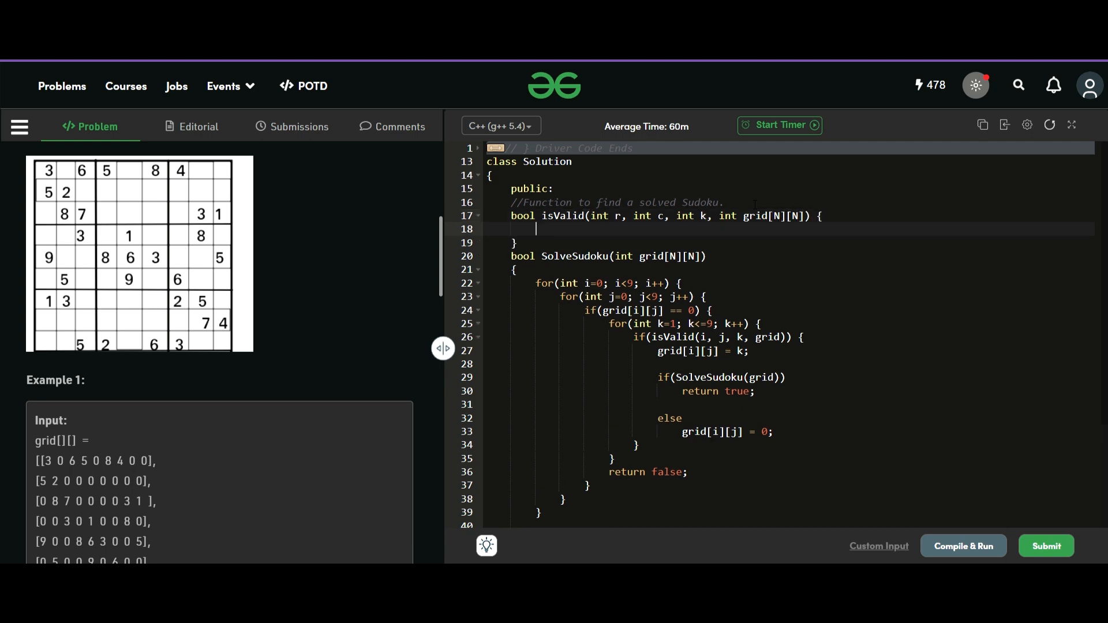
Glance at the sample Sudoku, then begin for(int i inside isValid.
scroll("up", 3)
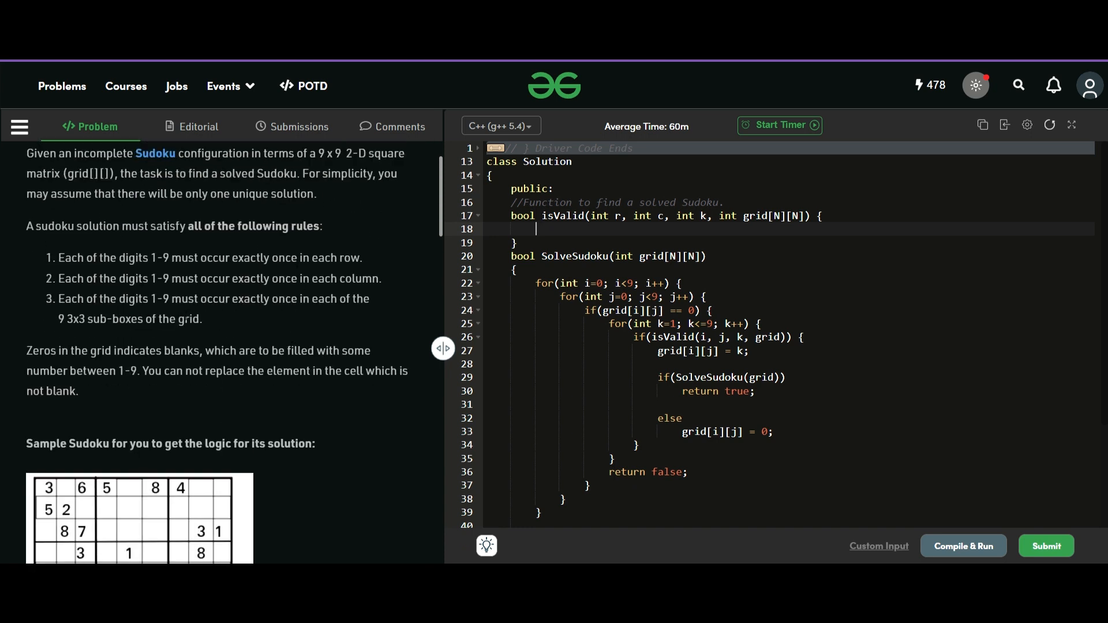
scroll("down", 3)
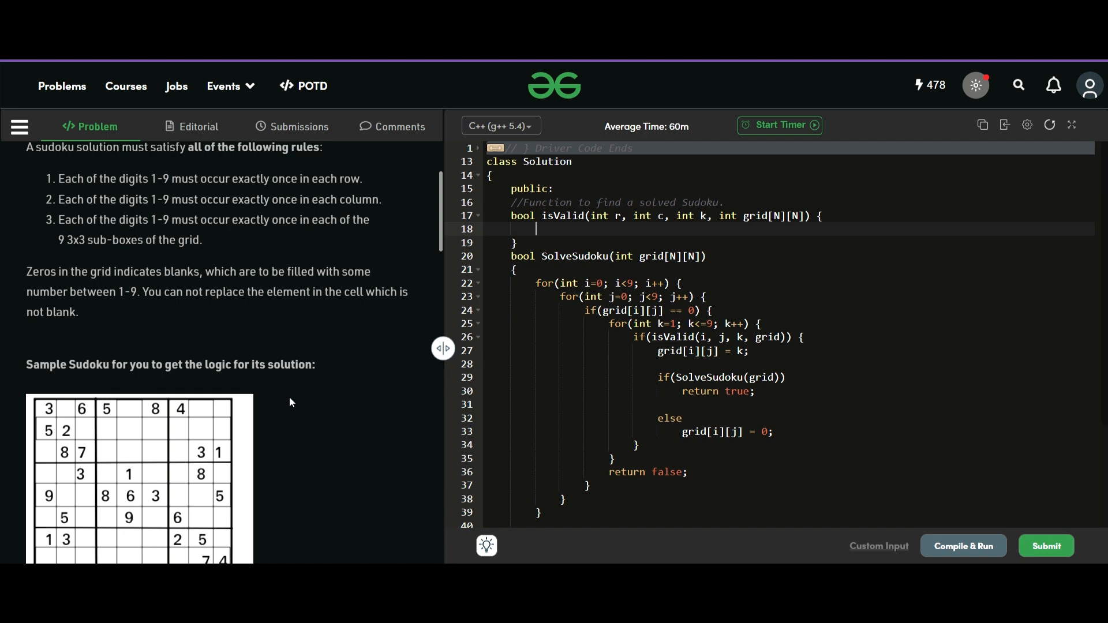
mouse_move(65, 404)
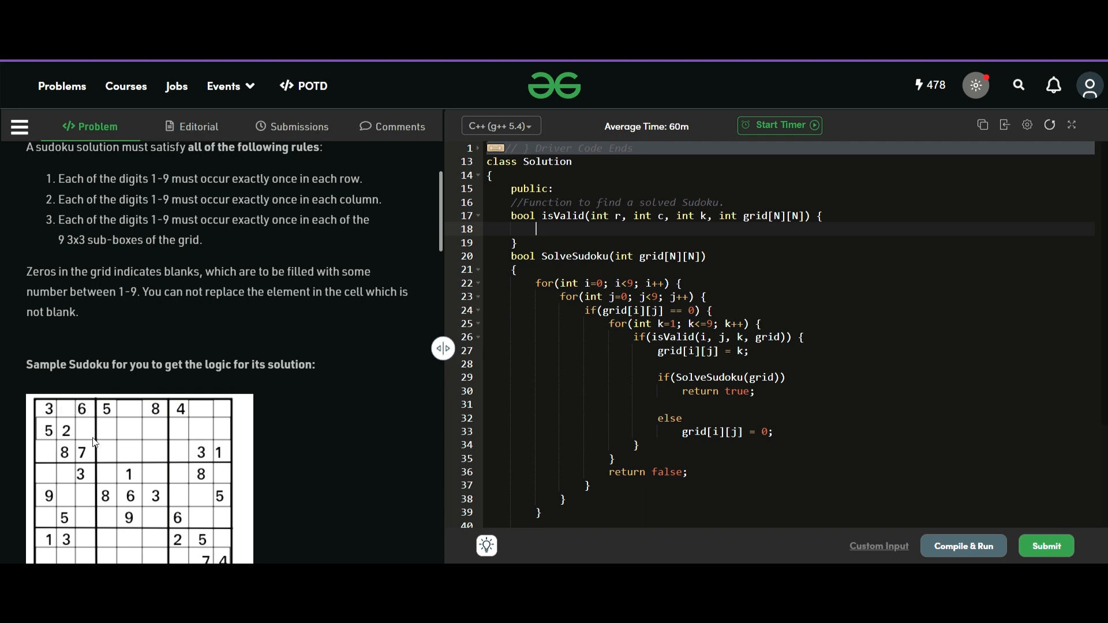
mouse_move(374, 256)
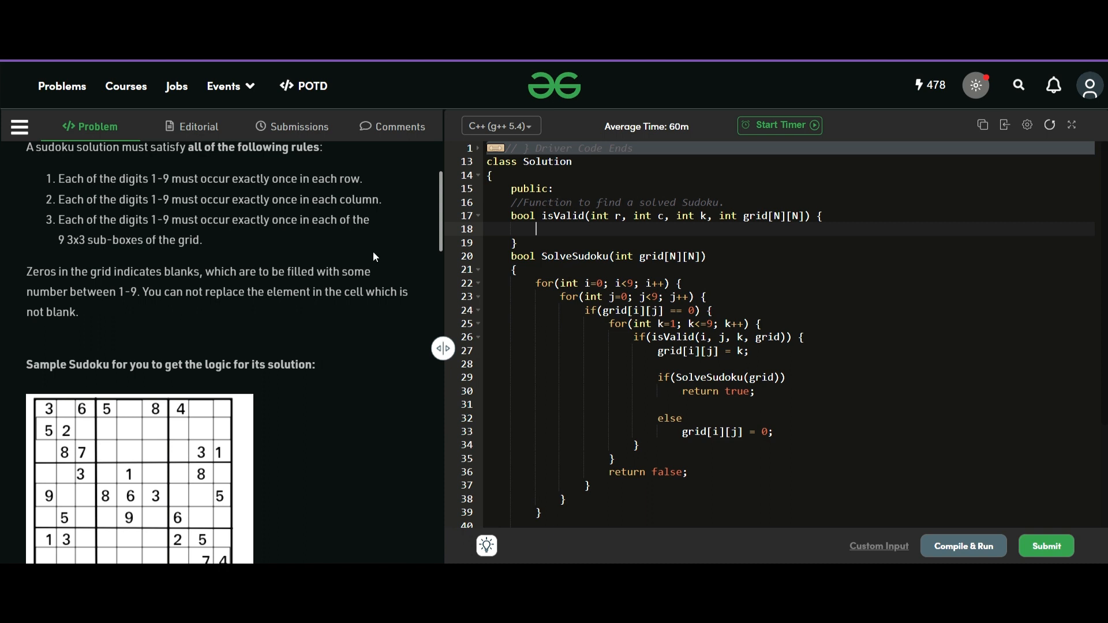
mouse_move(96, 387)
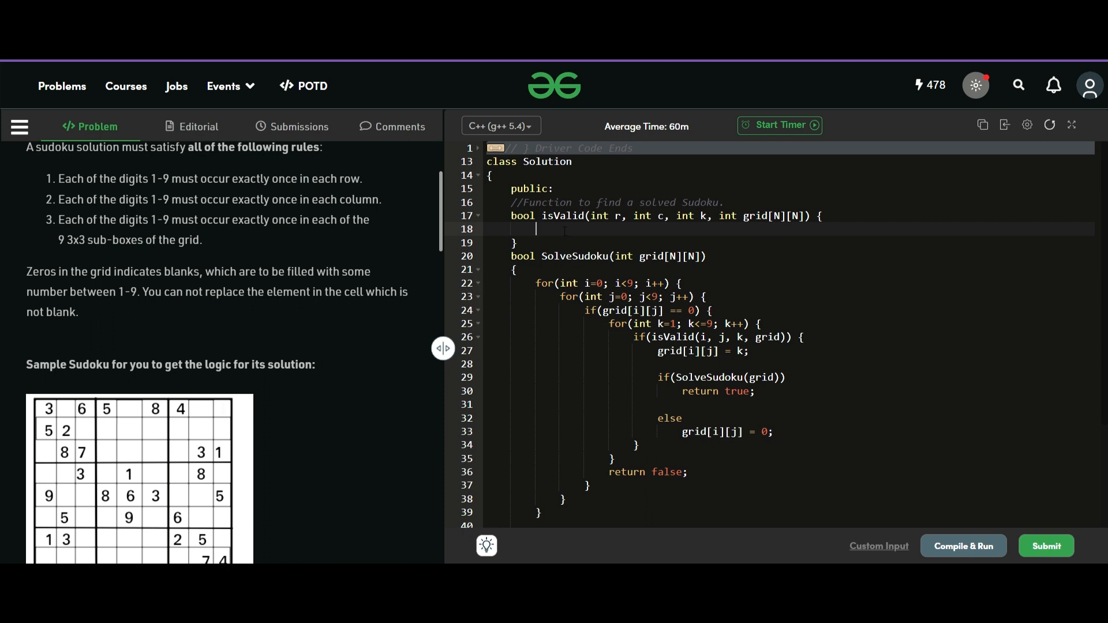
type("for(int i=0; i<9; i++")
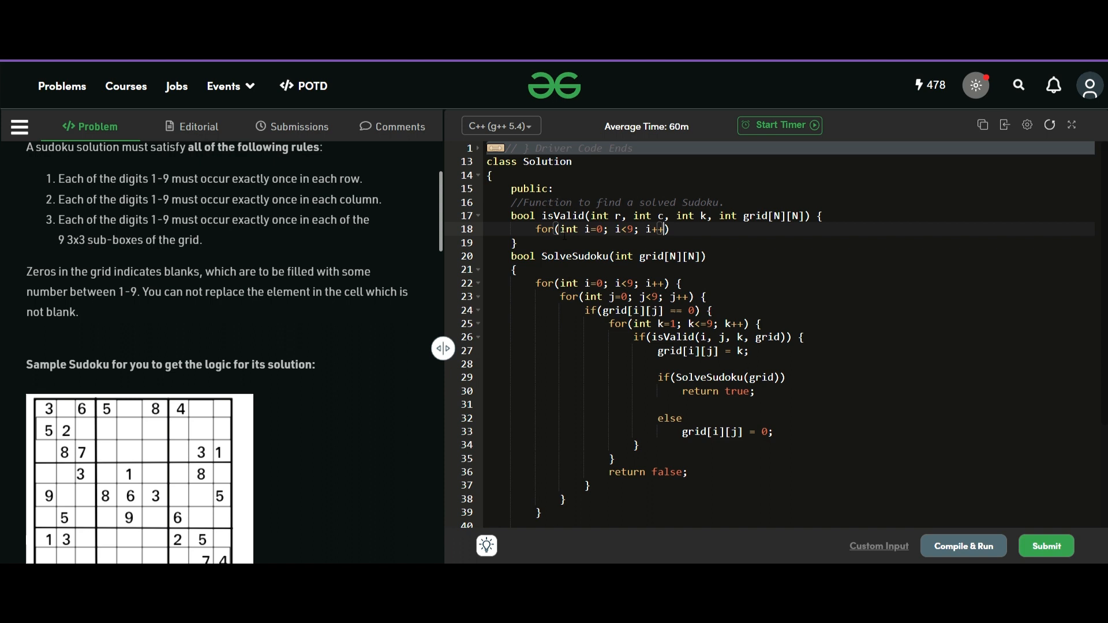
Under a // Current Row comment, add if(grid[r][i] == k) return false;.
key("enter")
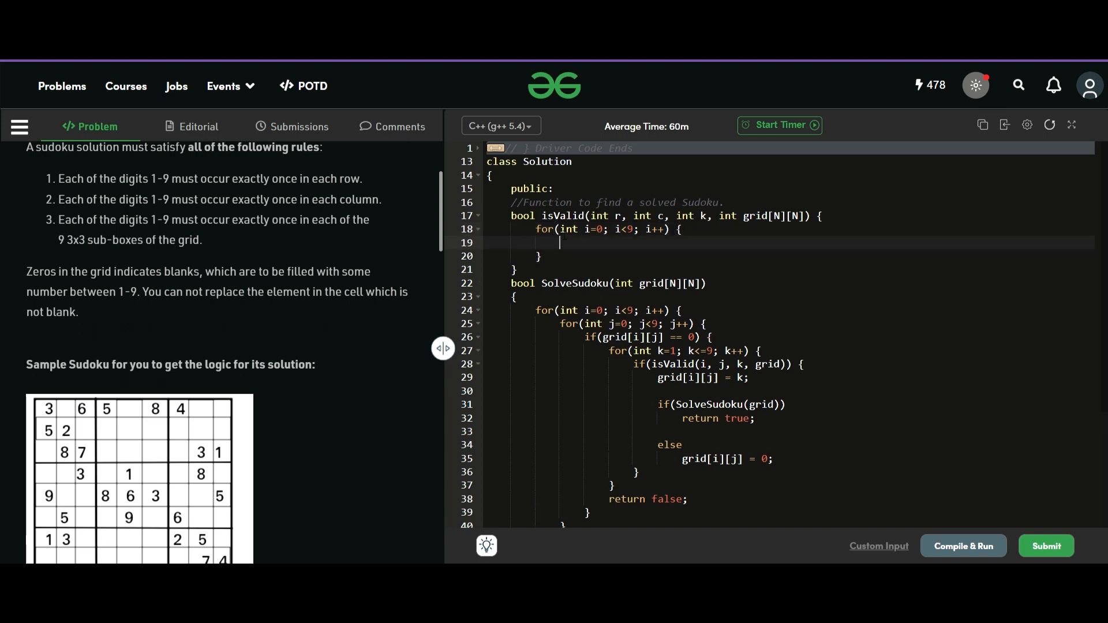
type("//")
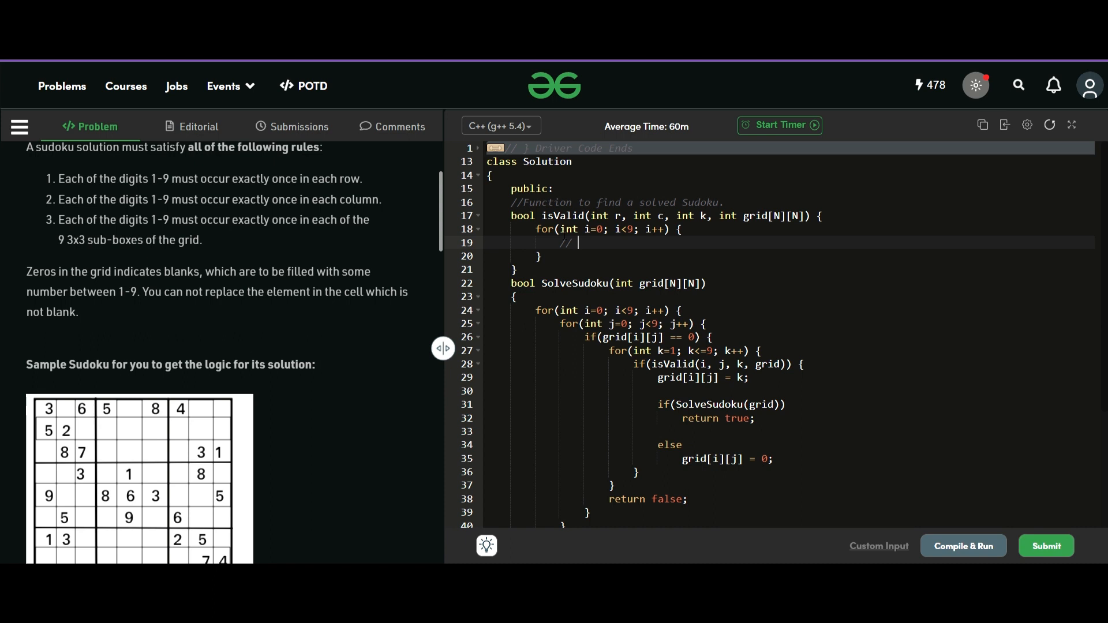
type("Cur")
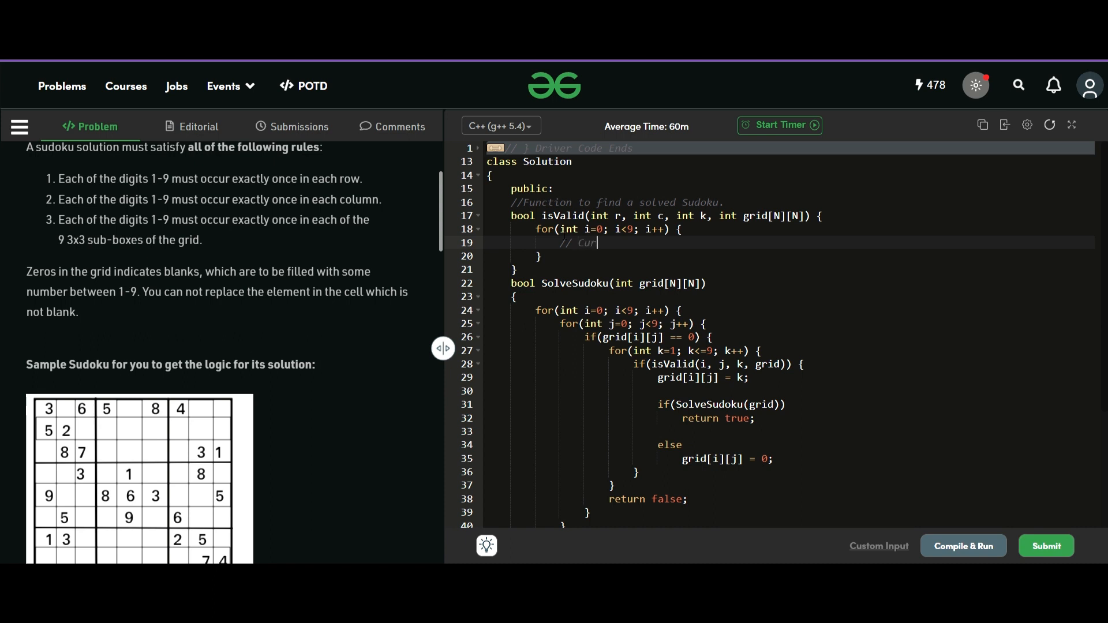
type("rent Roe")
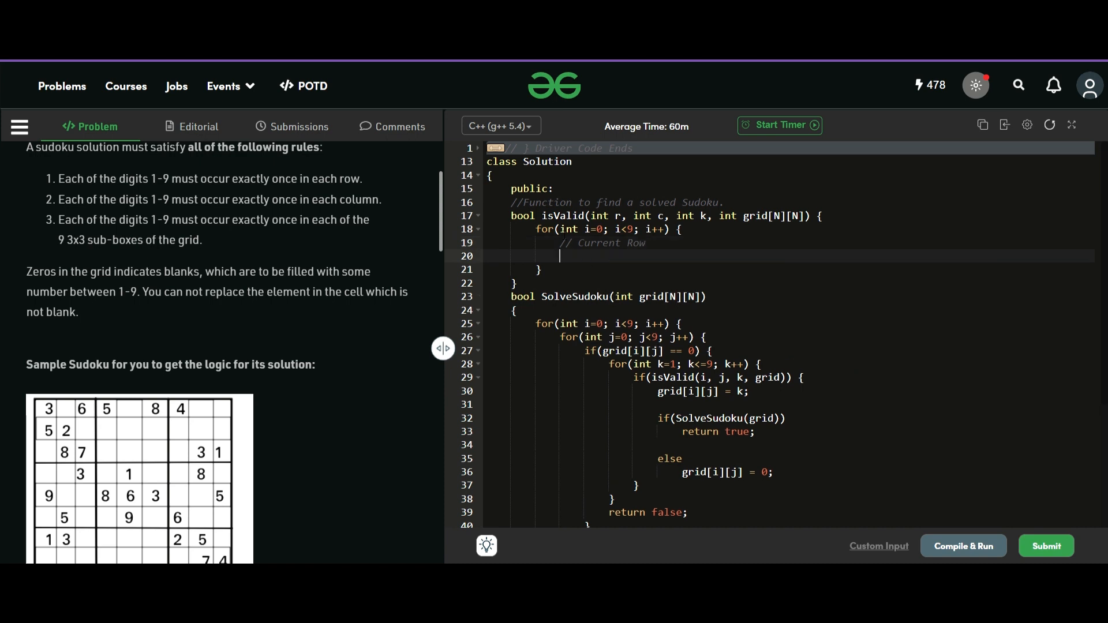
type("i")
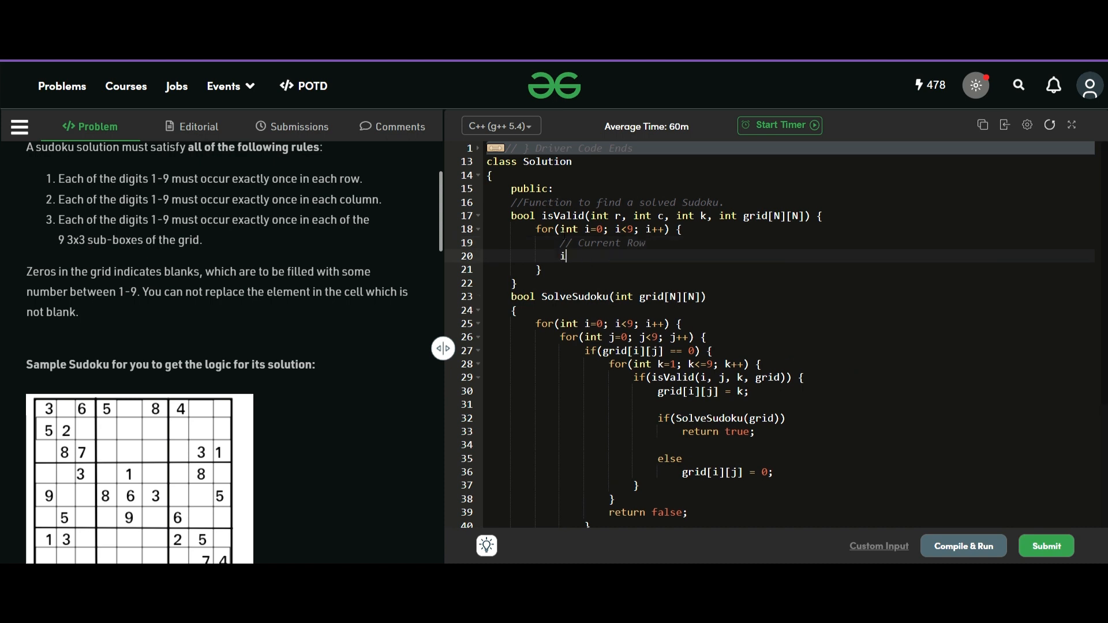
type("f(grid)")
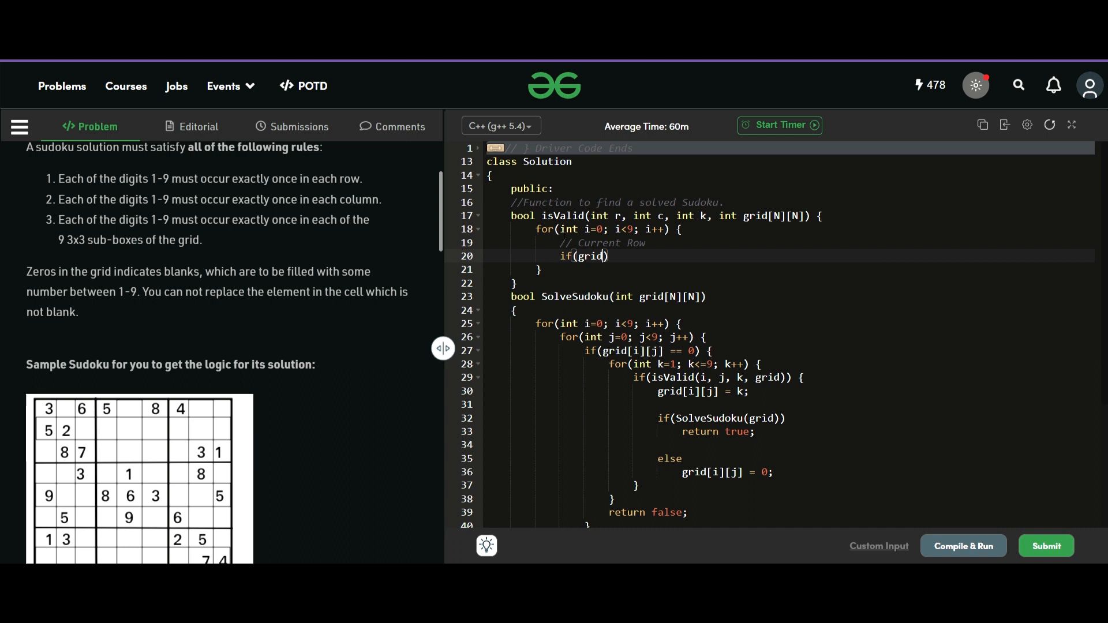
type("[r")
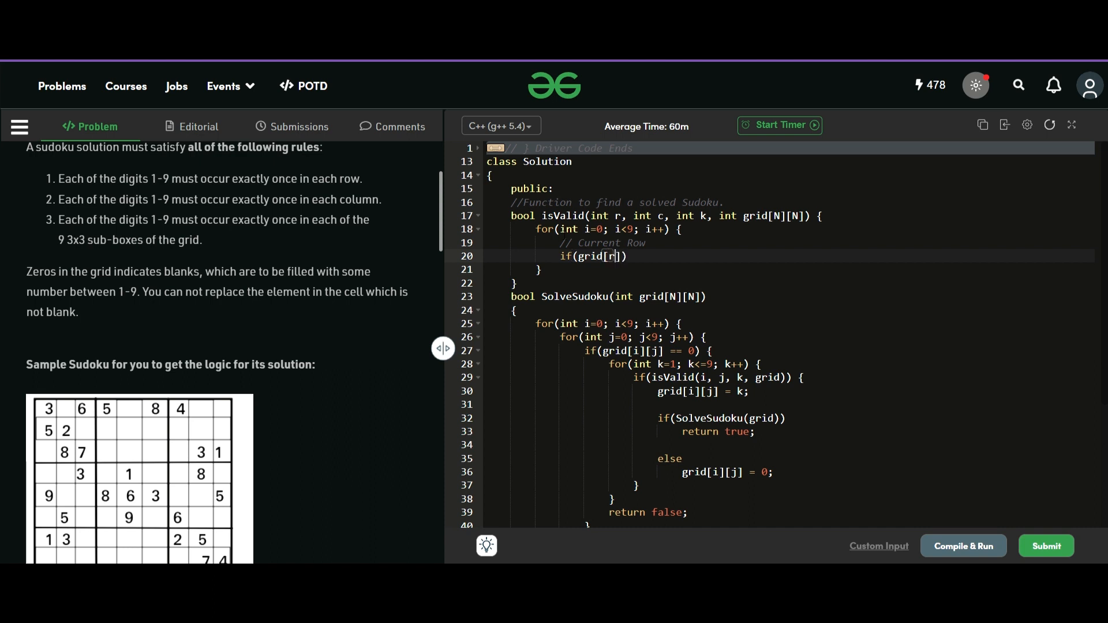
type("[i] ==")
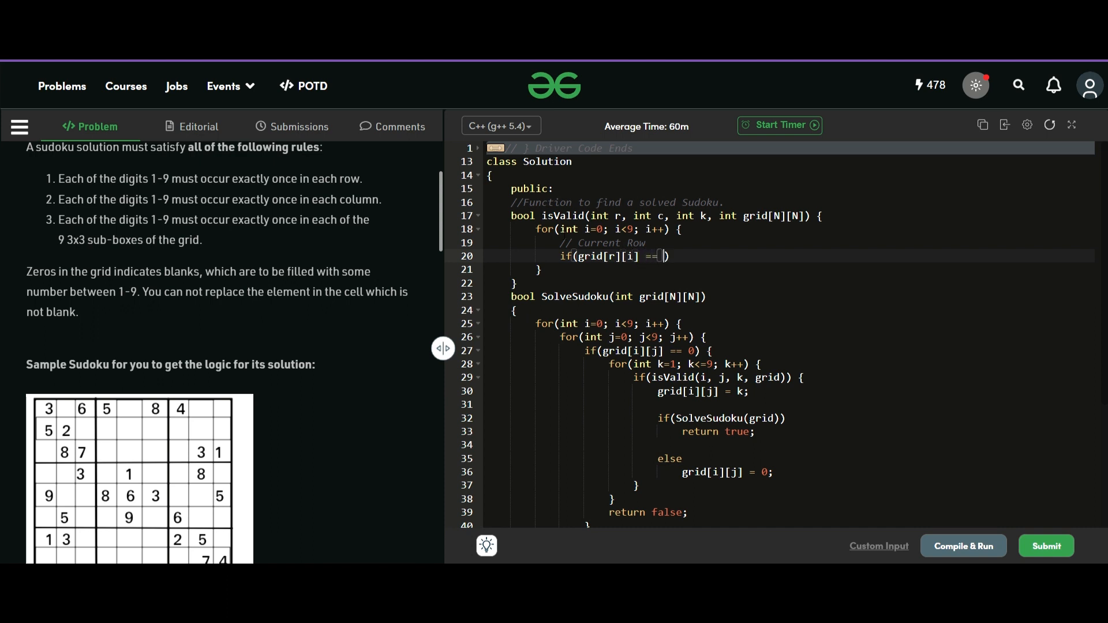
type("k")
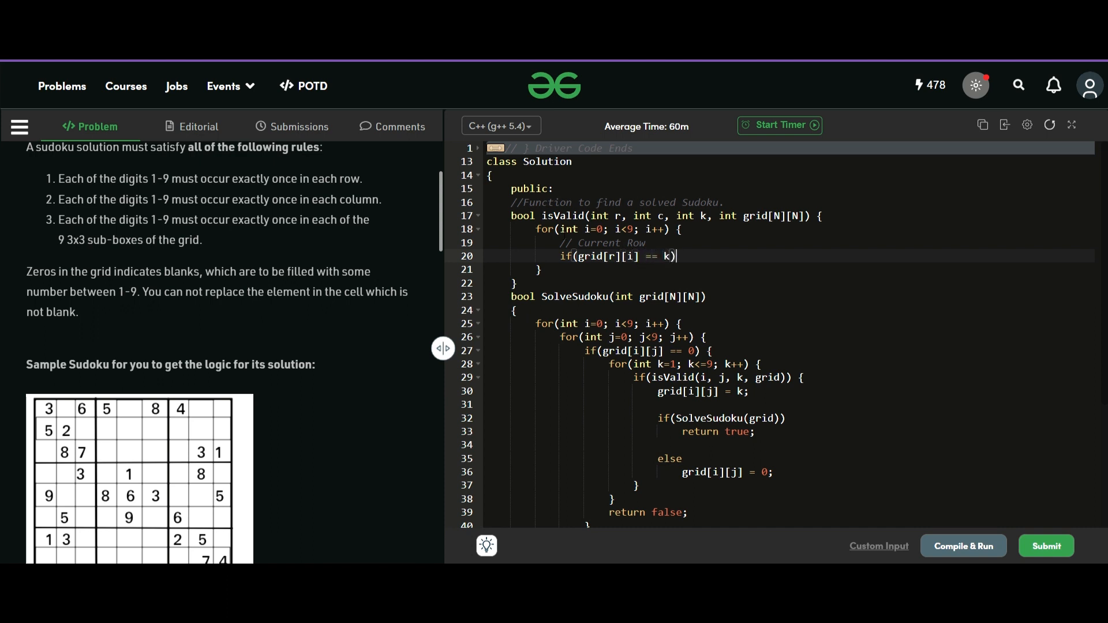
type("return false;")
type("//")
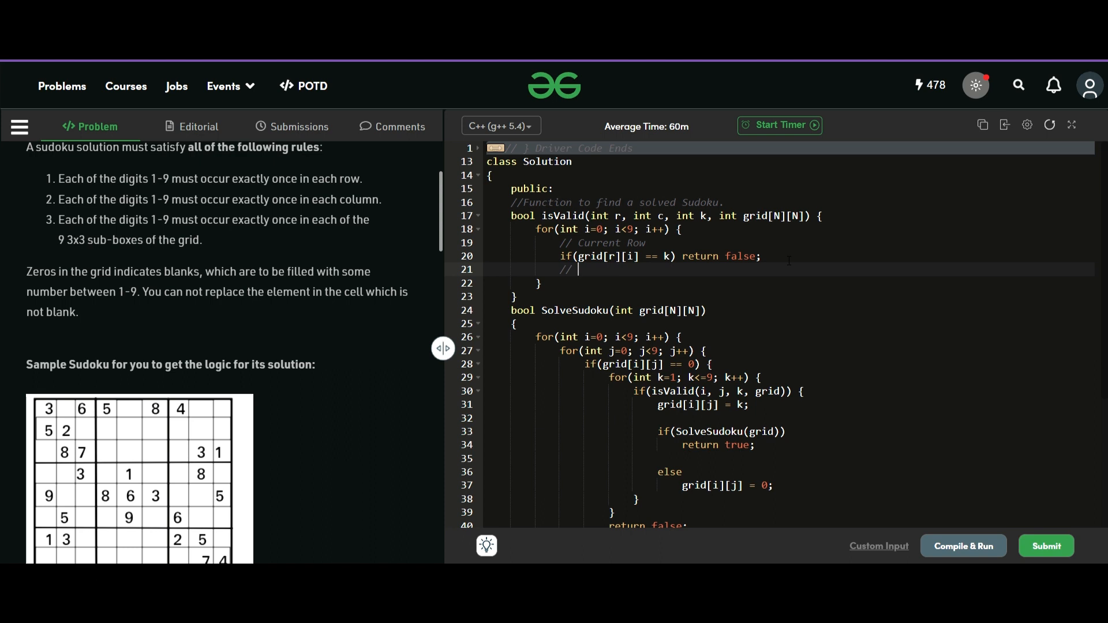
Under a // Current Column comment, add if(grid[i][c] == k) return false;.
type("Current Colum")
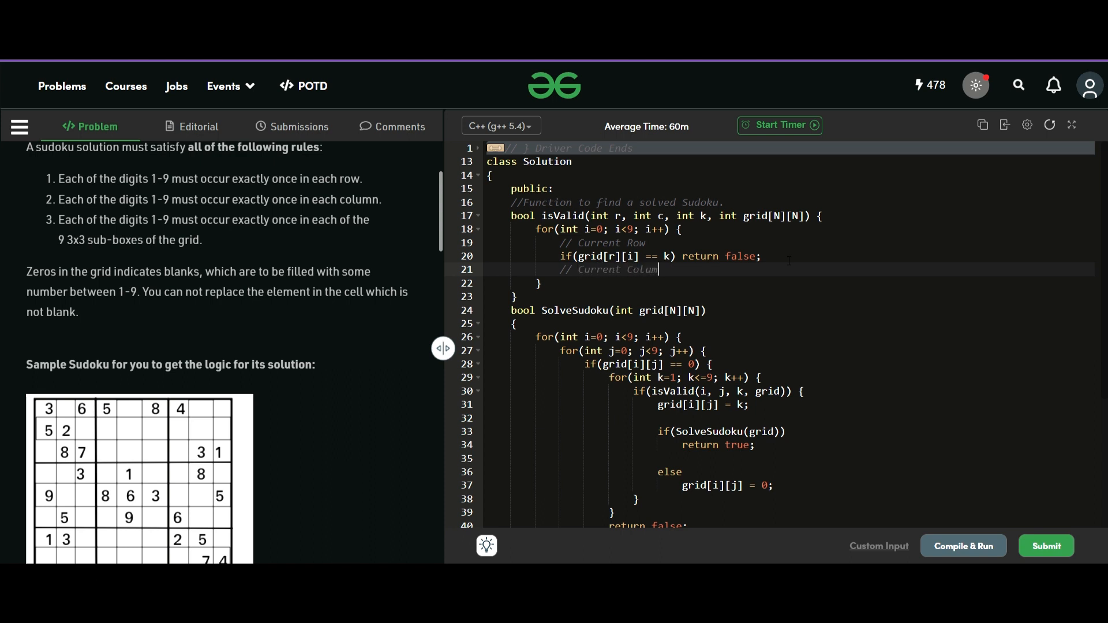
type("if(grid[i")
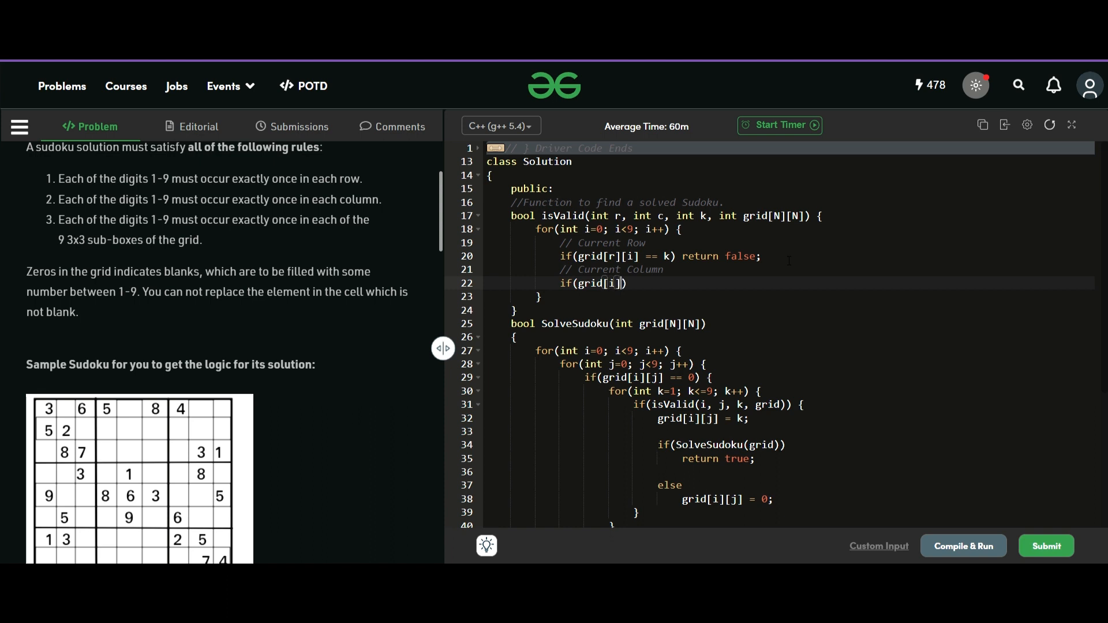
type("[c] =")
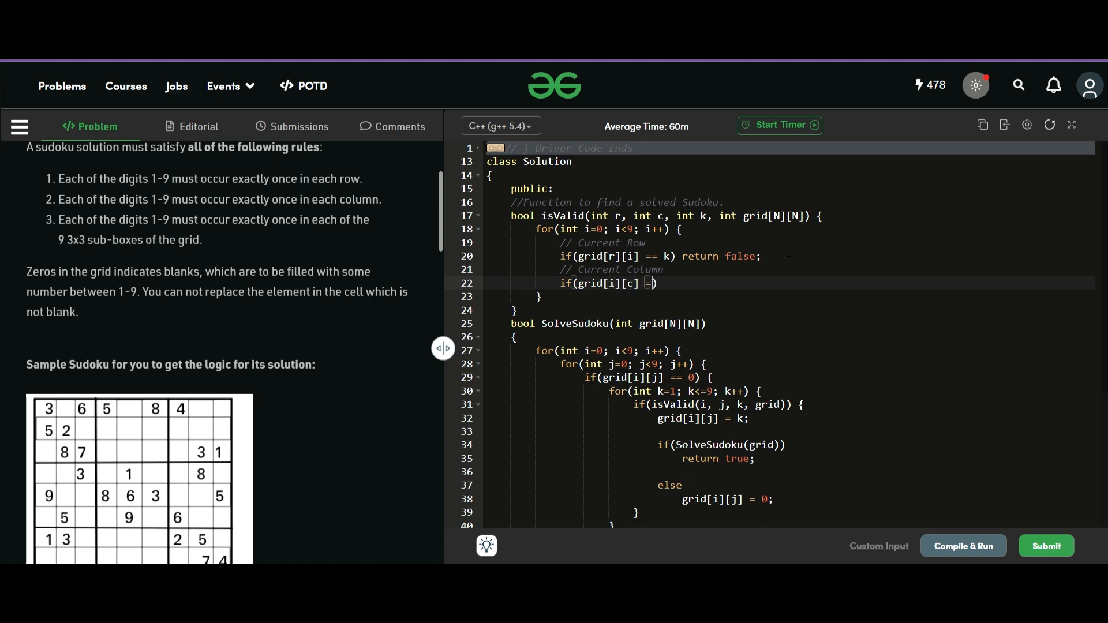
type("= k")
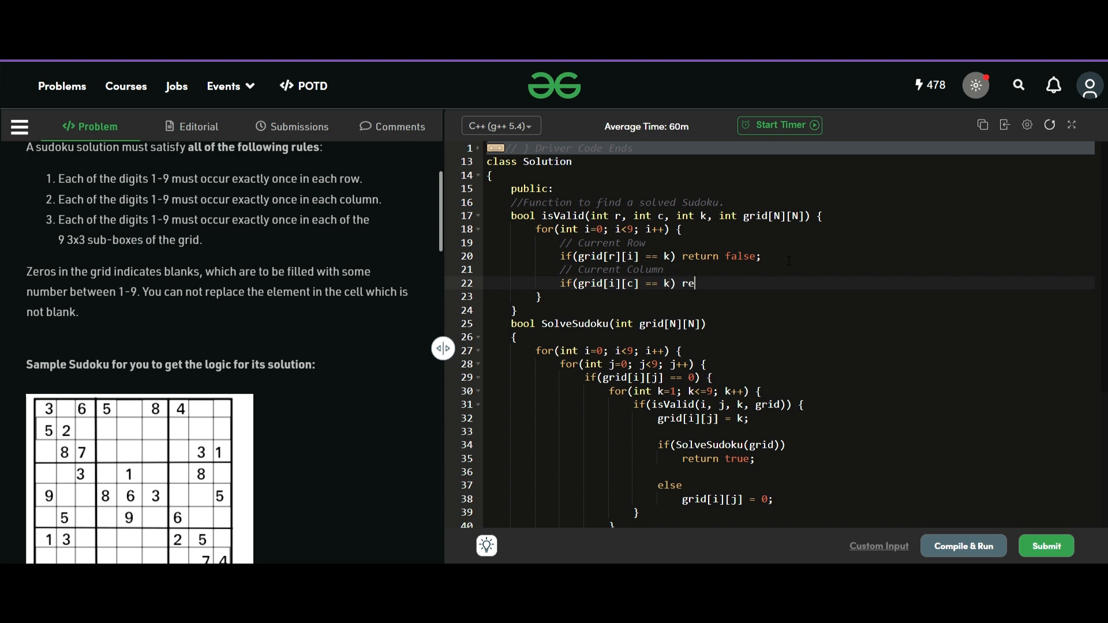
type("turn false;")
type("//")
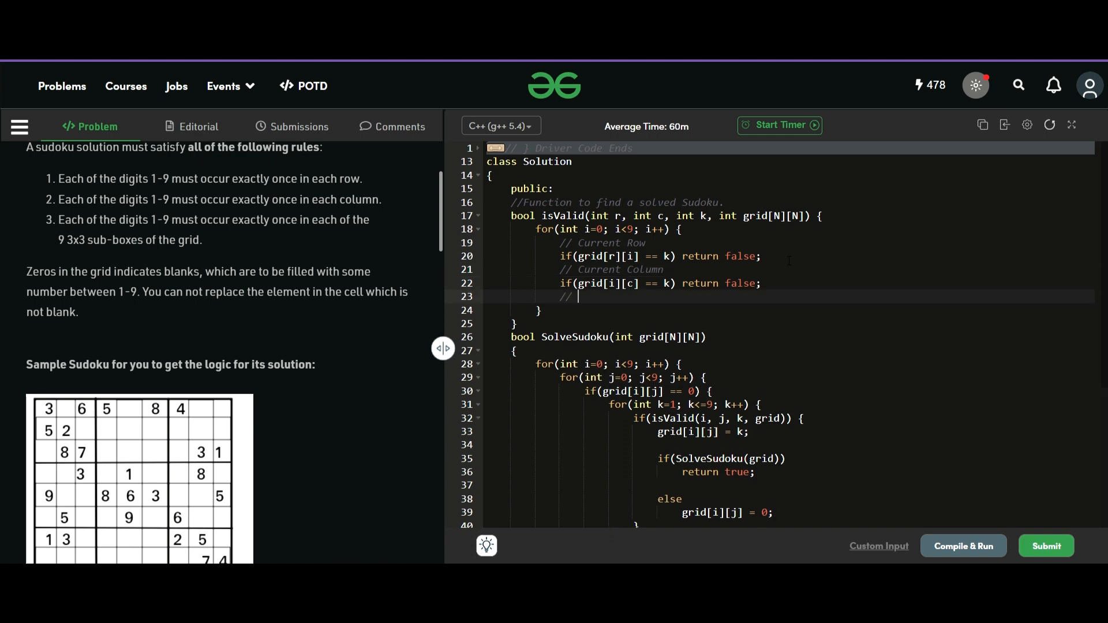
Write the // Current Sub-Box comment and begin an empty if().
type("Current Sub-")
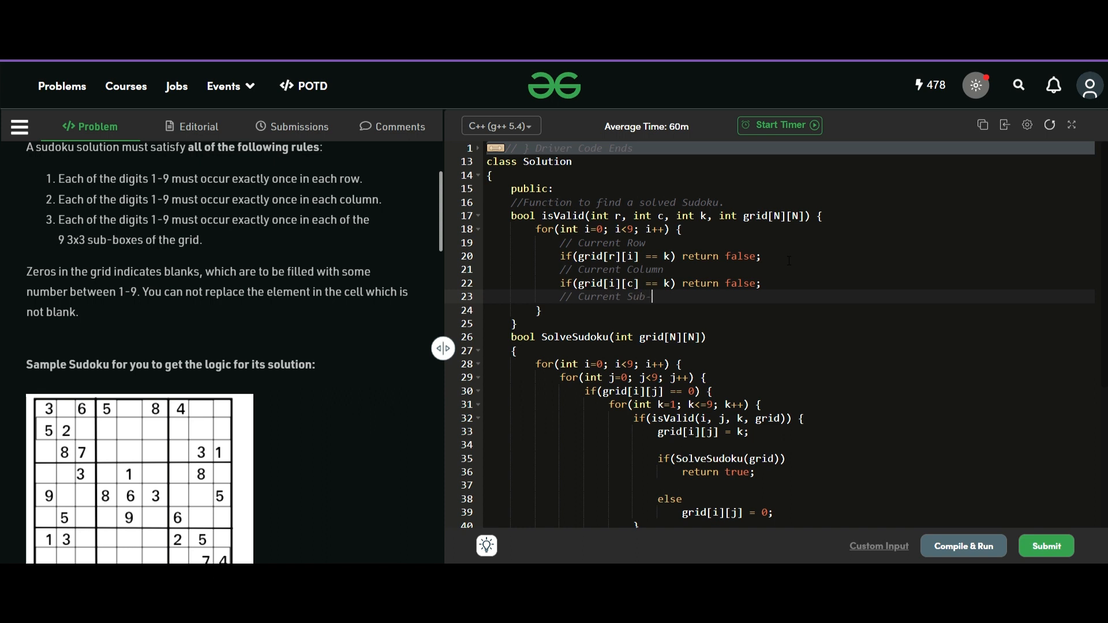
type("Box")
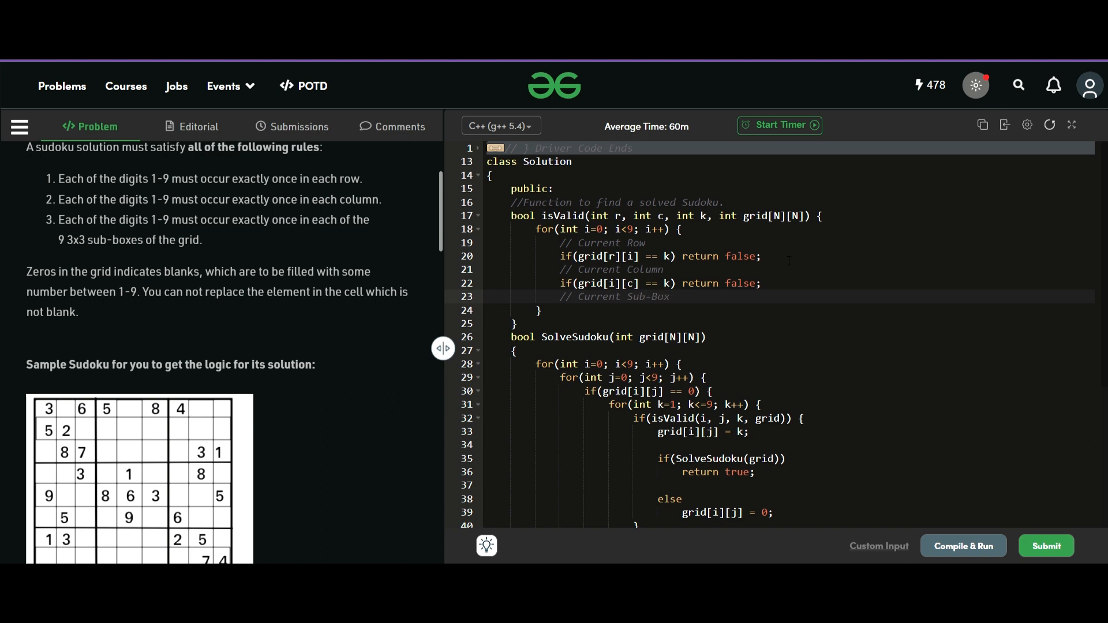
type("if()")
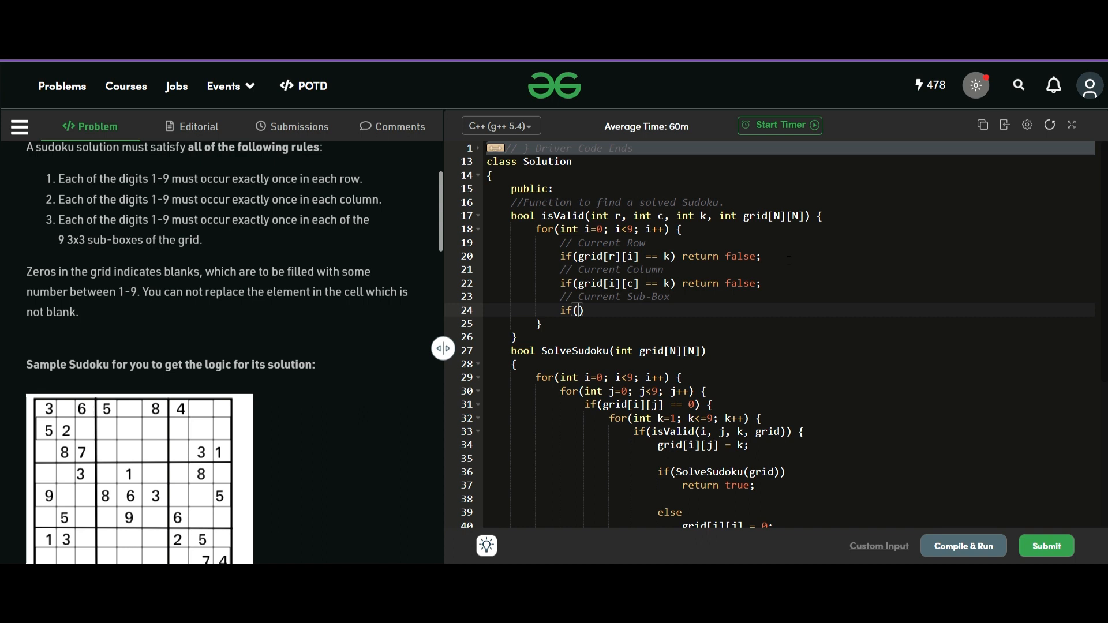
mouse_move(357, 465)
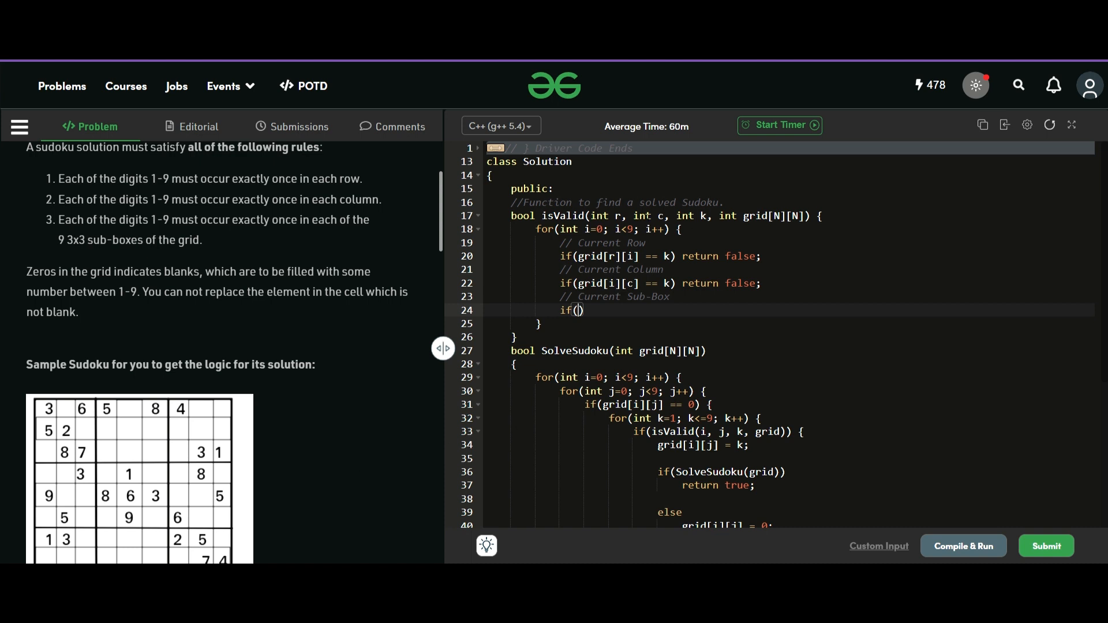
mouse_move(343, 383)
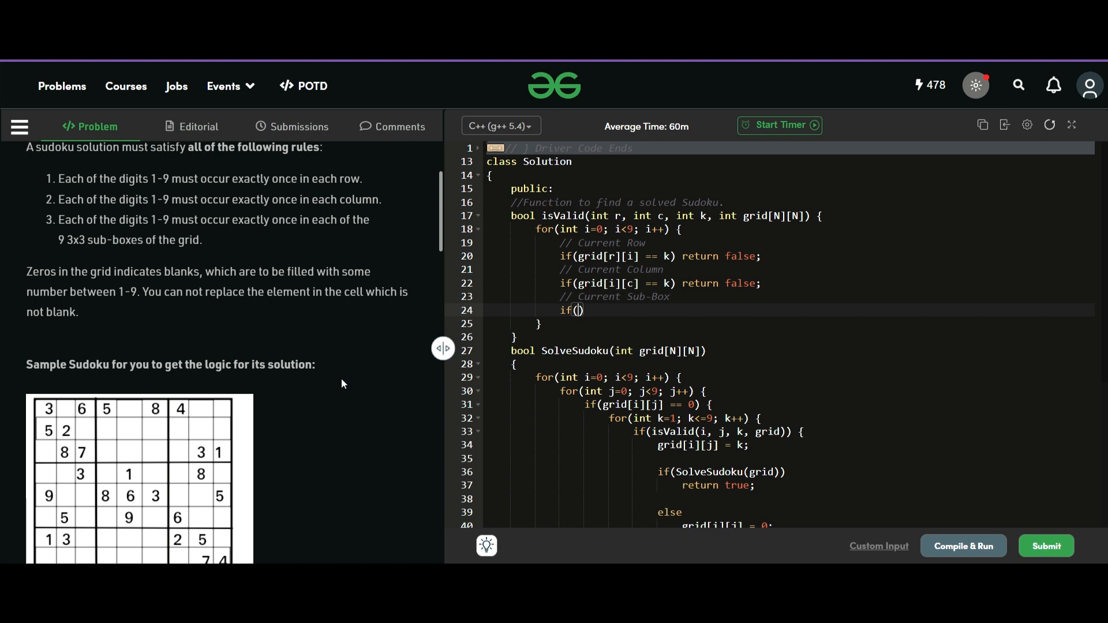
Complete the sub-box check if(grid[3*(r/3)+i/3][3*(c/3)+i%3] == k) return false;.
type("grid")
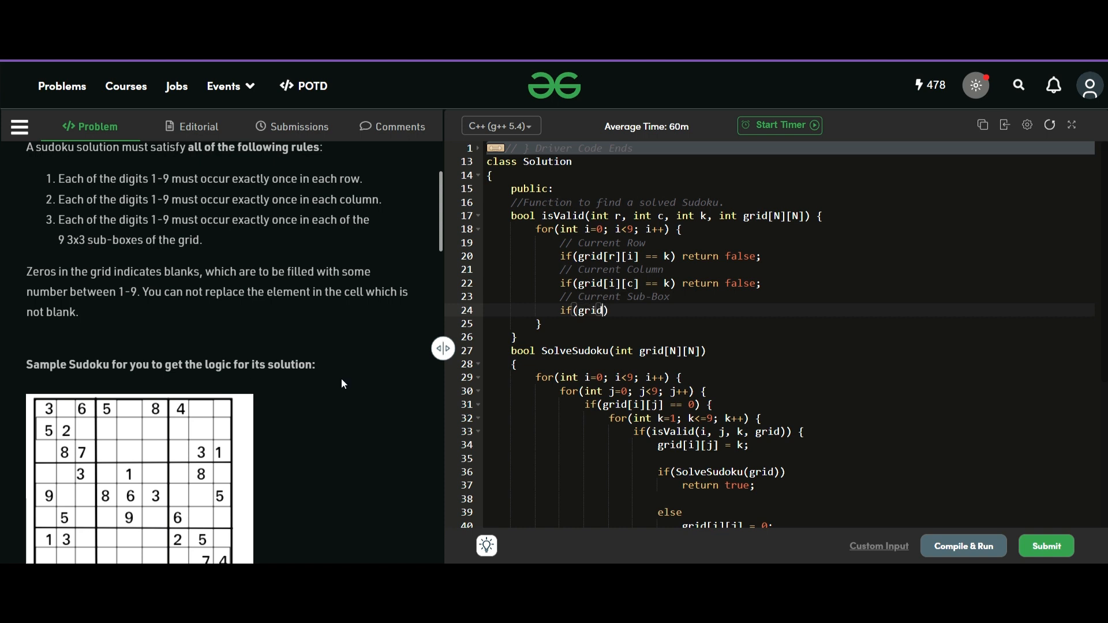
mouse_move(110, 455)
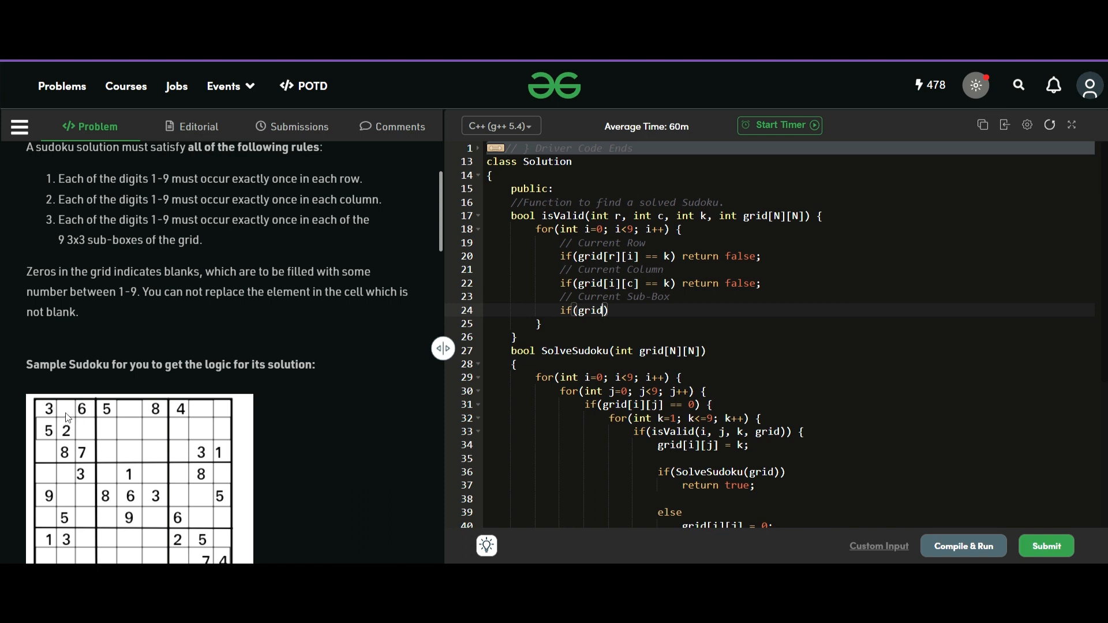
scroll("down", 3)
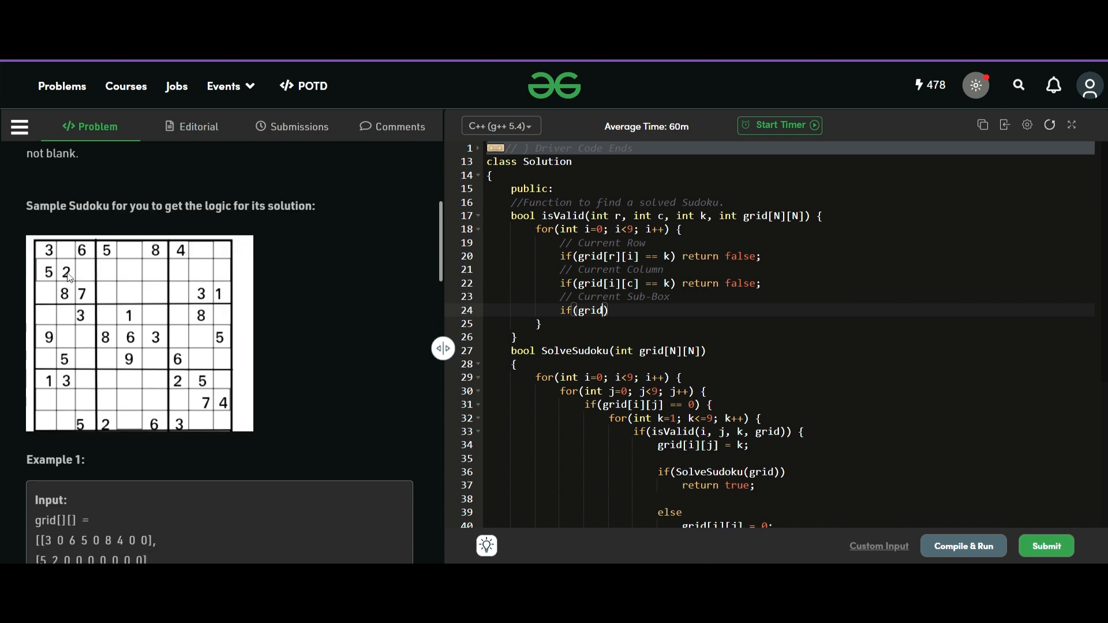
mouse_move(51, 287)
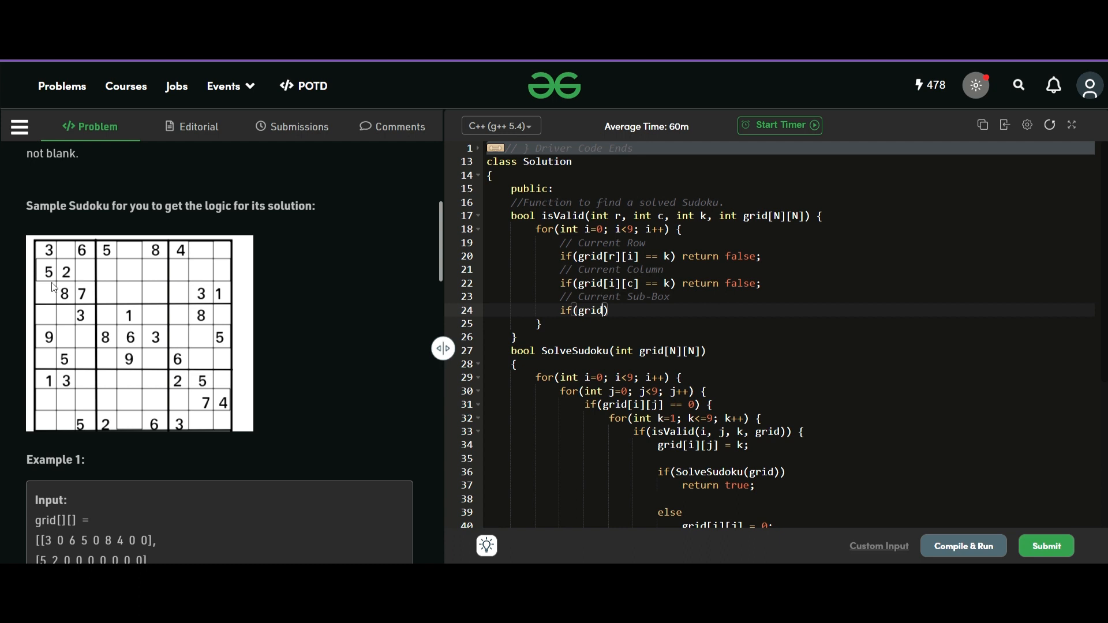
mouse_move(36, 268)
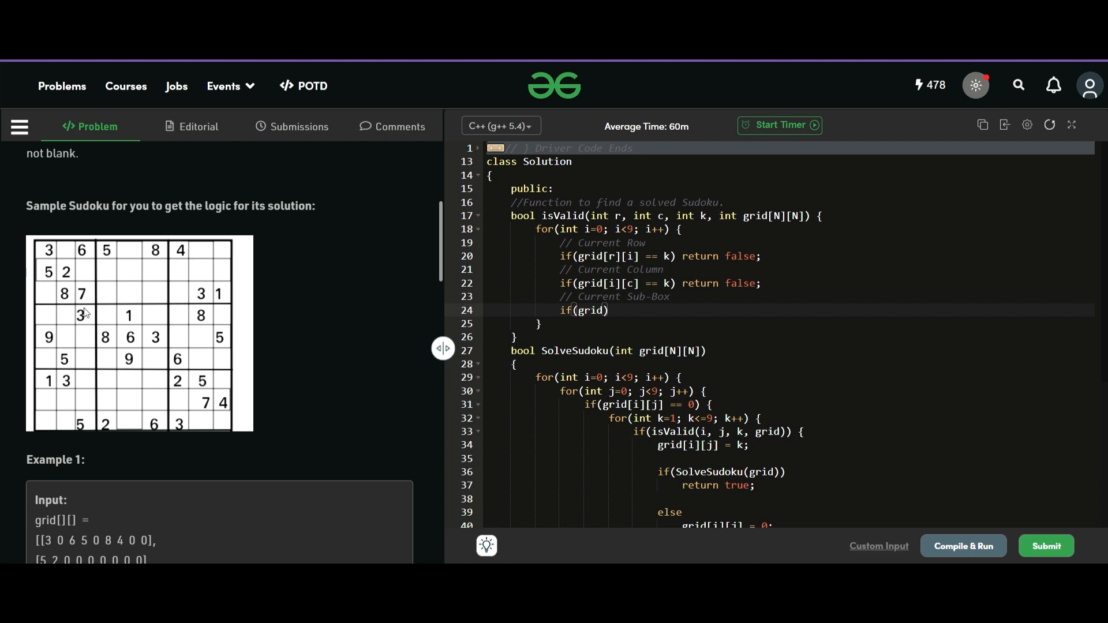
mouse_move(47, 376)
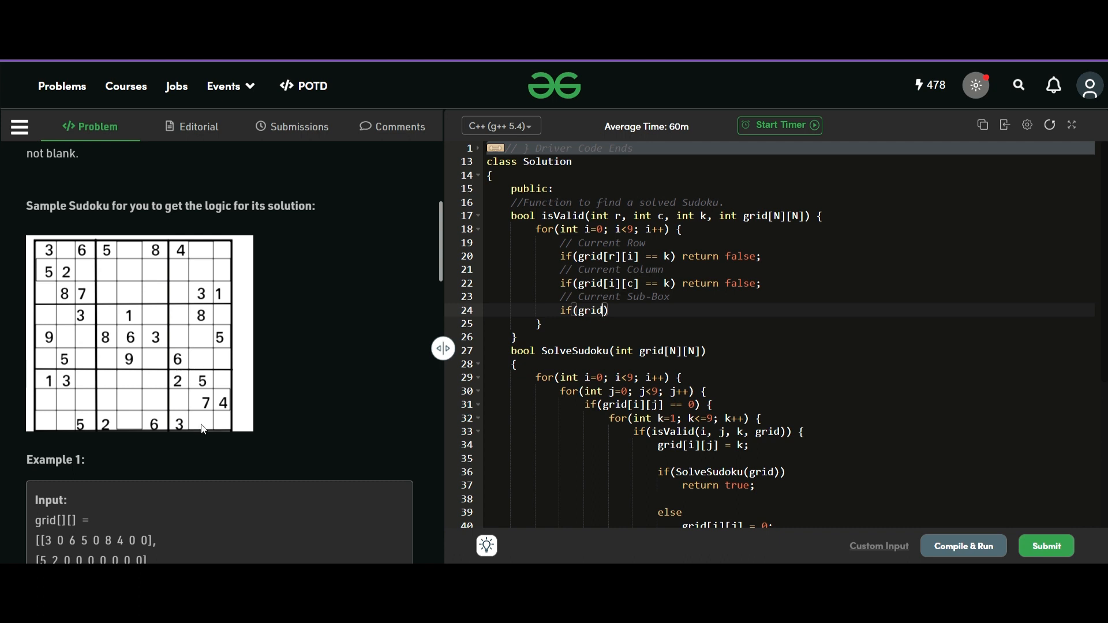
mouse_move(70, 282)
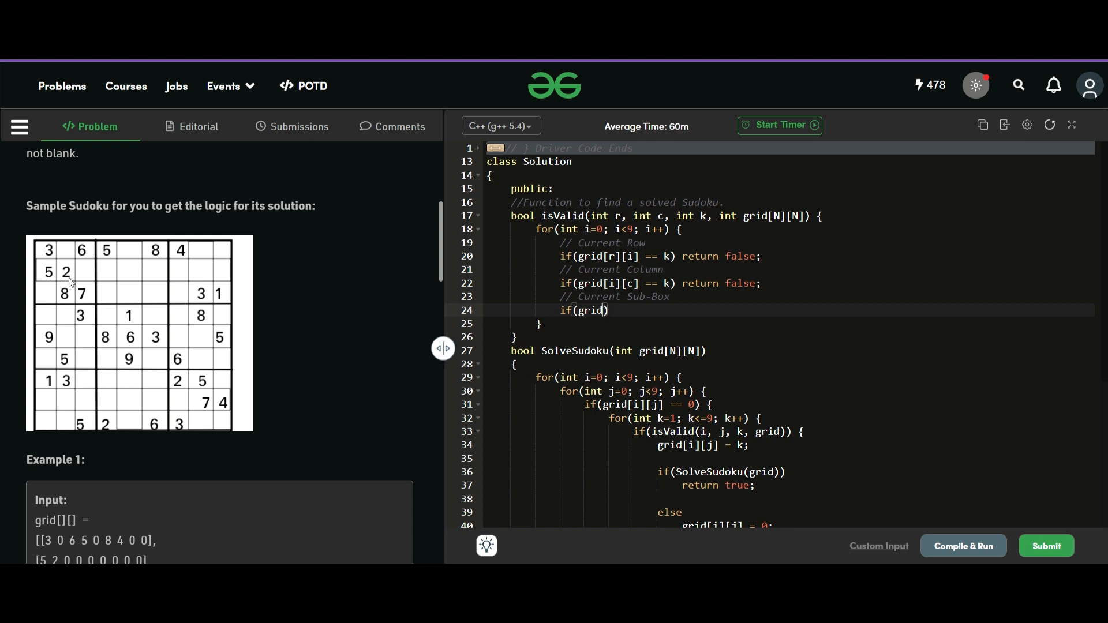
mouse_move(48, 257)
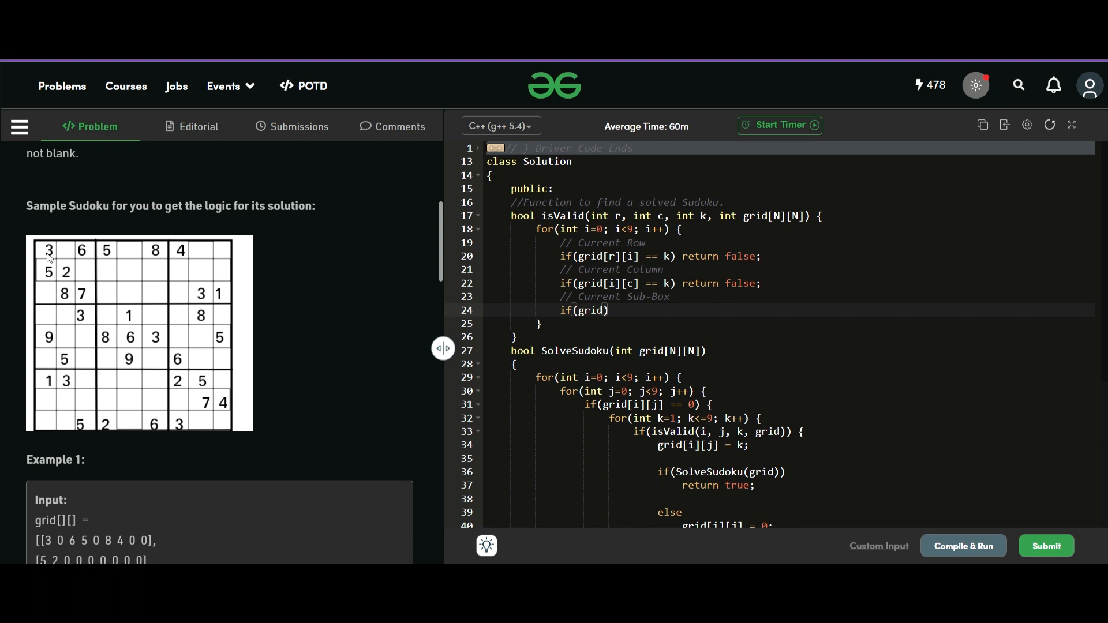
mouse_move(47, 324)
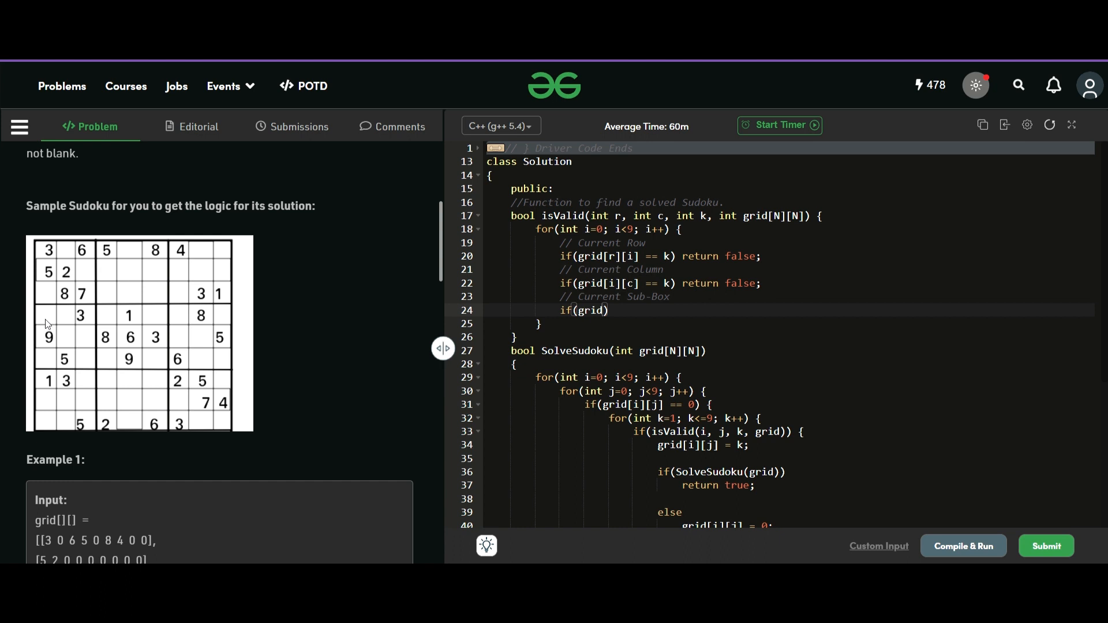
mouse_move(79, 320)
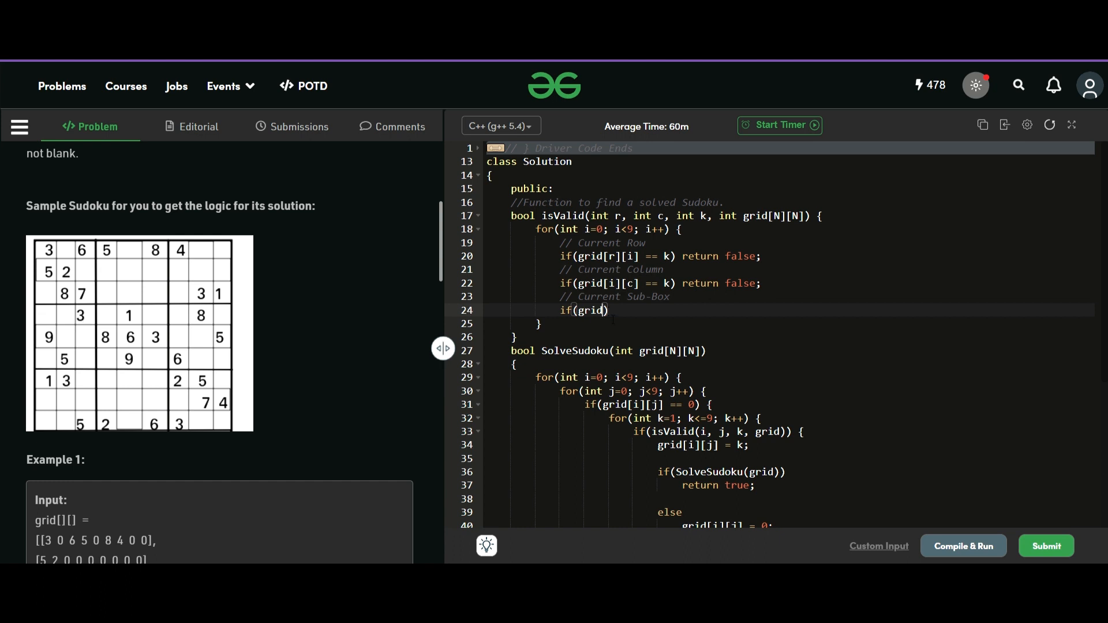
mouse_move(235, 275)
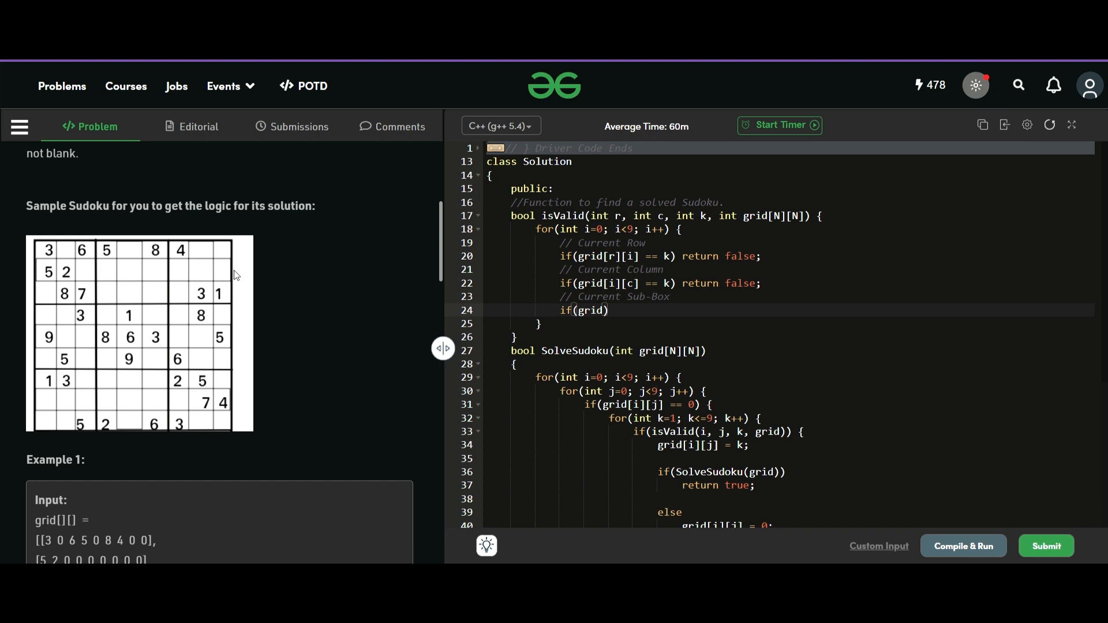
mouse_move(294, 336)
type("[")
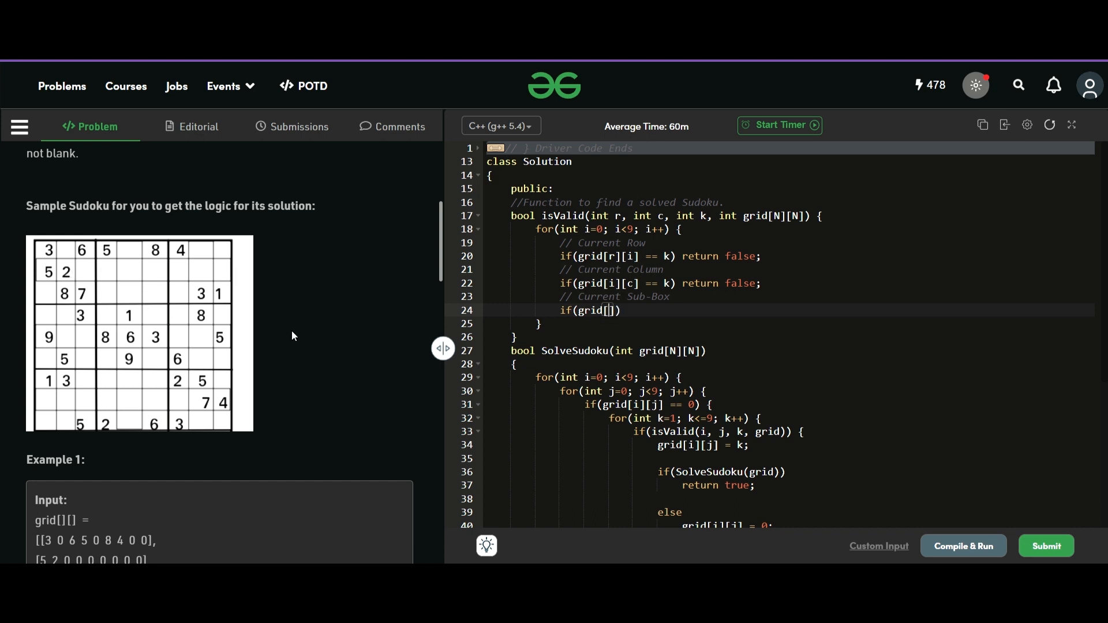
type("(r/3")
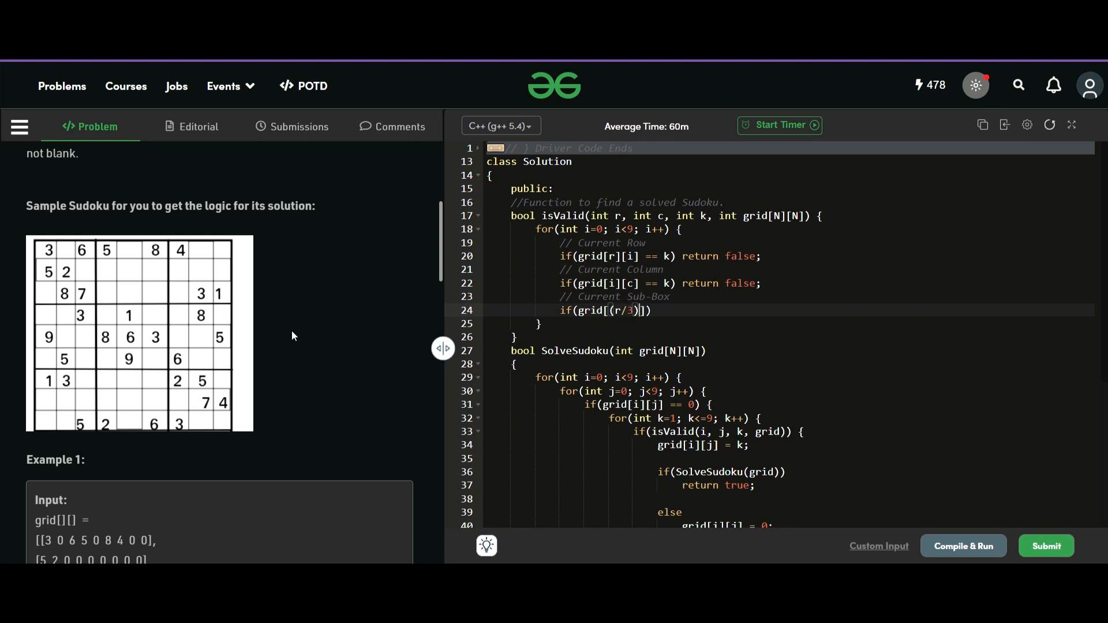
mouse_move(70, 301)
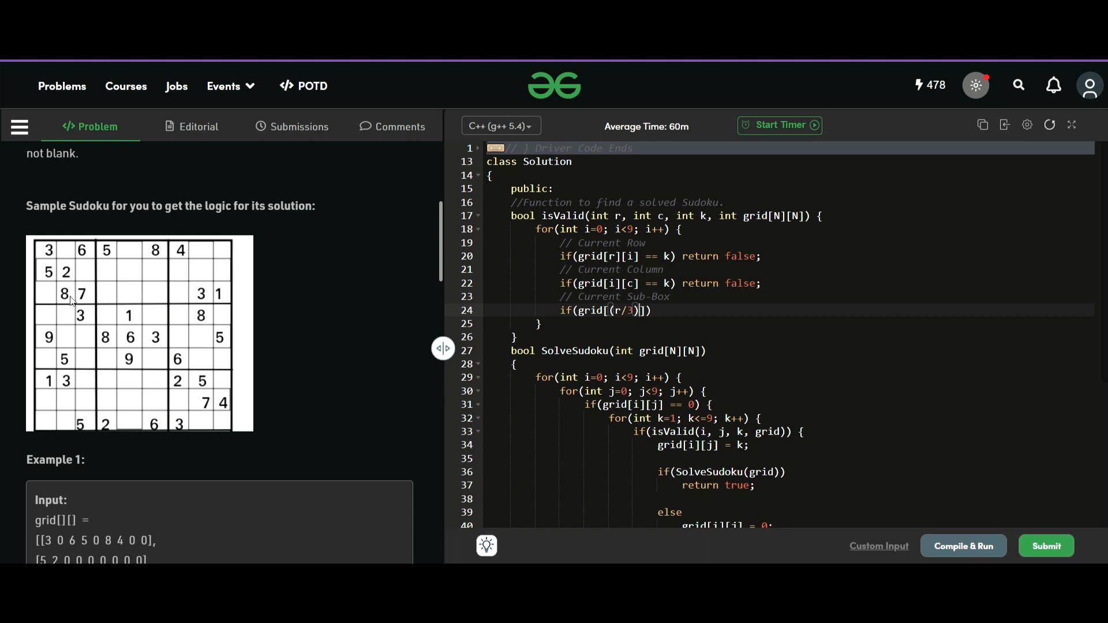
mouse_move(4, 283)
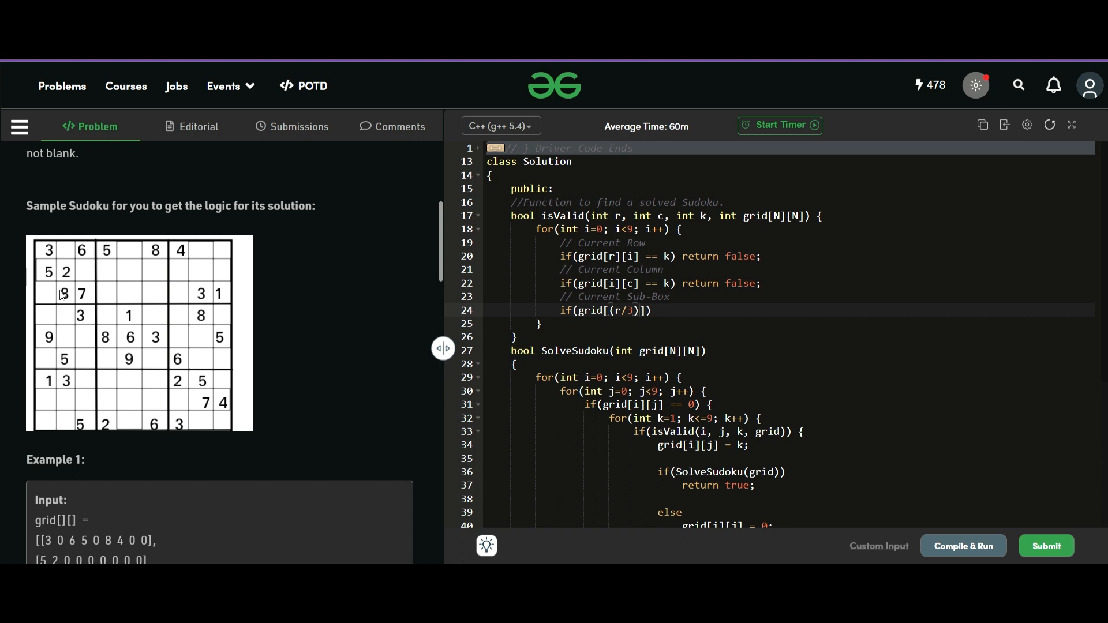
mouse_move(187, 287)
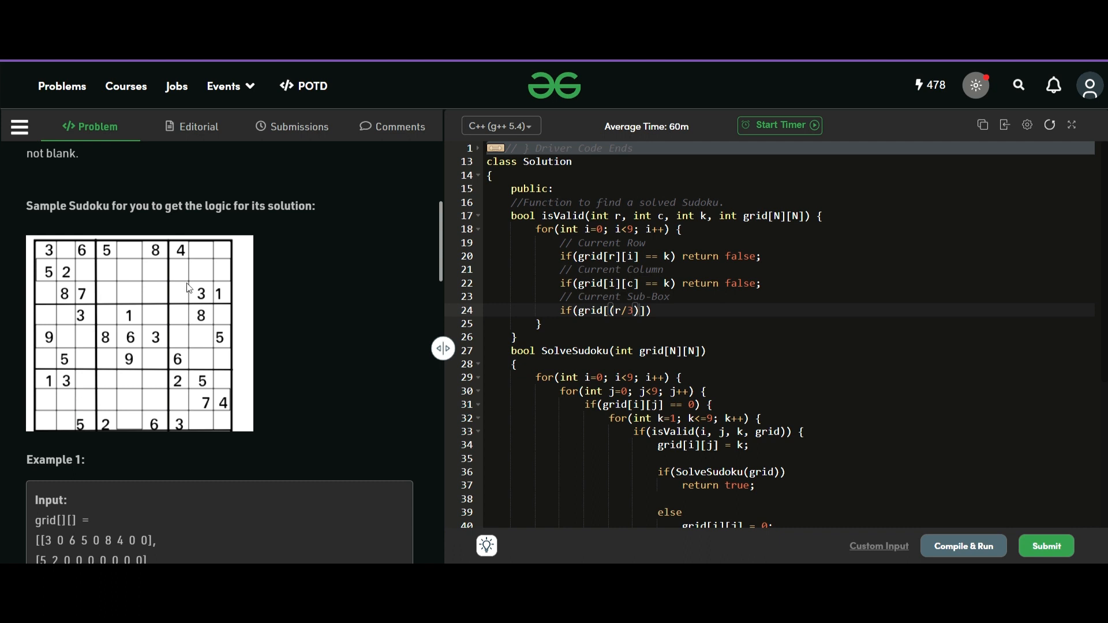
mouse_move(41, 247)
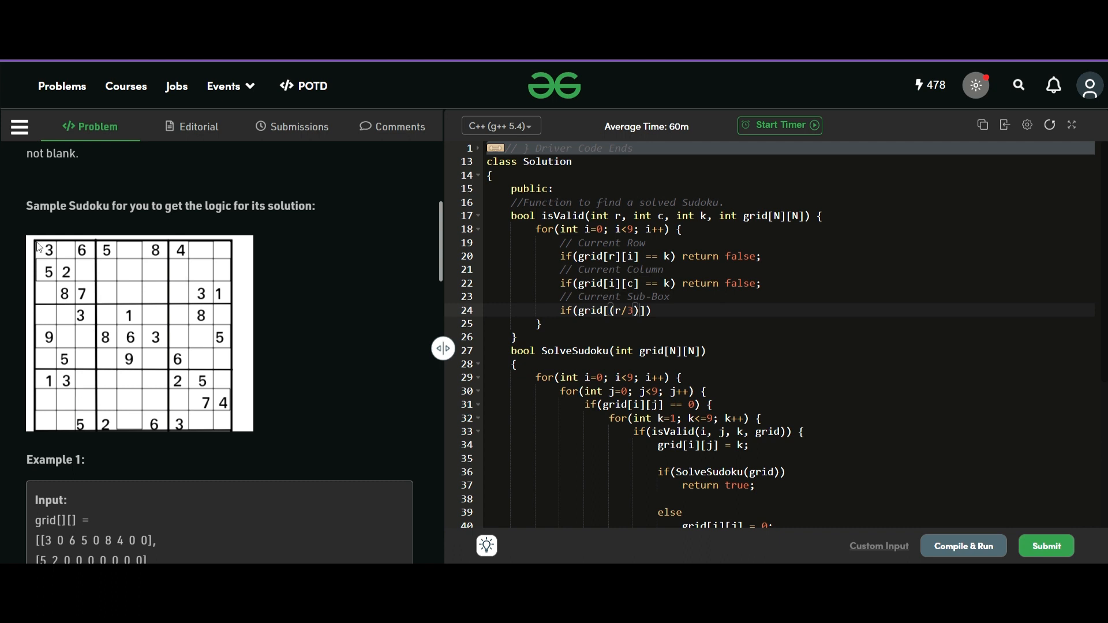
mouse_move(55, 260)
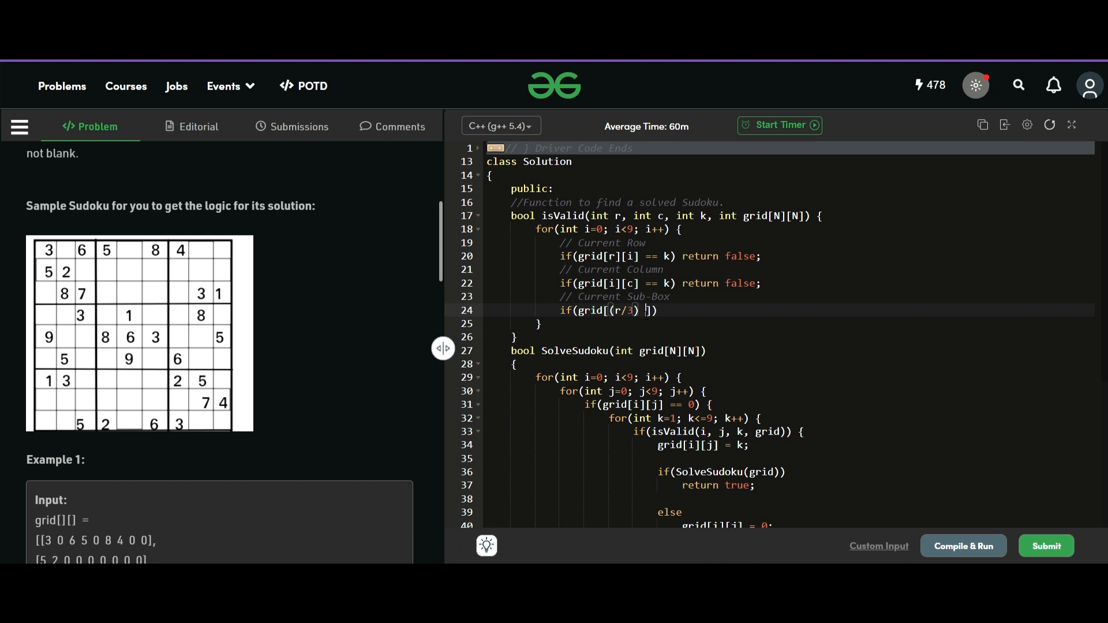
type("+ i/")
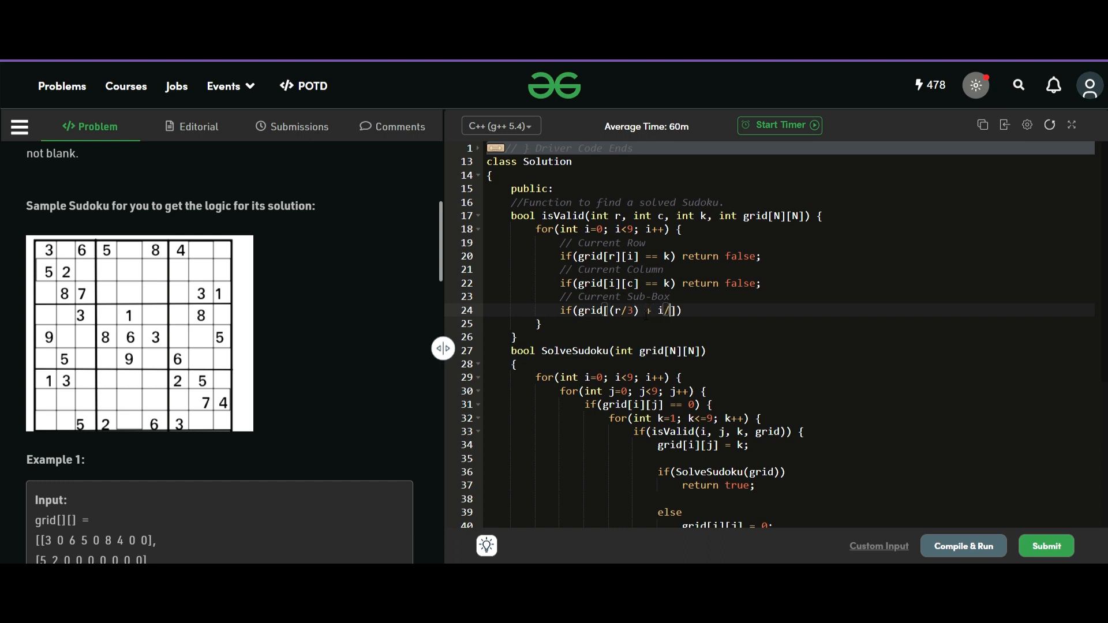
type("3")
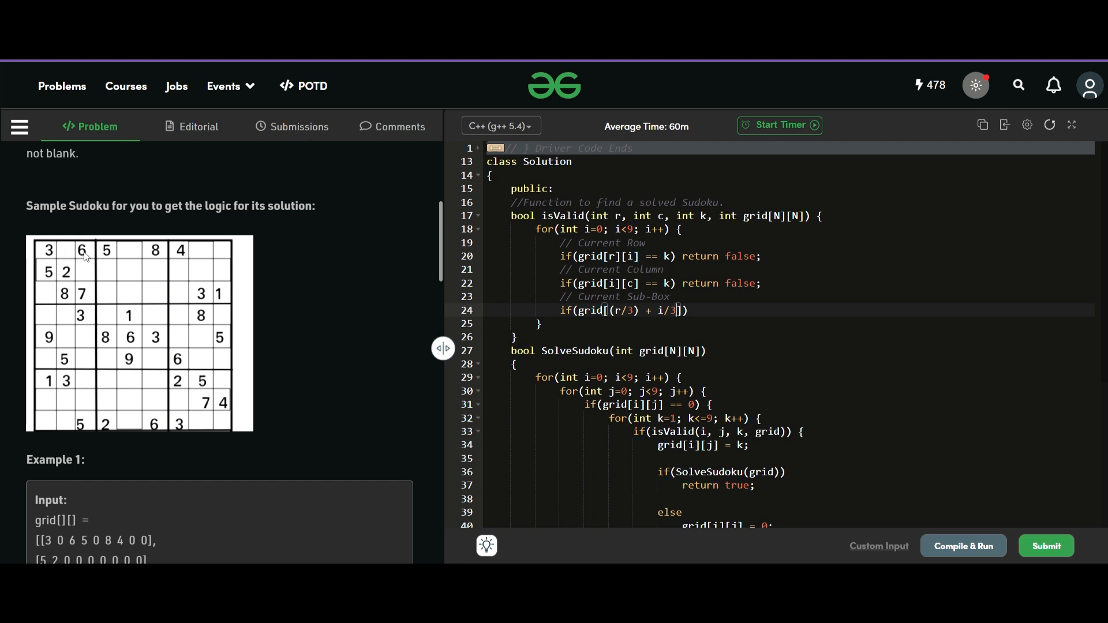
mouse_move(70, 260)
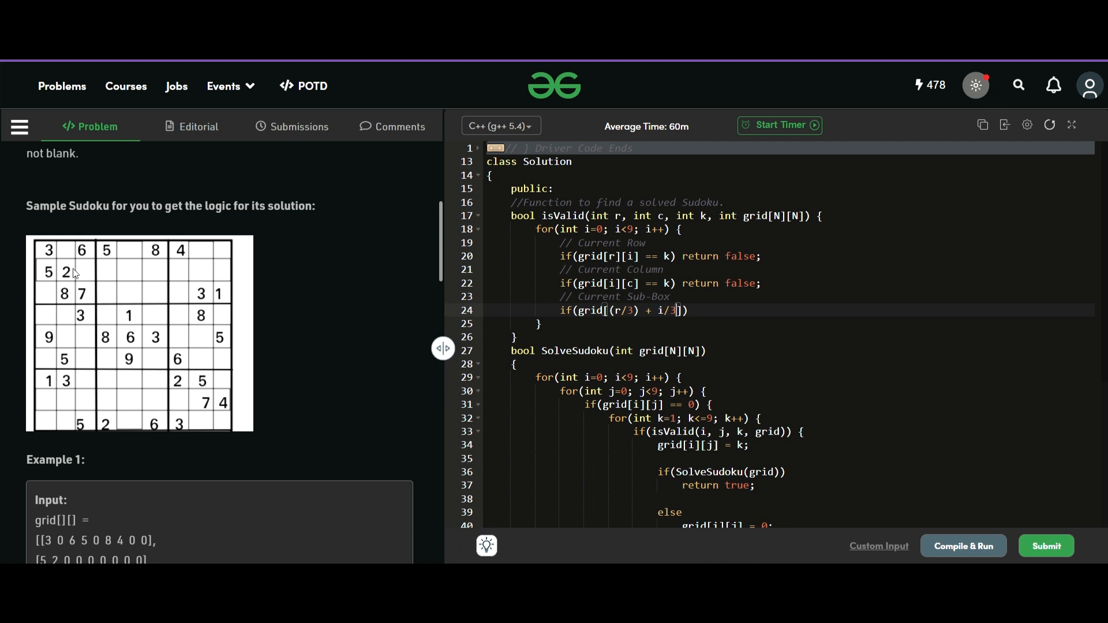
mouse_move(43, 296)
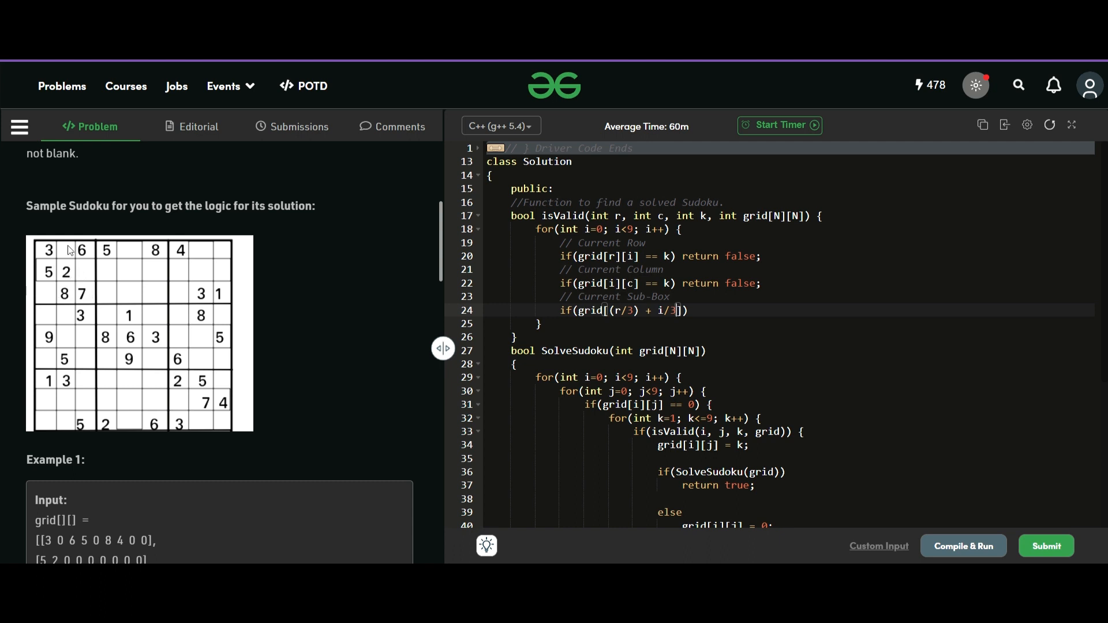
mouse_move(73, 294)
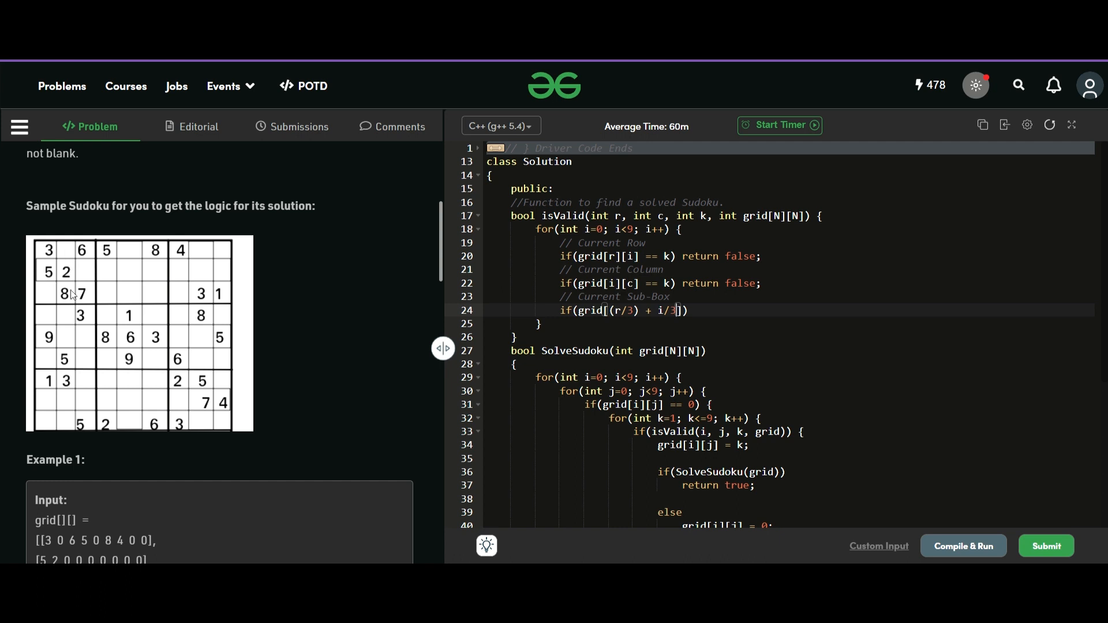
mouse_move(118, 278)
type("[")
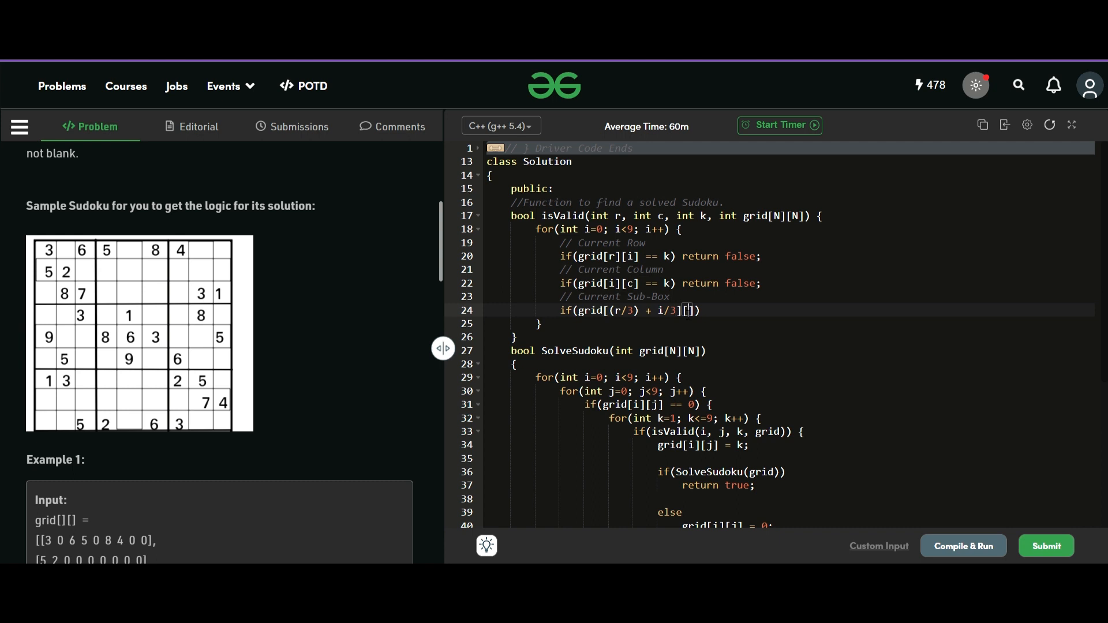
type("g")
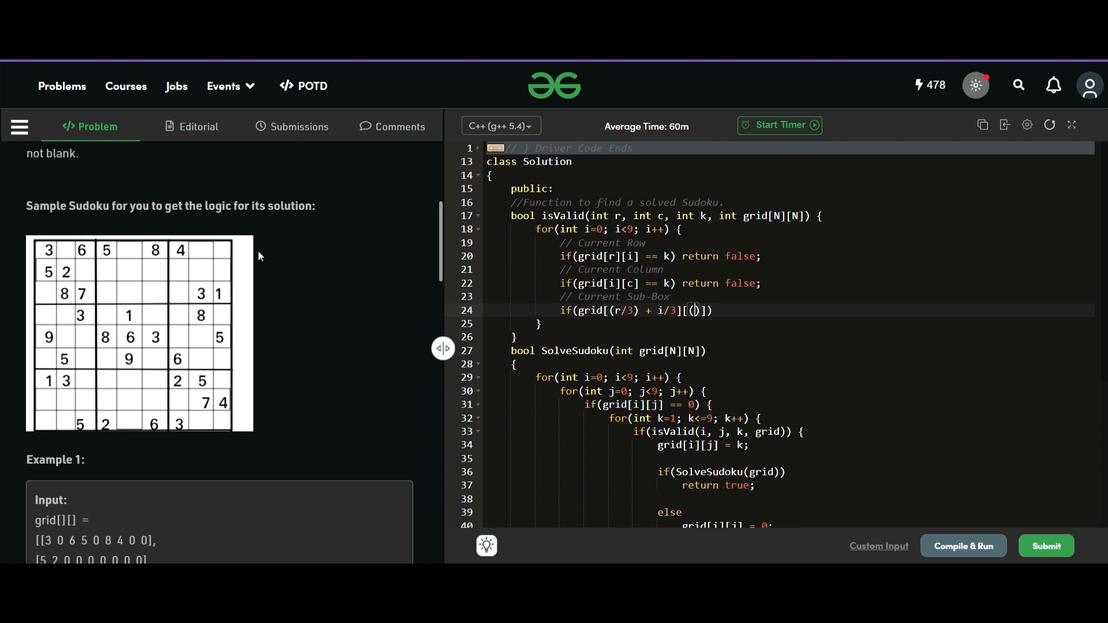
type("c/3")
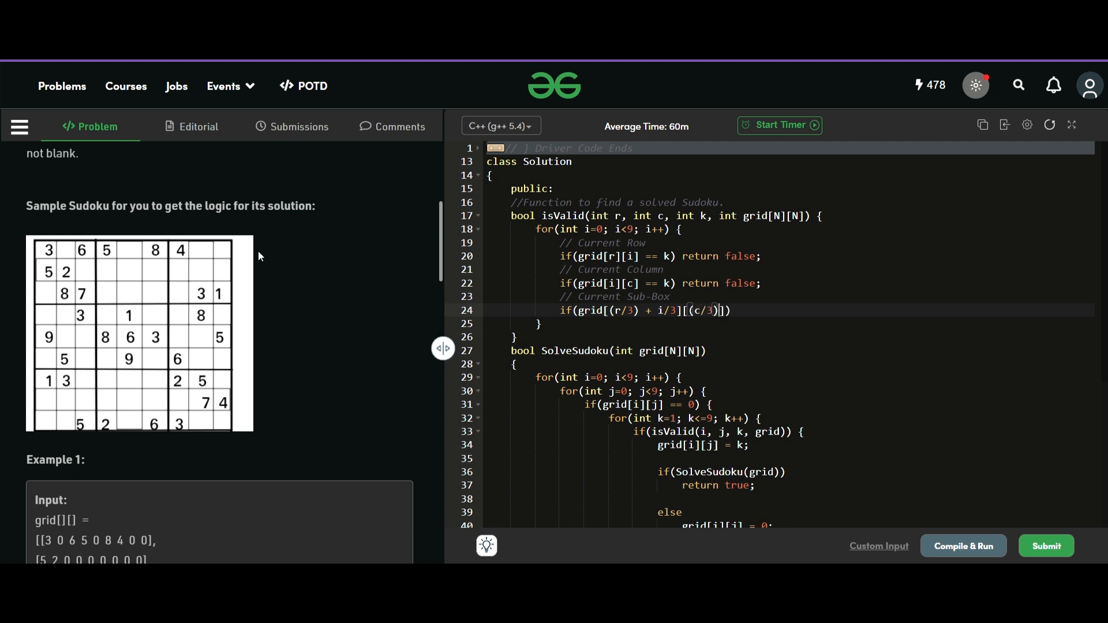
mouse_move(45, 254)
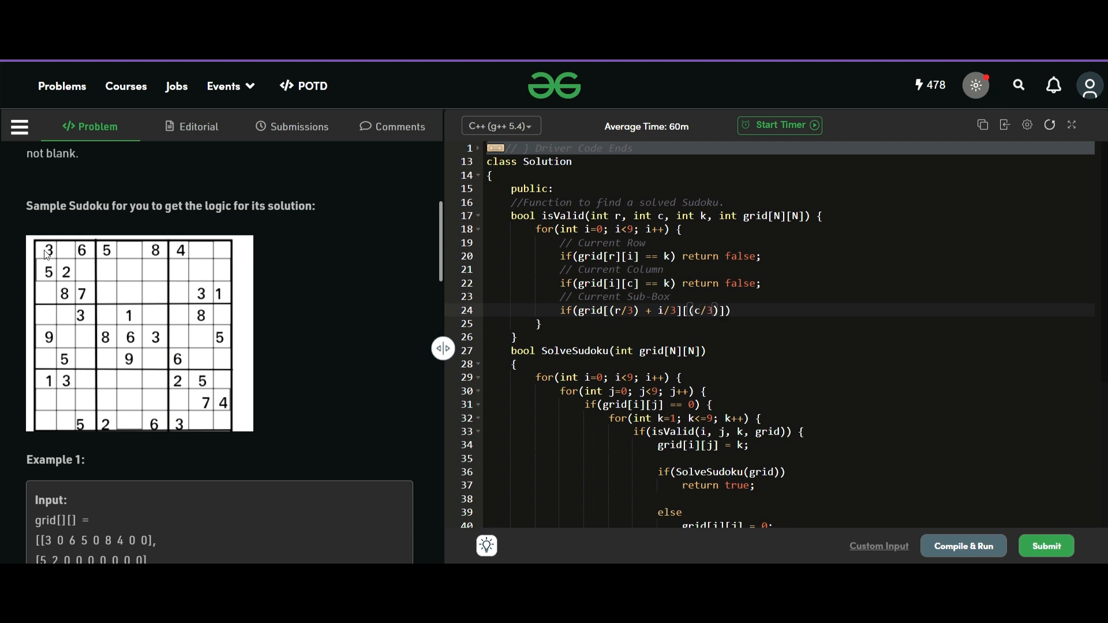
mouse_move(201, 269)
type(" + i")
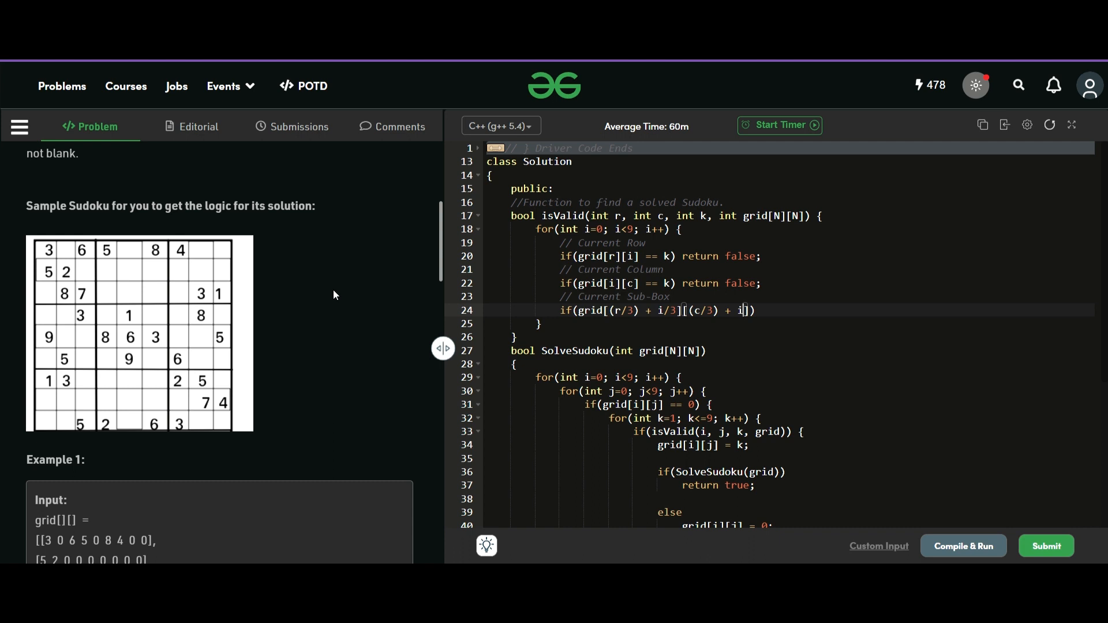
type("%")
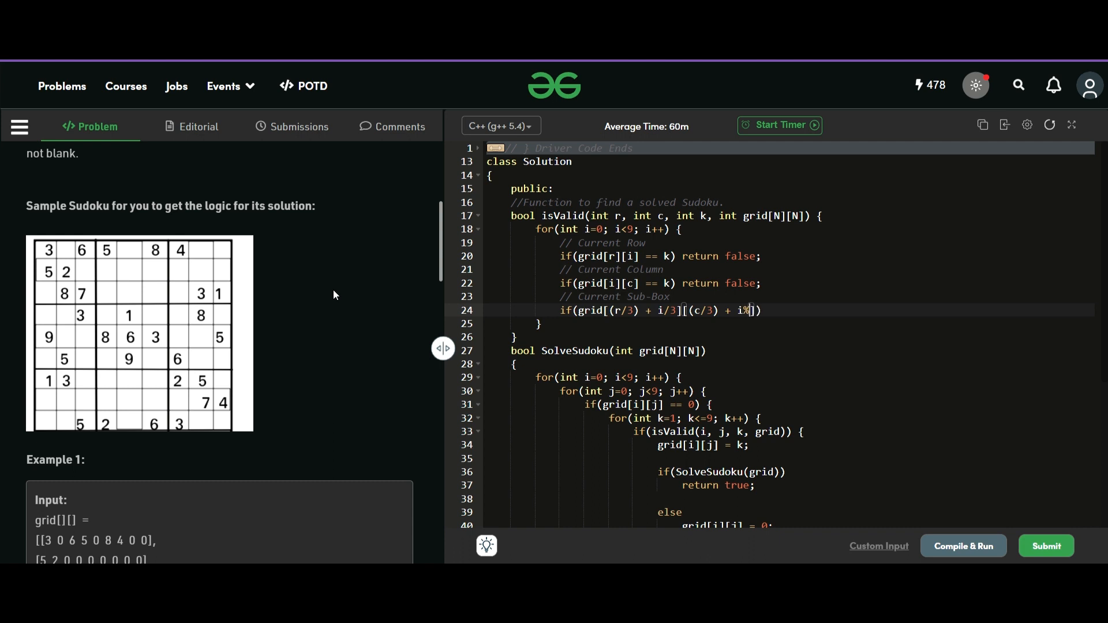
type("3")
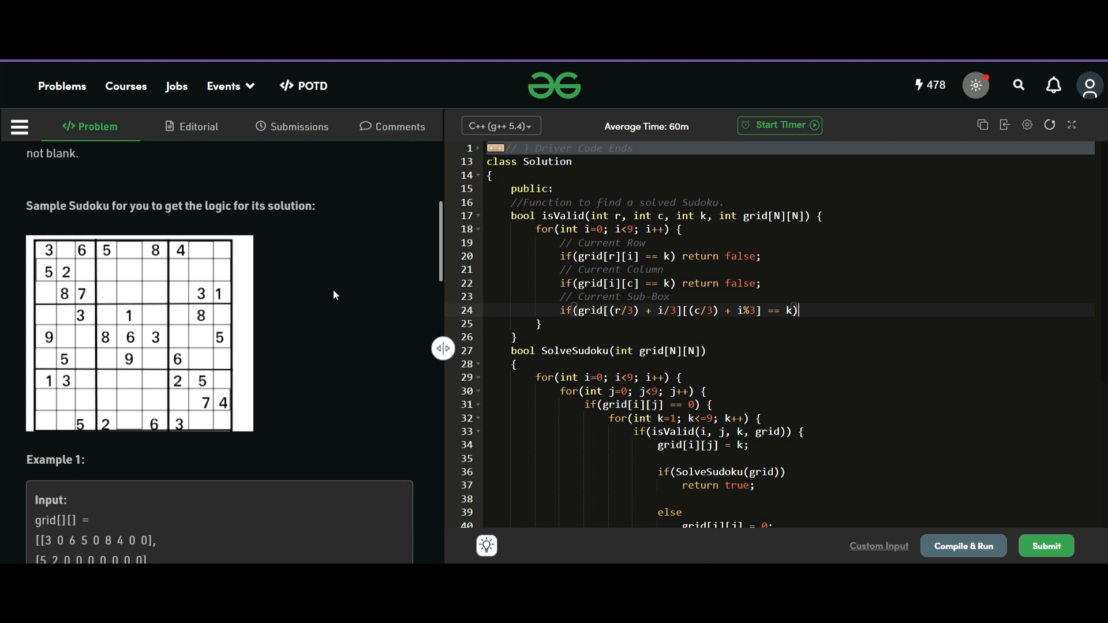
type("return false;")
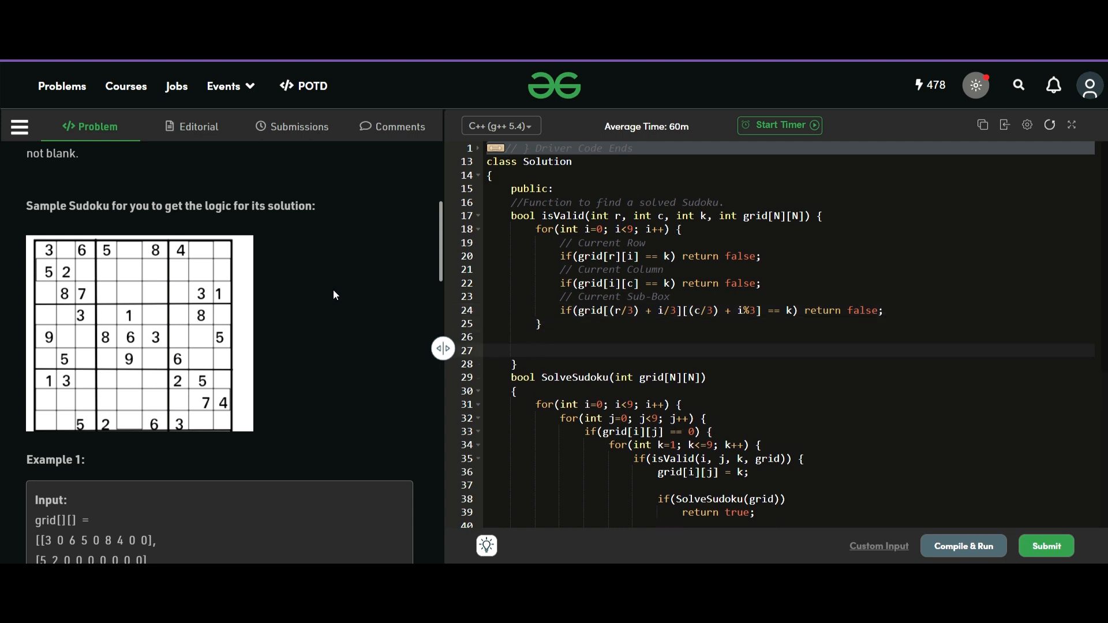
End isValid with return true; after the row/column/sub-box check loop.
left_click(537, 350)
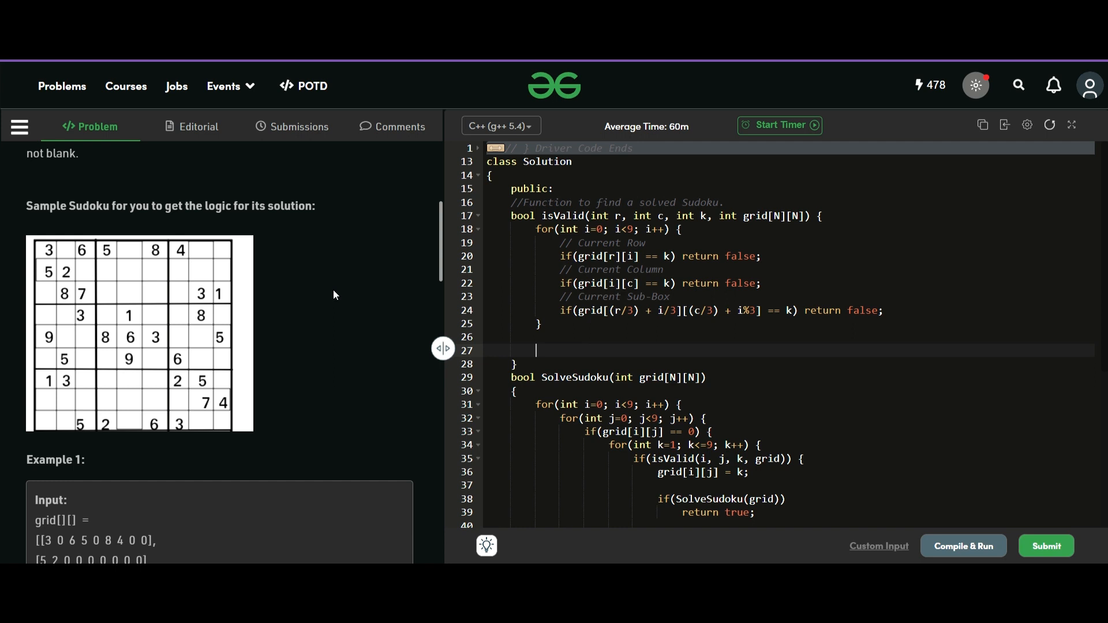
type("return true;")
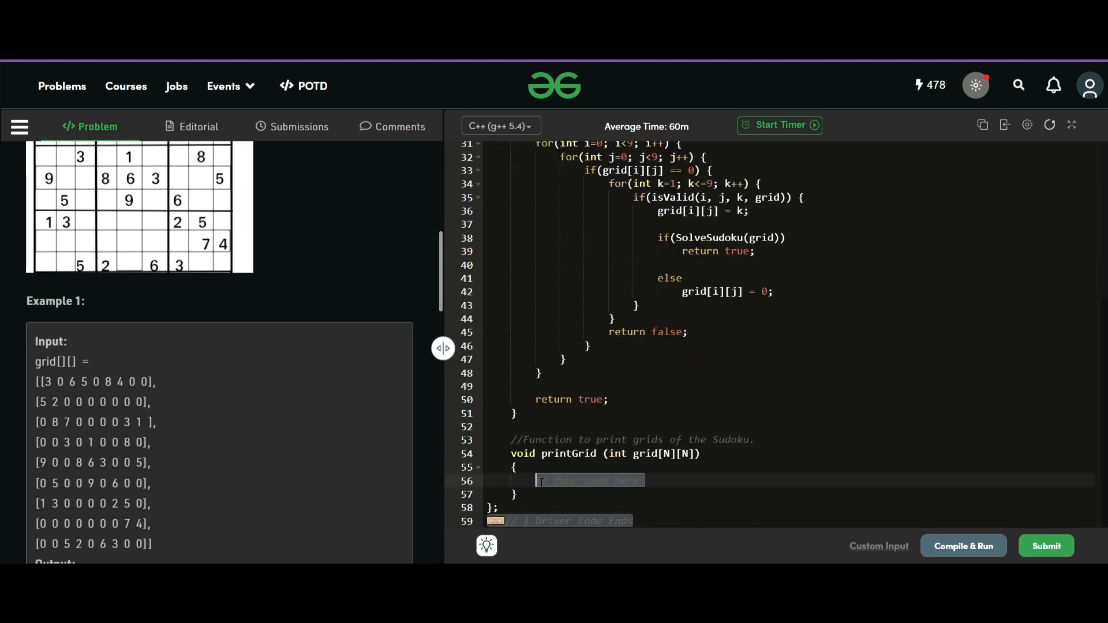
Fill printGrid with nested i,j<9 loops printing cout<<grid[i][j]<<" ";.
type("for(int i=0)")
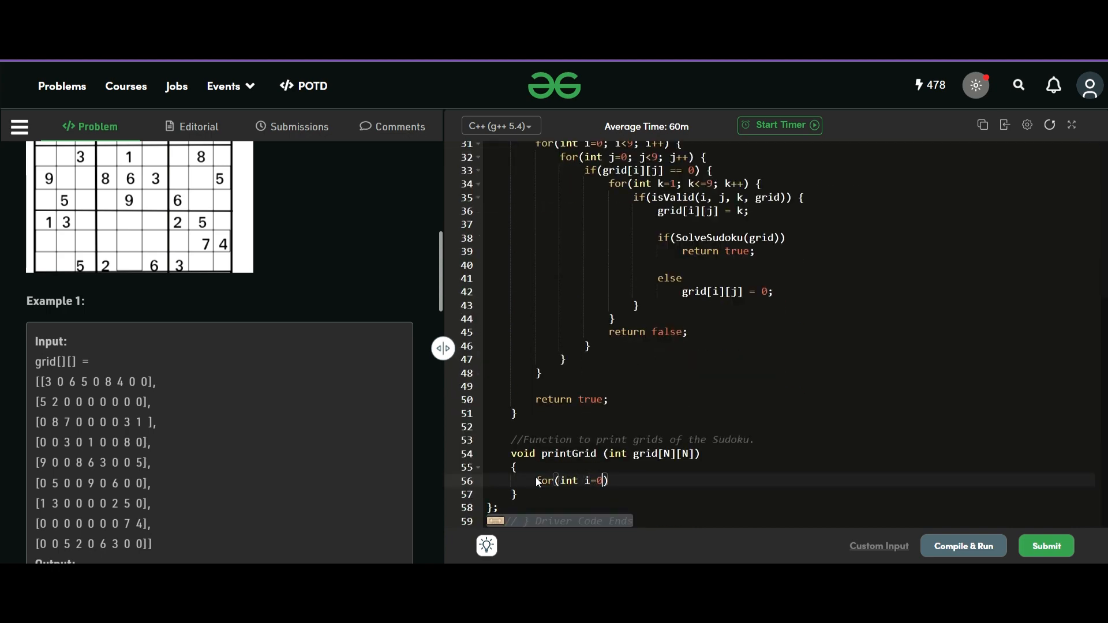
type("; i<9; i++")
type("for(")
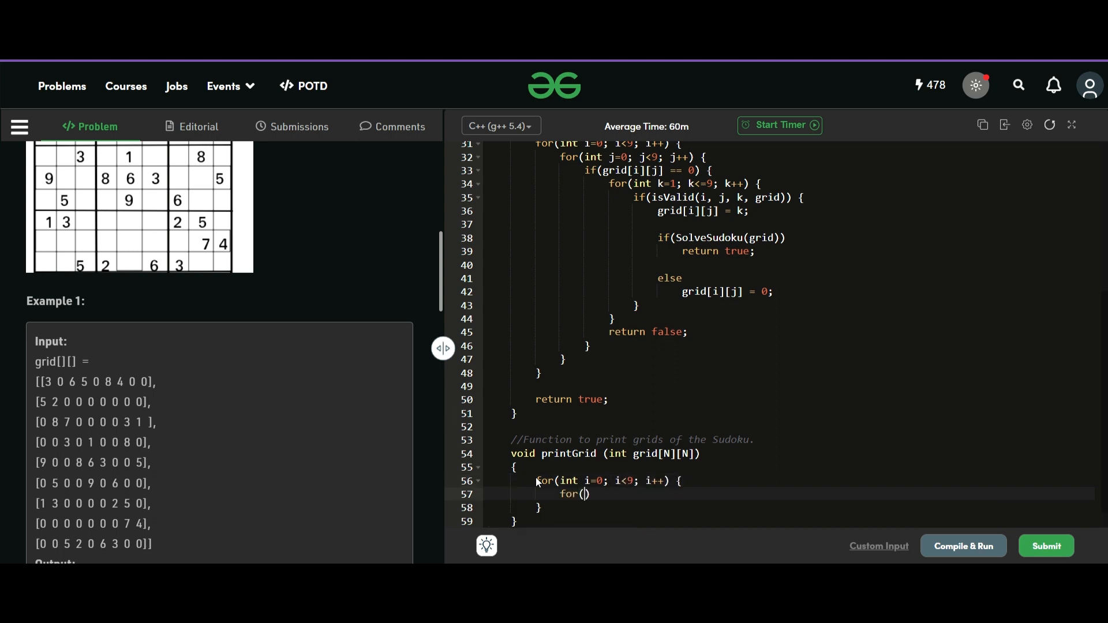
type("int j=0;")
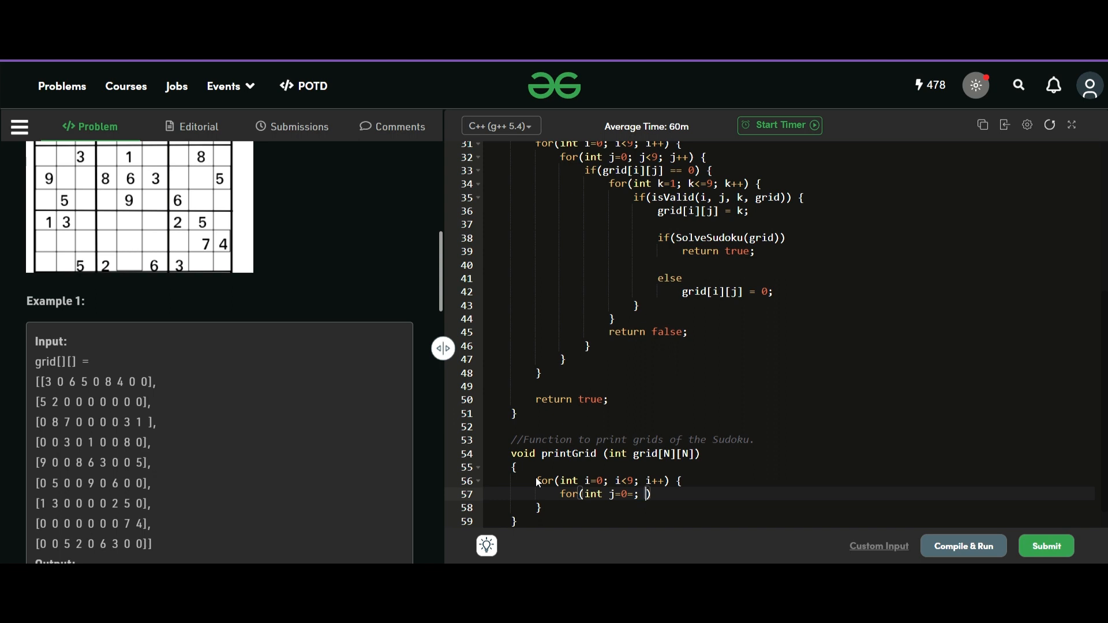
type("j")
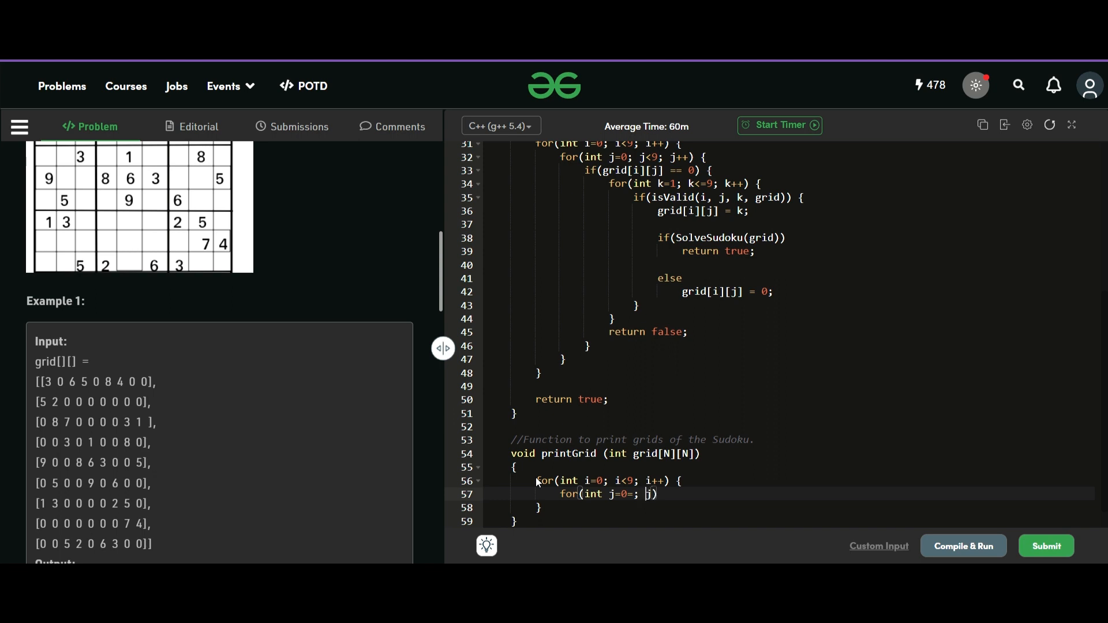
type("<9; j++")
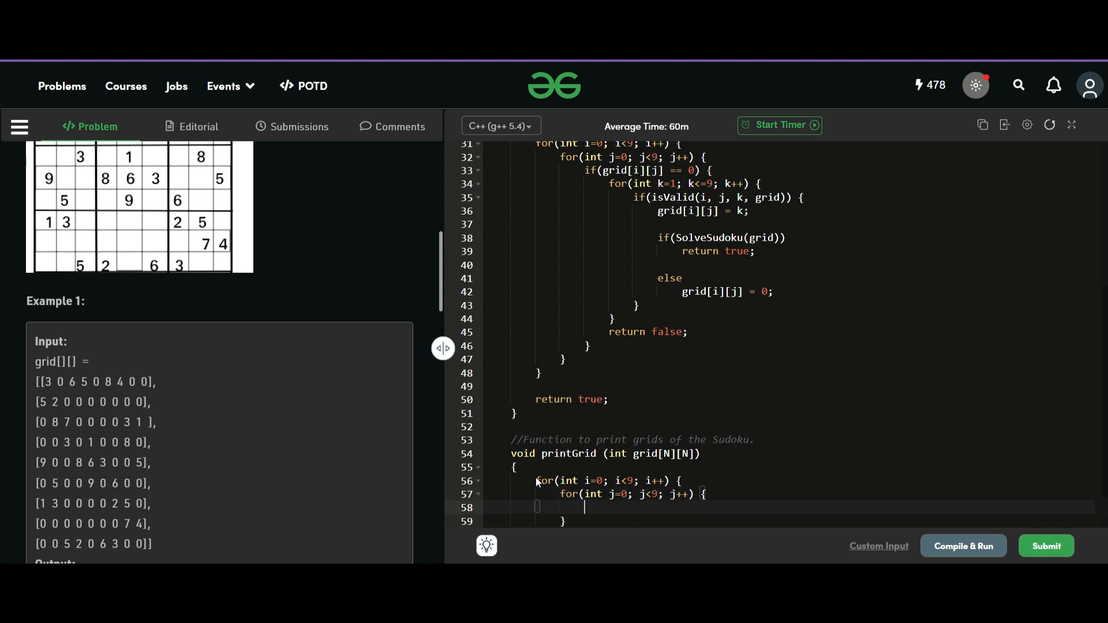
type("cout<<")
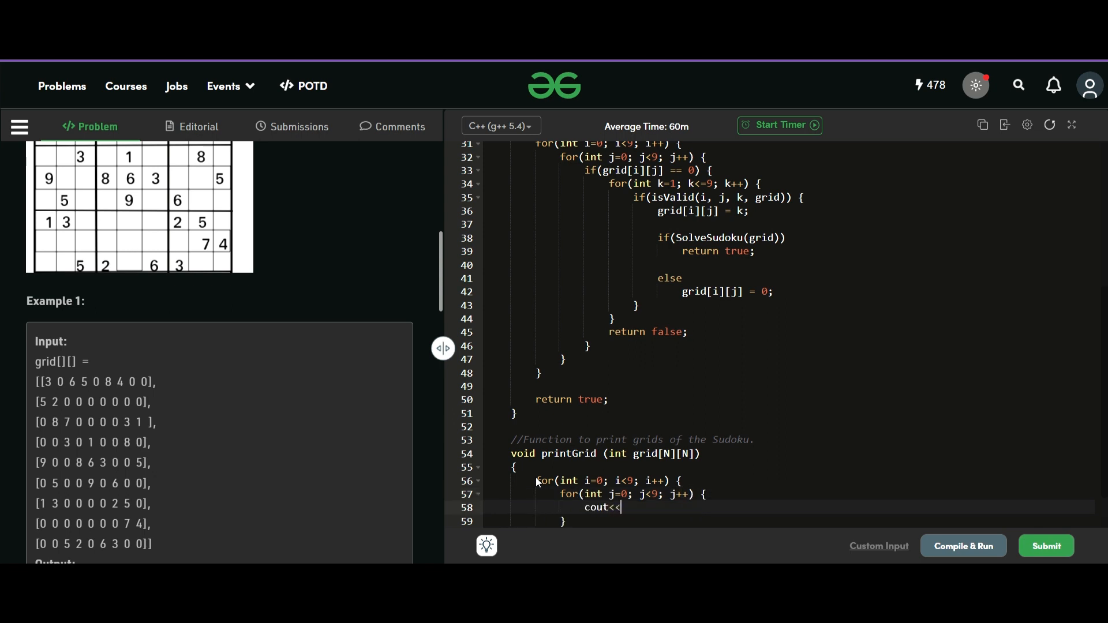
type("grid[i][j]<<\"")
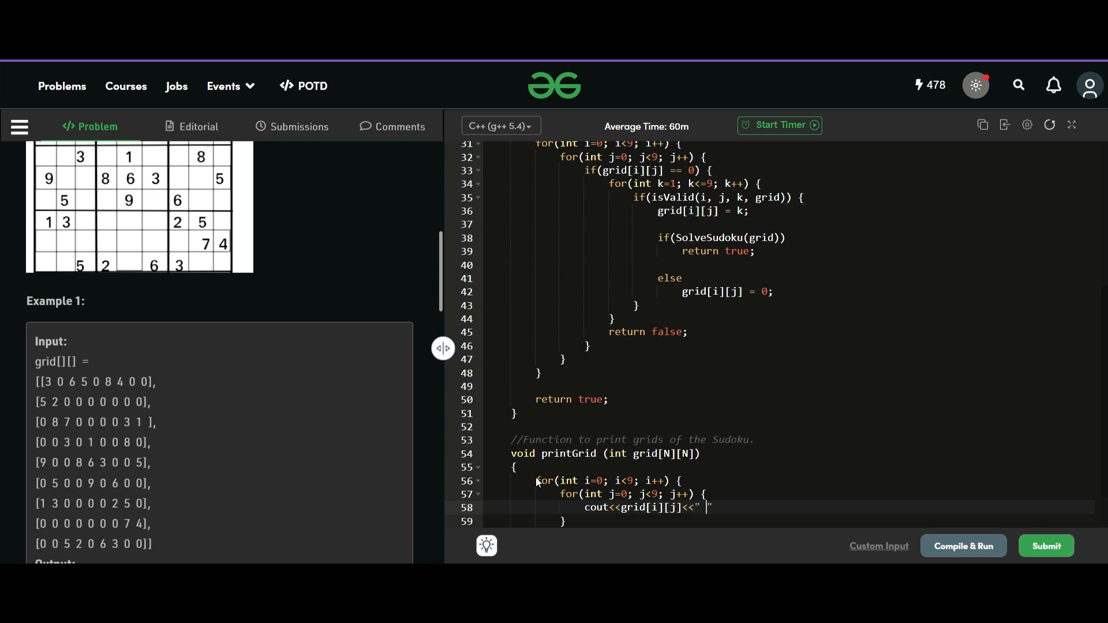
type(";")
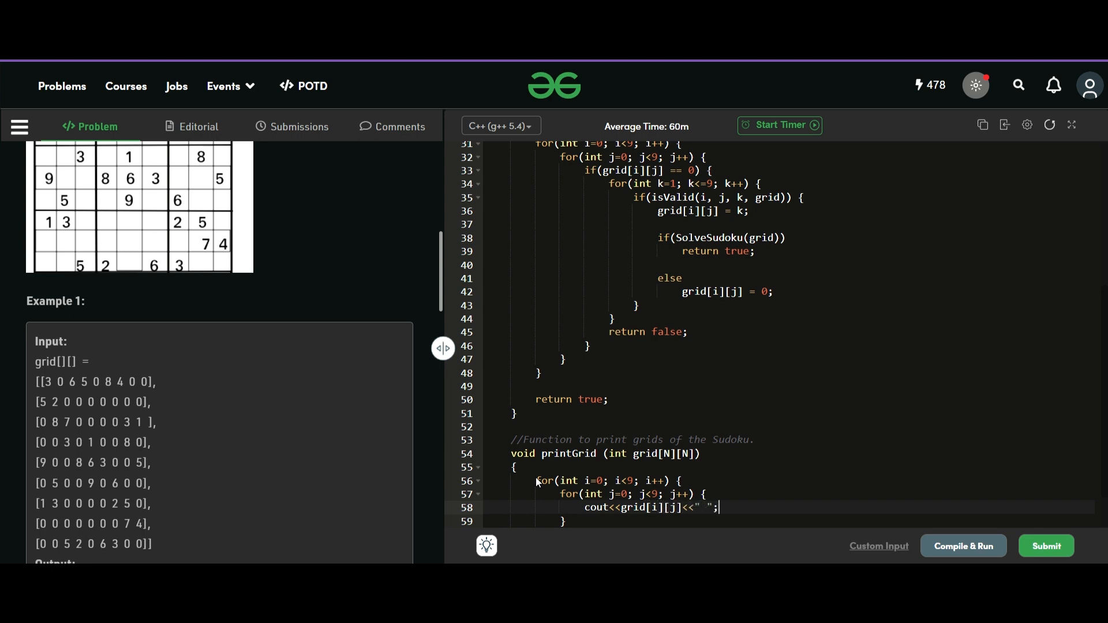
Compile & Run the solution on the sample test.
left_click(961, 546)
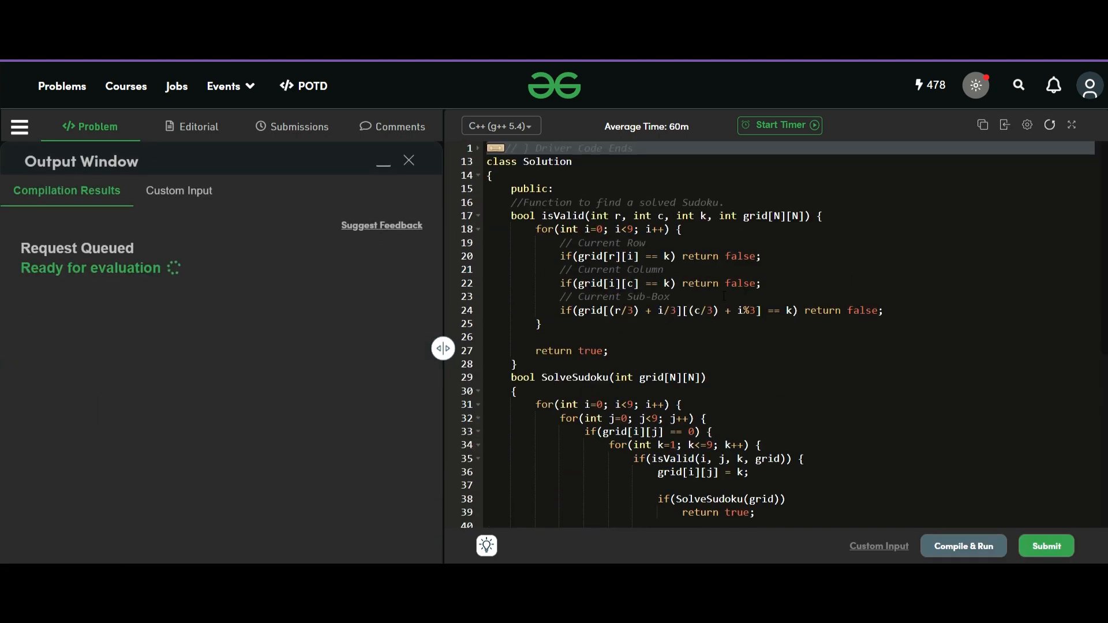
Review the sample run reporting No solution exists and scan the code for the bug.
left_click(962, 546)
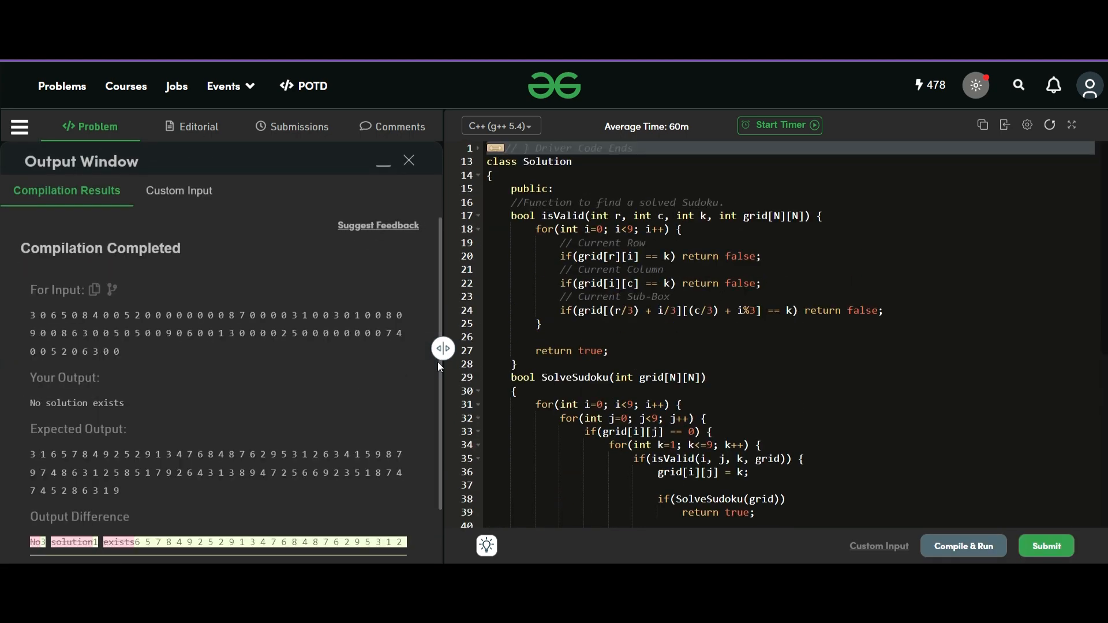
scroll("down", 3)
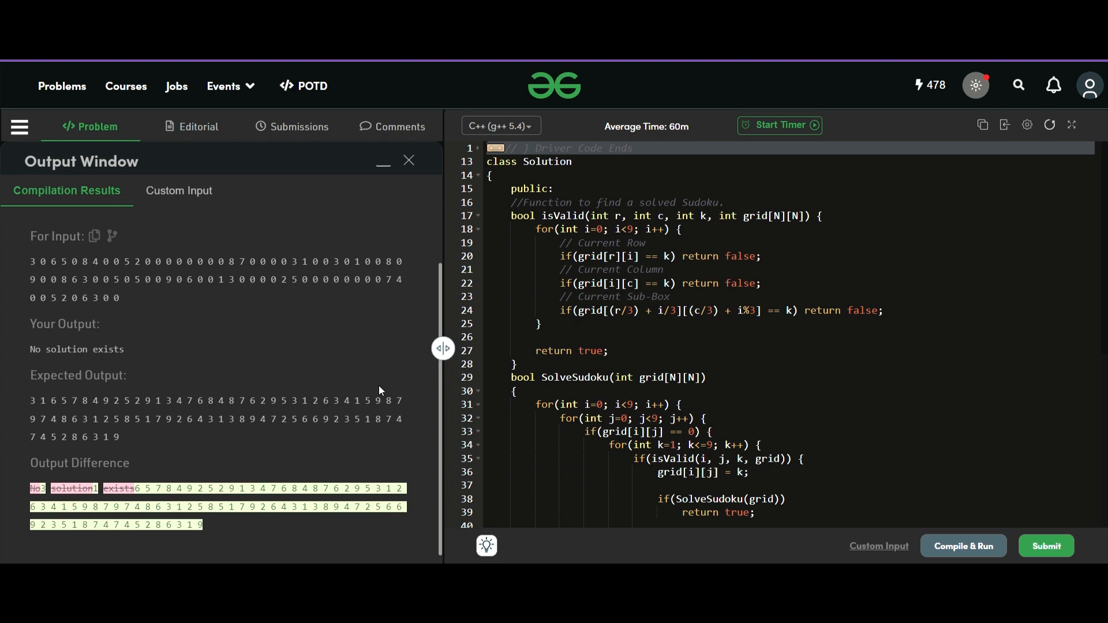
scroll("down", 3)
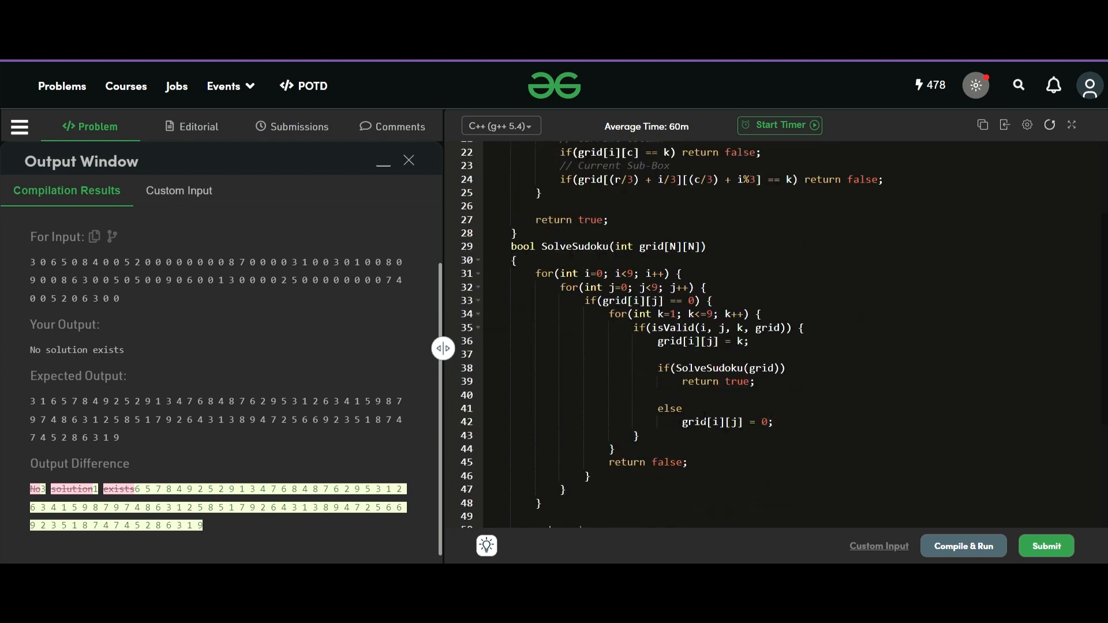
scroll("down", 3)
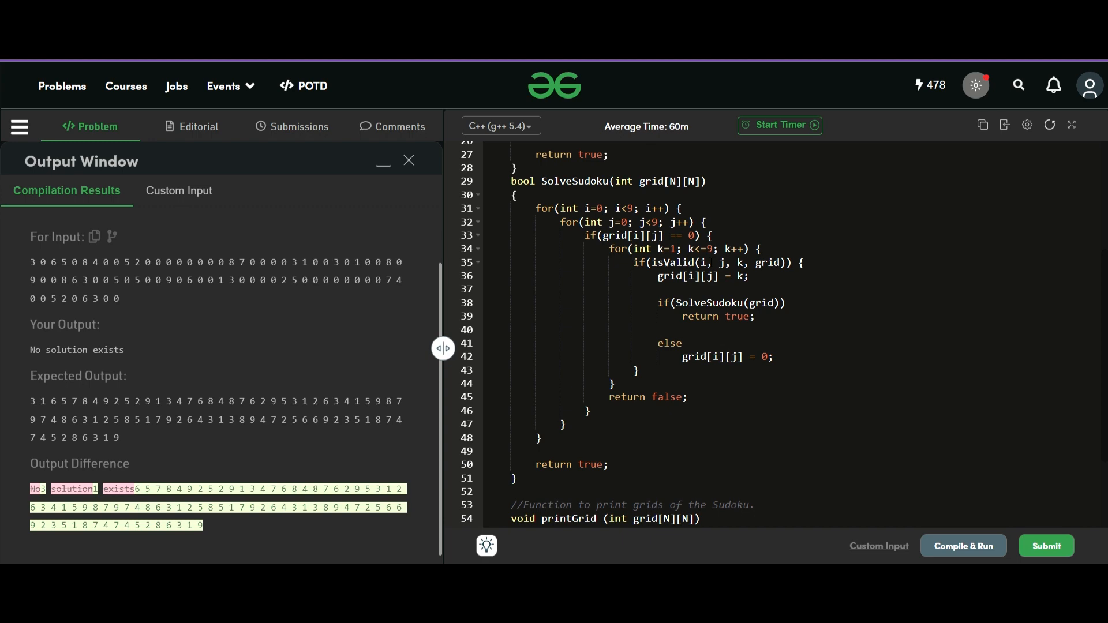
scroll("up", 3)
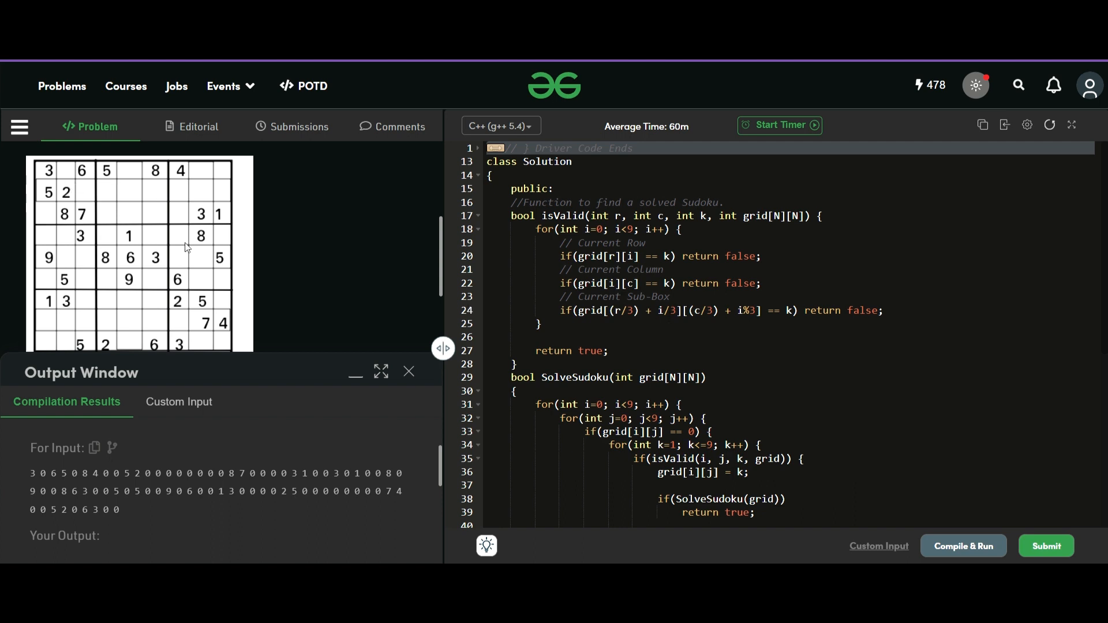
mouse_move(46, 242)
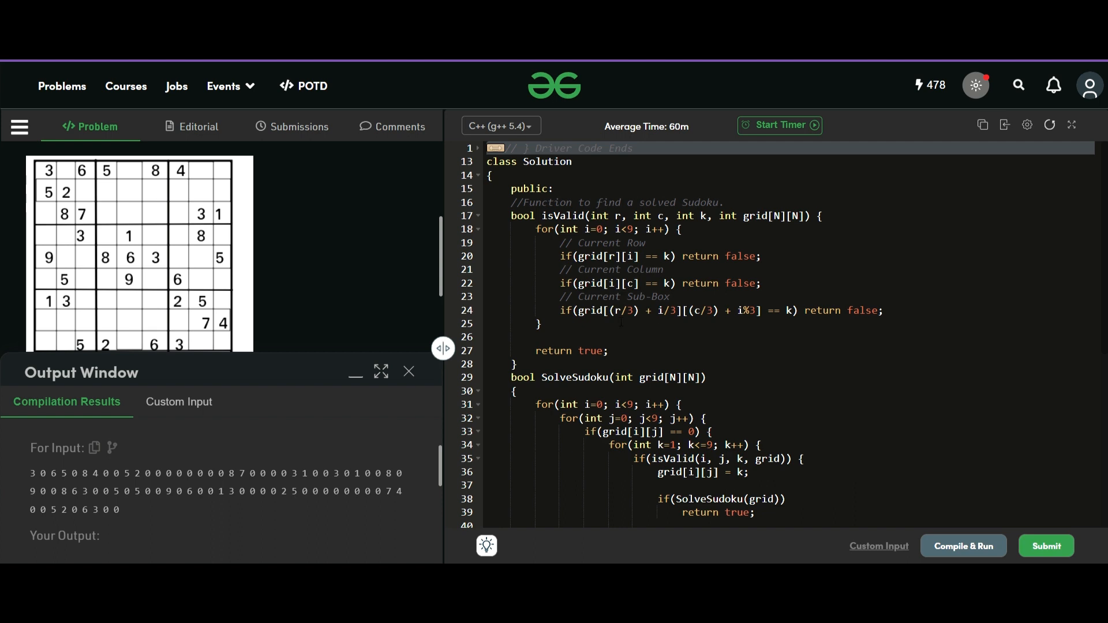
mouse_move(52, 233)
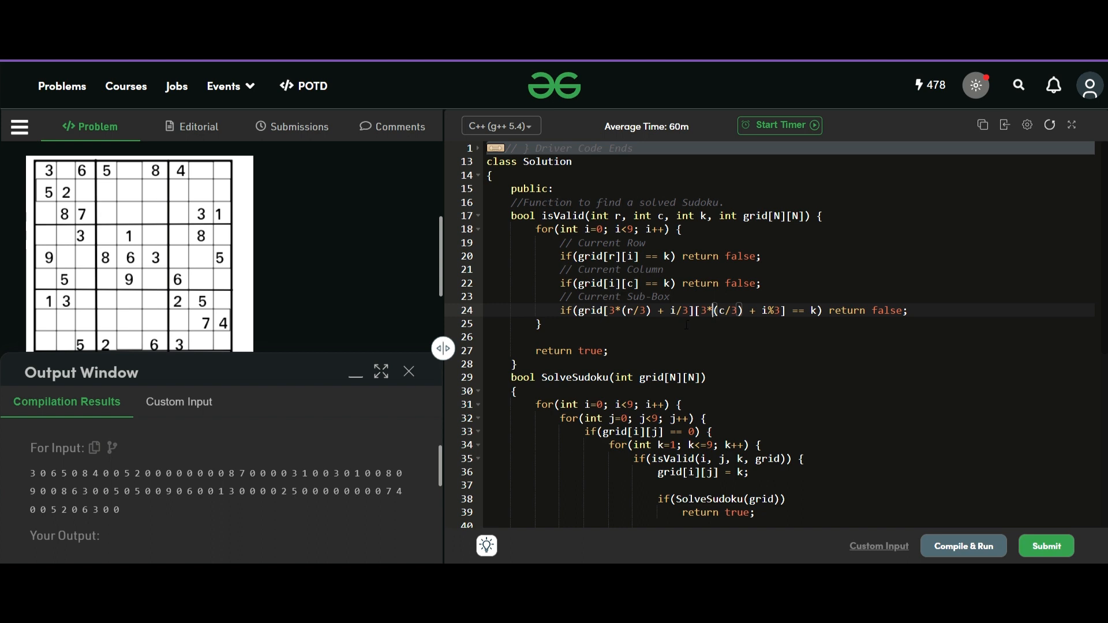
Rerun the sample test with the corrected 3*(r/3), 3*(c/3) sub-box index.
left_click(1045, 546)
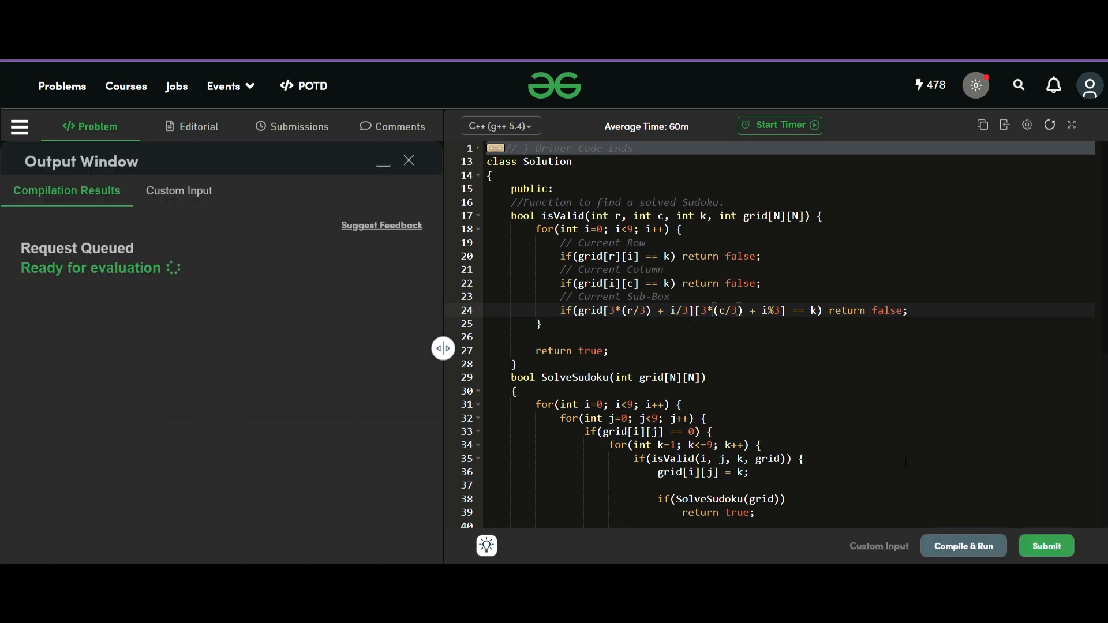
Submit the solution and dismiss the Congratulations popup after all 150 tests pass.
left_click(962, 546)
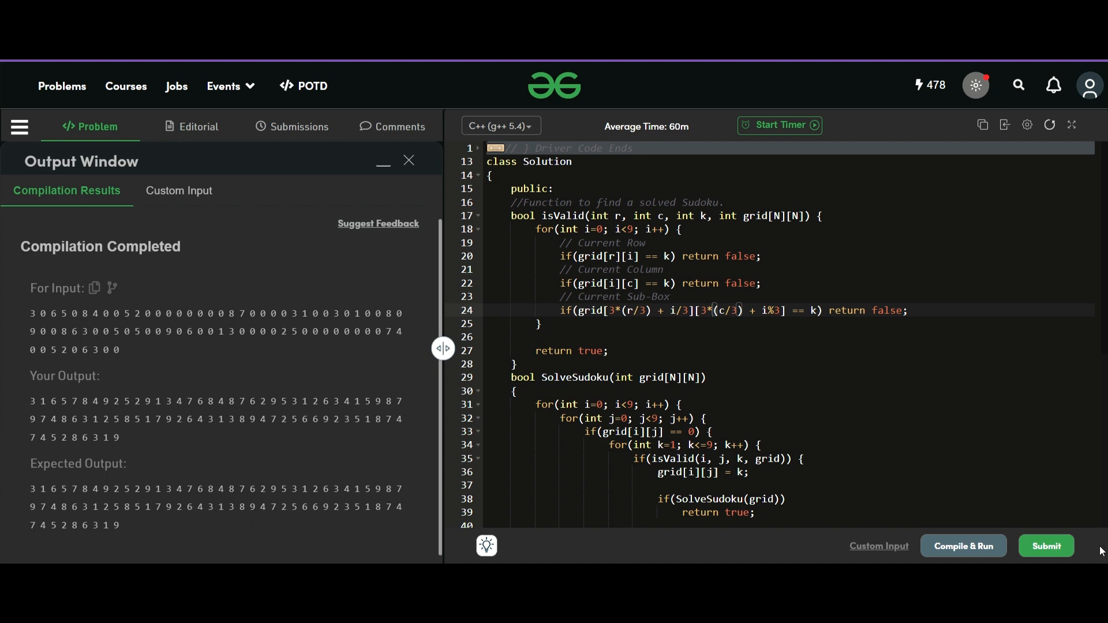
left_click(1045, 546)
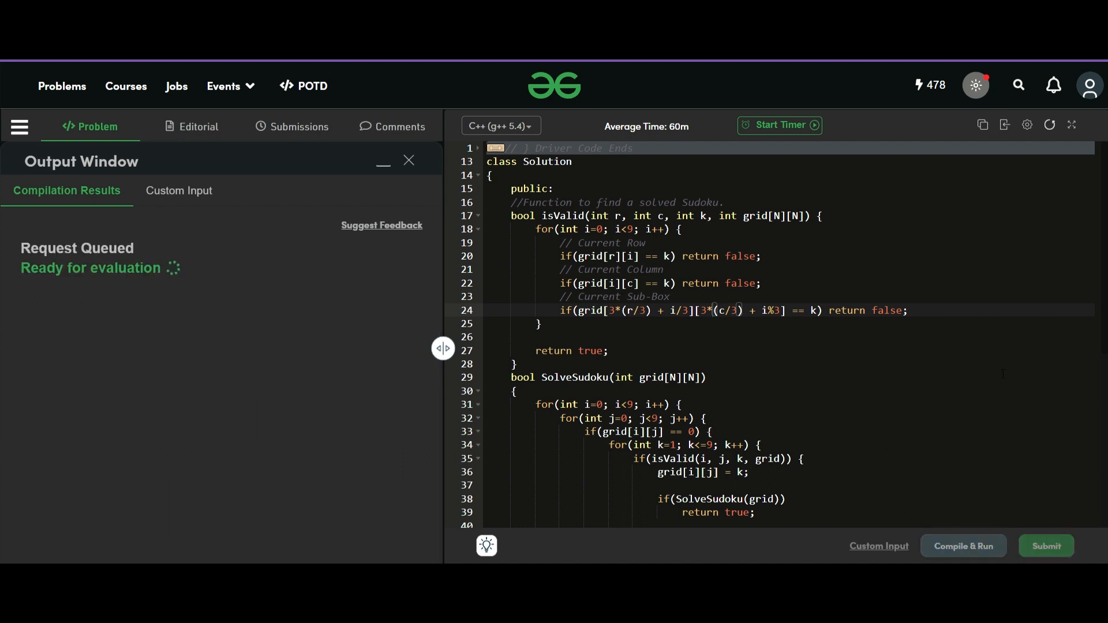
left_click(1046, 546)
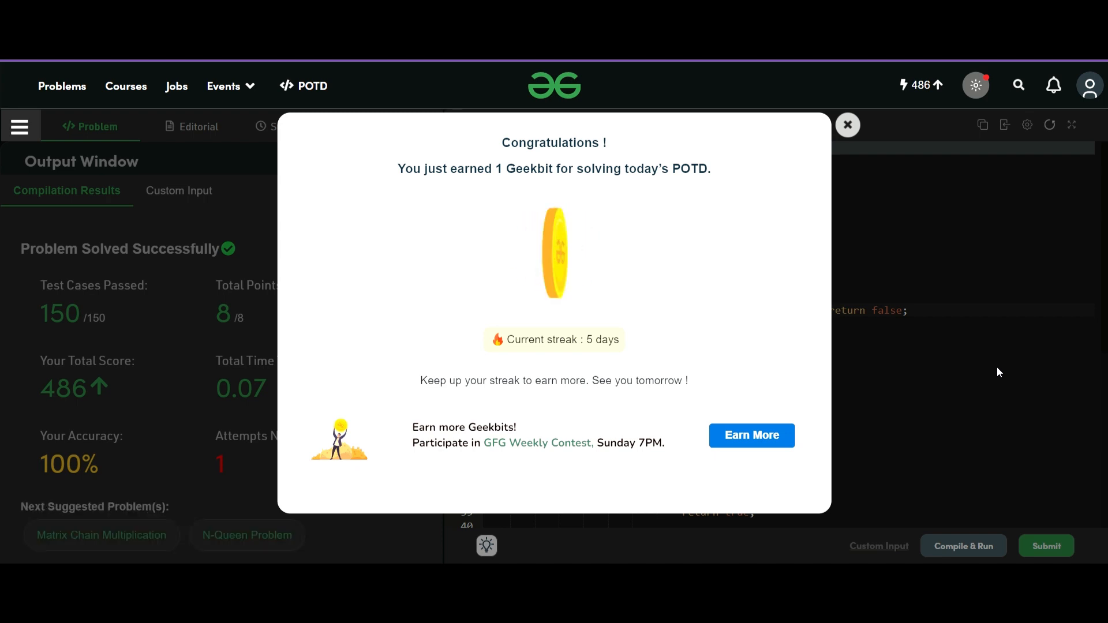
left_click(847, 125)
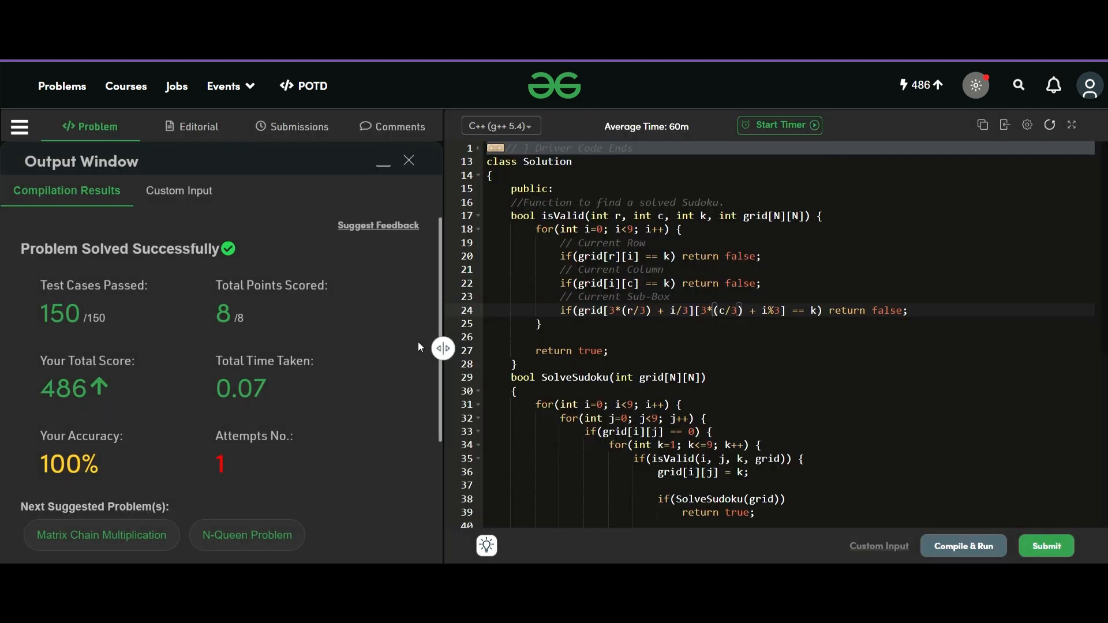